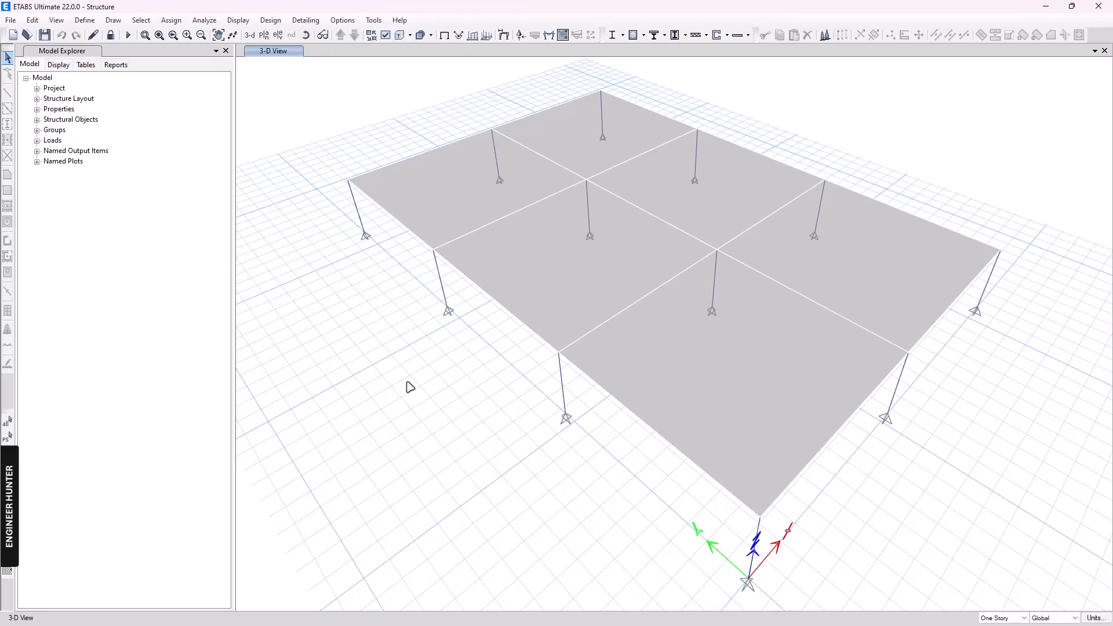
mouse_move(666, 219)
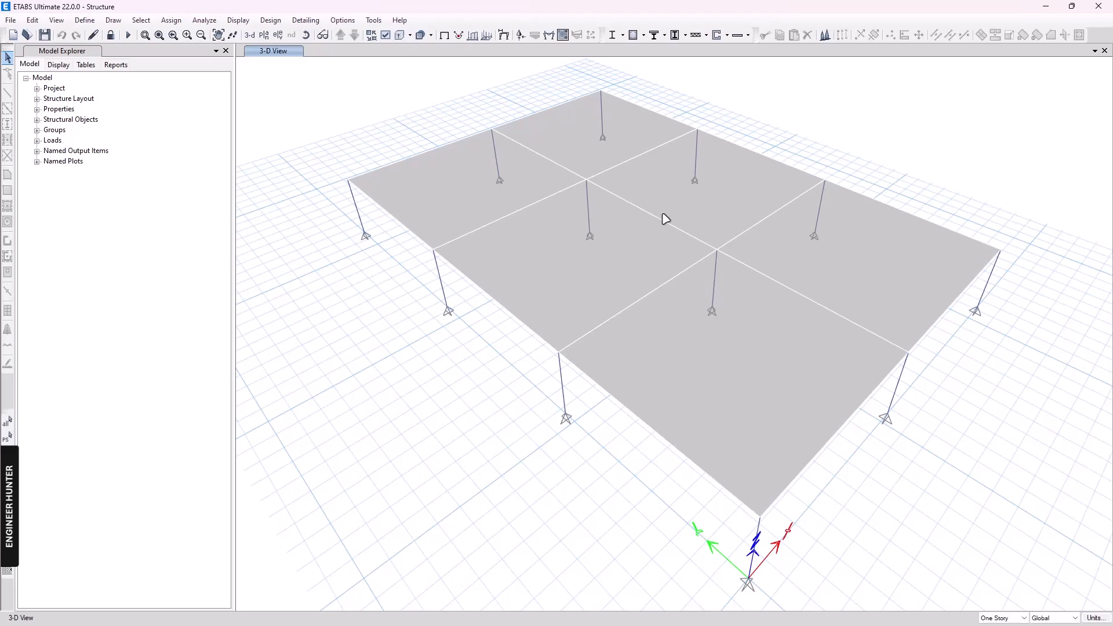
mouse_move(442, 409)
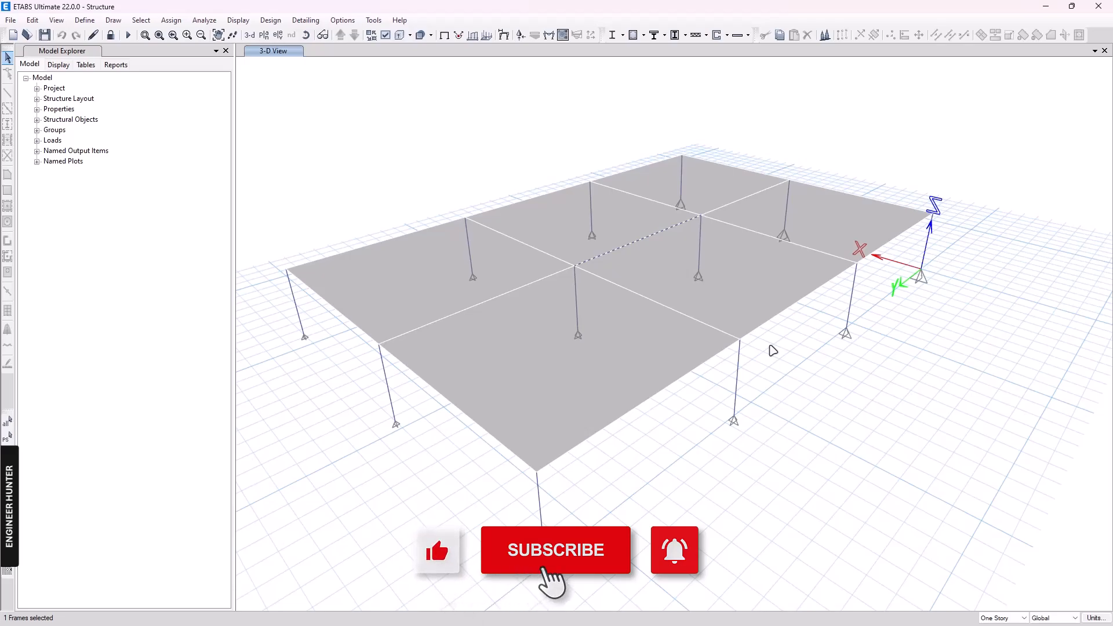
- Clear the beam selection and set the frame force diagram to the Dead Load combination, Moment 3-3
left_click(555, 549)
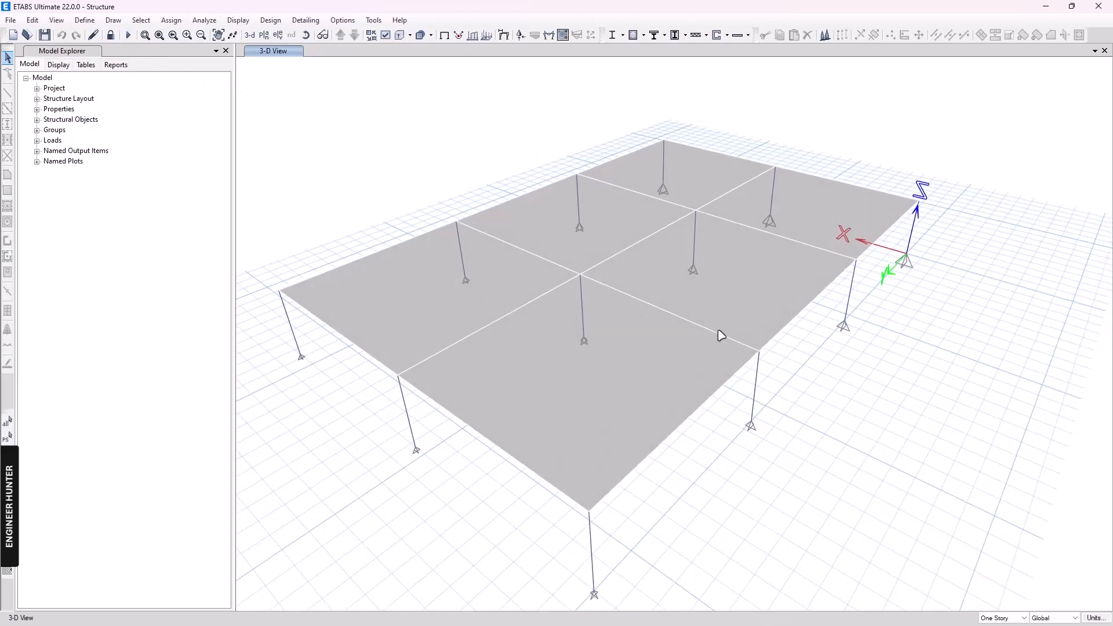
mouse_move(426, 102)
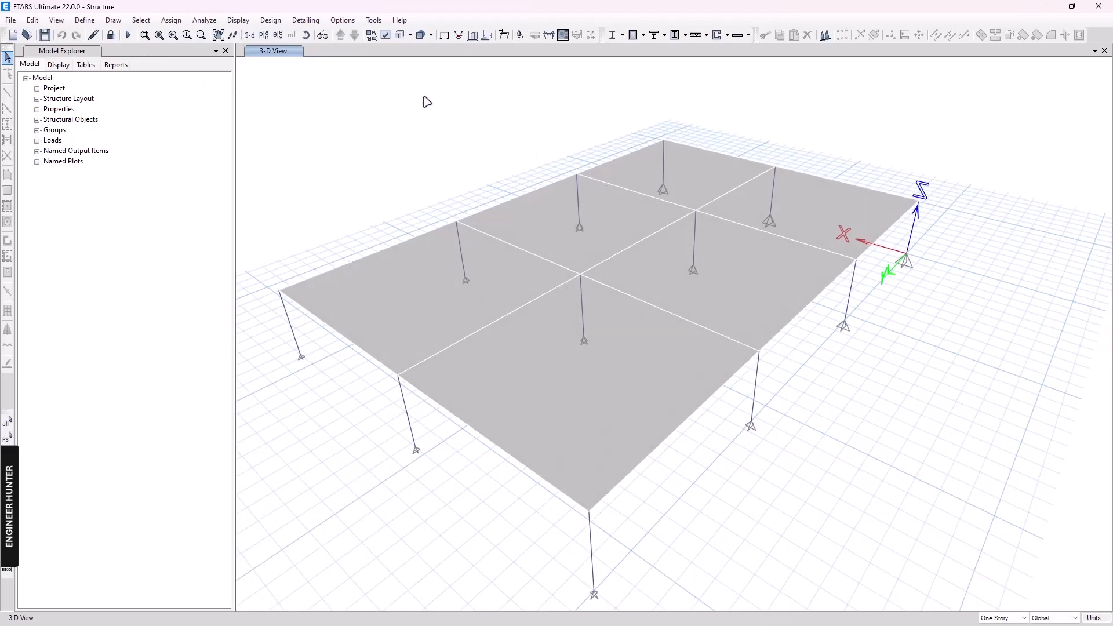
left_click(238, 20)
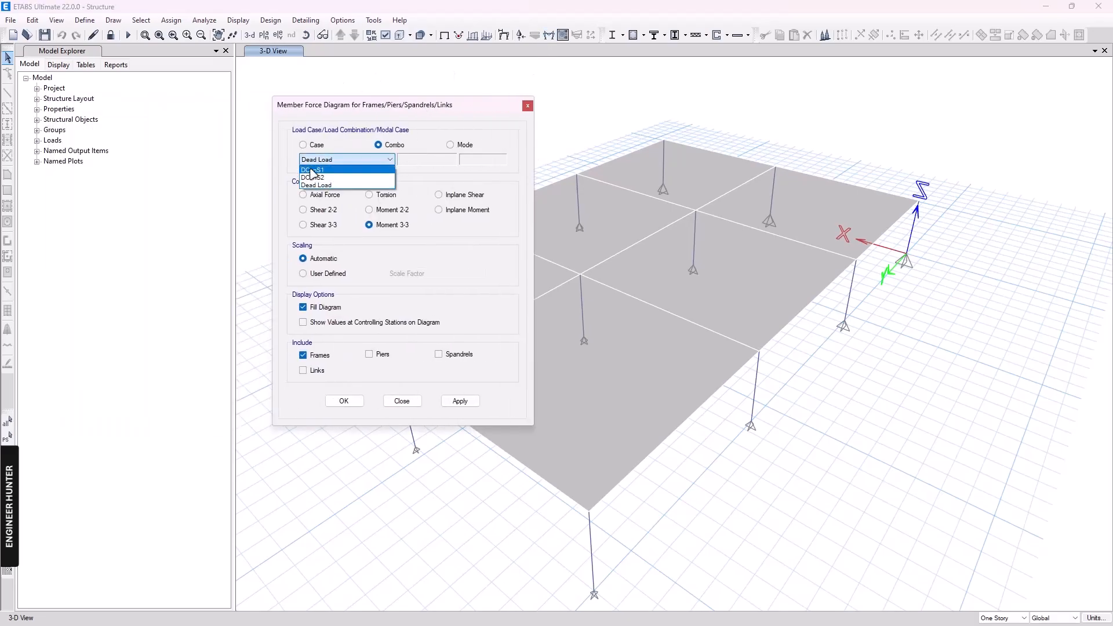
left_click(316, 185)
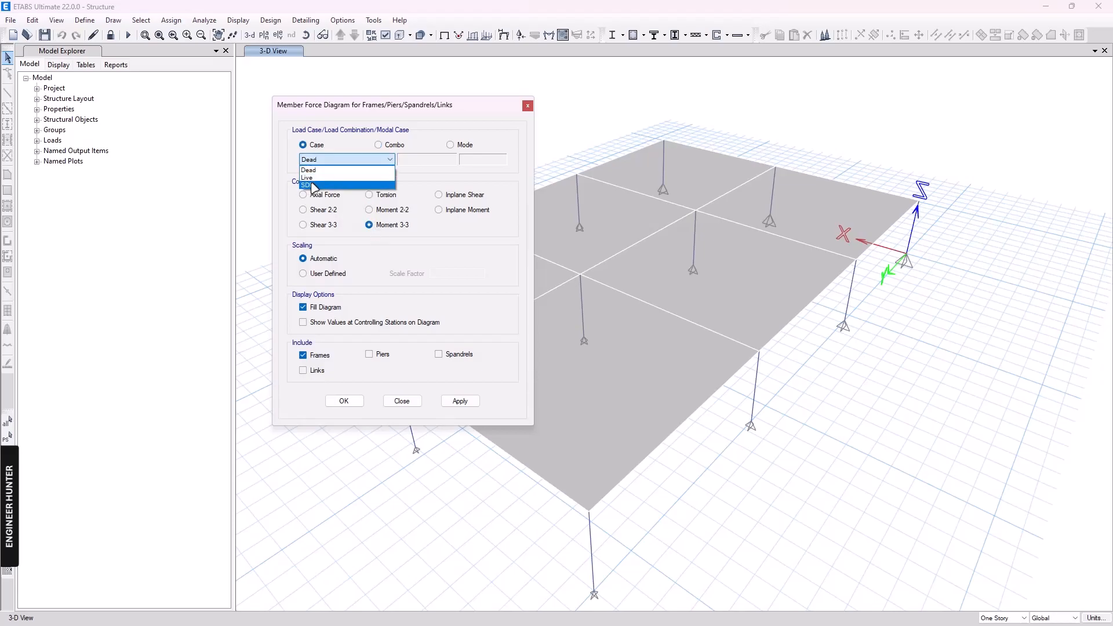
mouse_move(320, 170)
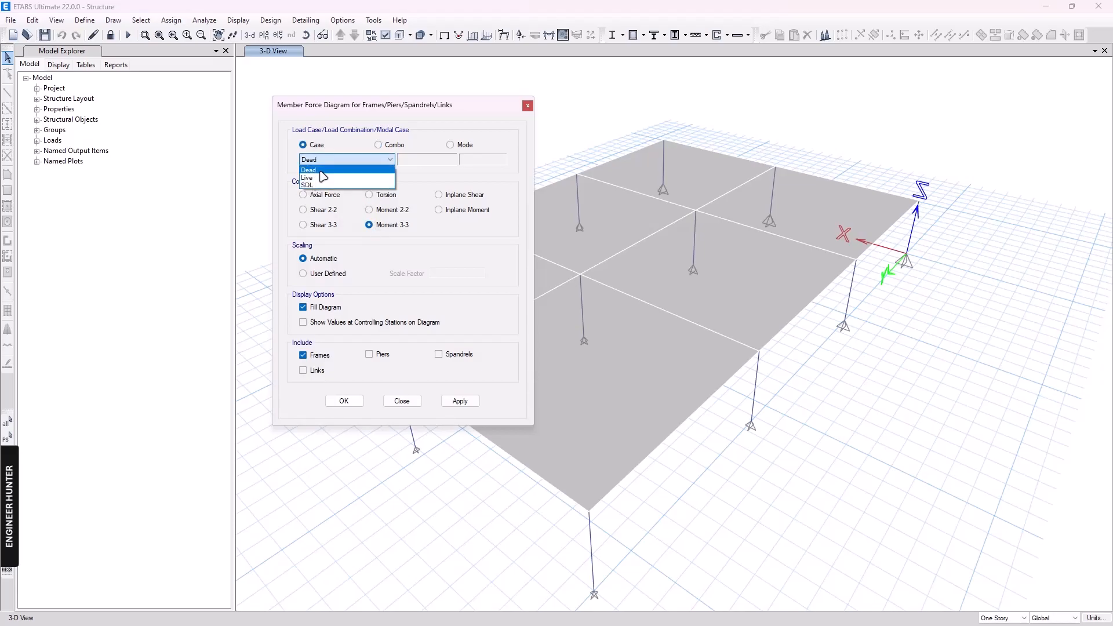
mouse_move(366, 155)
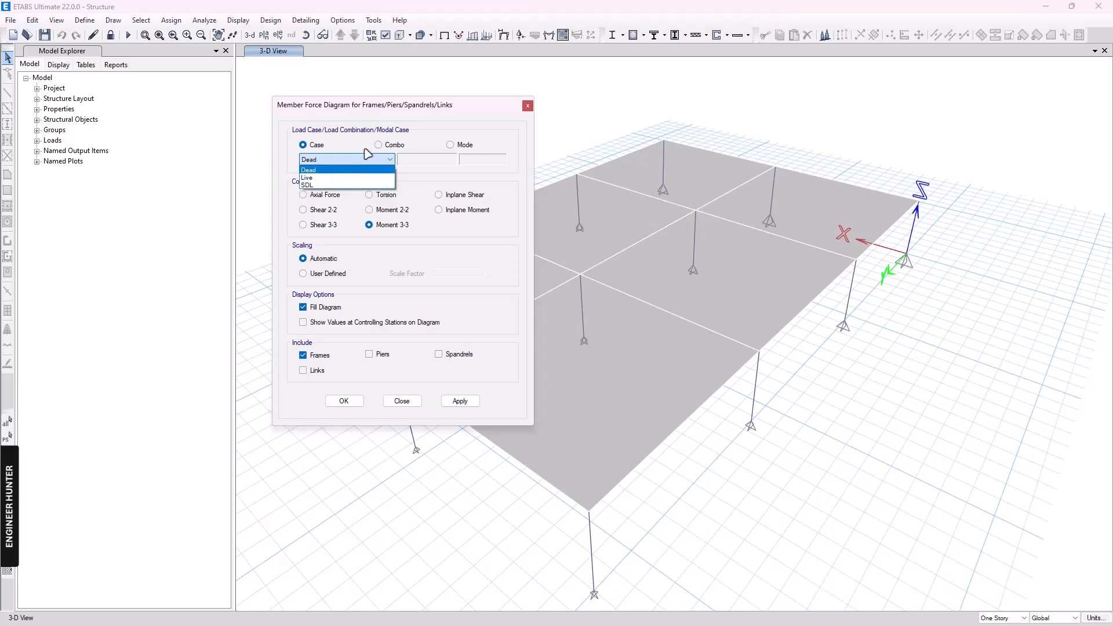
left_click(378, 145)
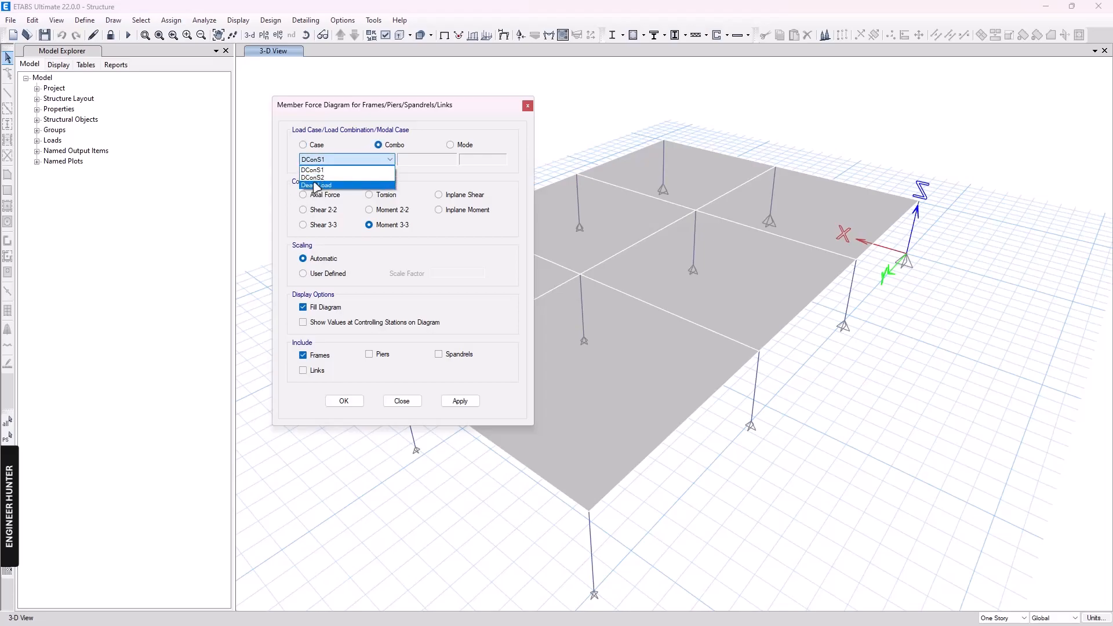
left_click(320, 186)
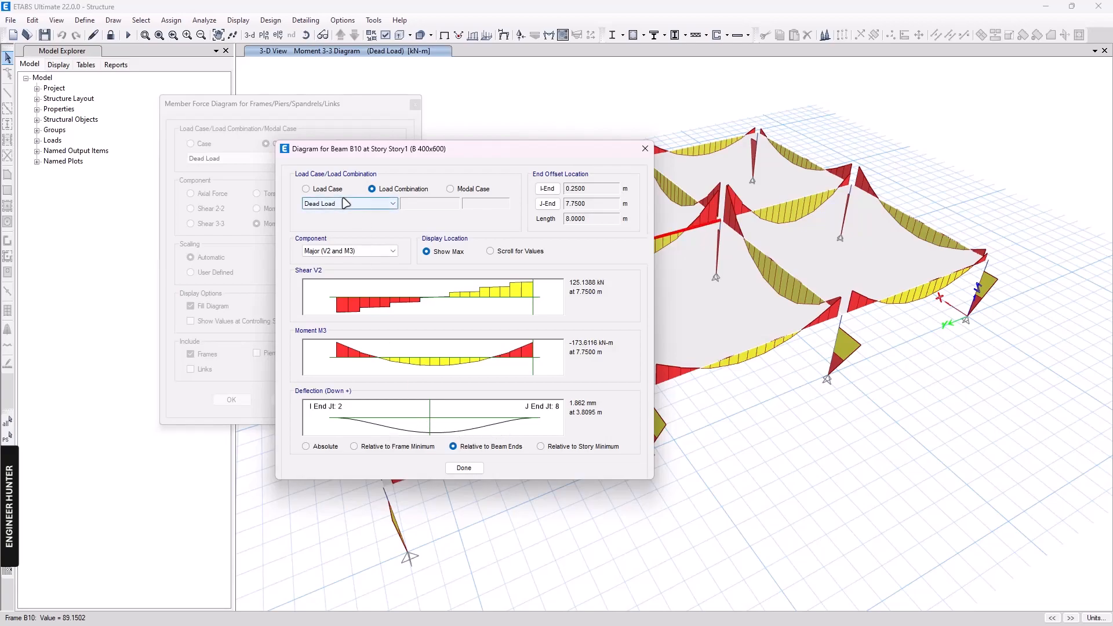
- Switch beam B10 details to load cases, read the Live case deflection 0.898 mm, then close
left_click(306, 189)
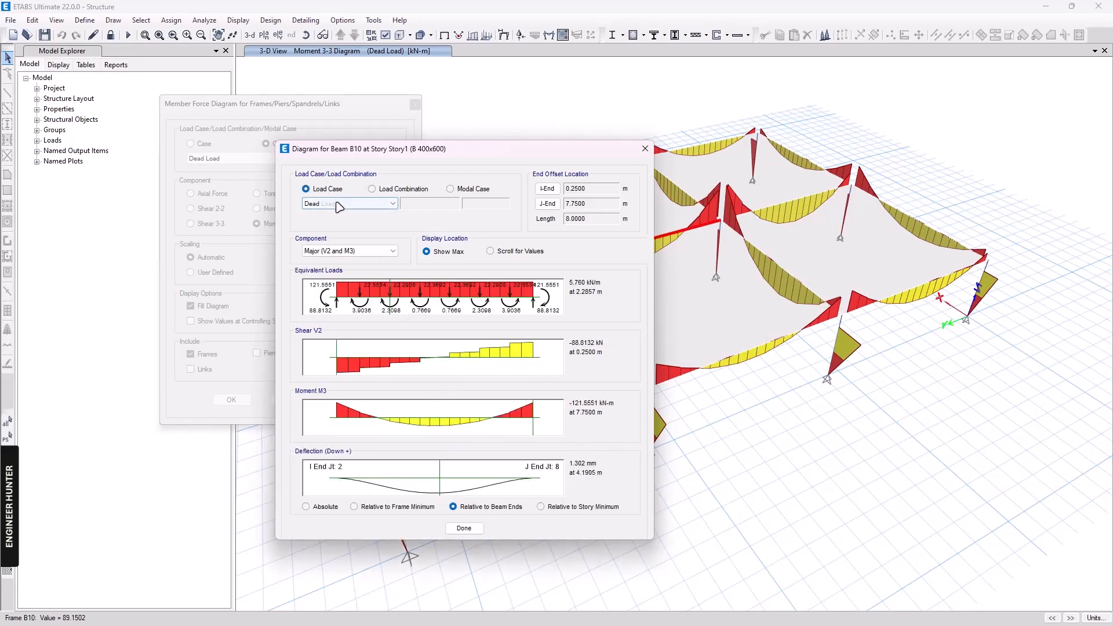
left_click(348, 203)
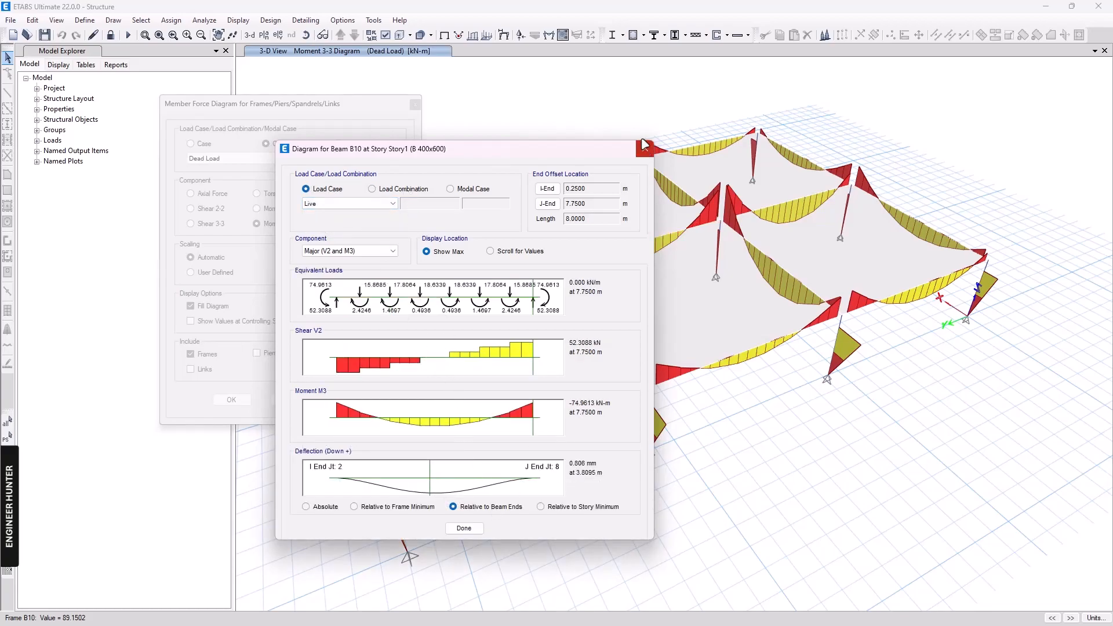
left_click(464, 528)
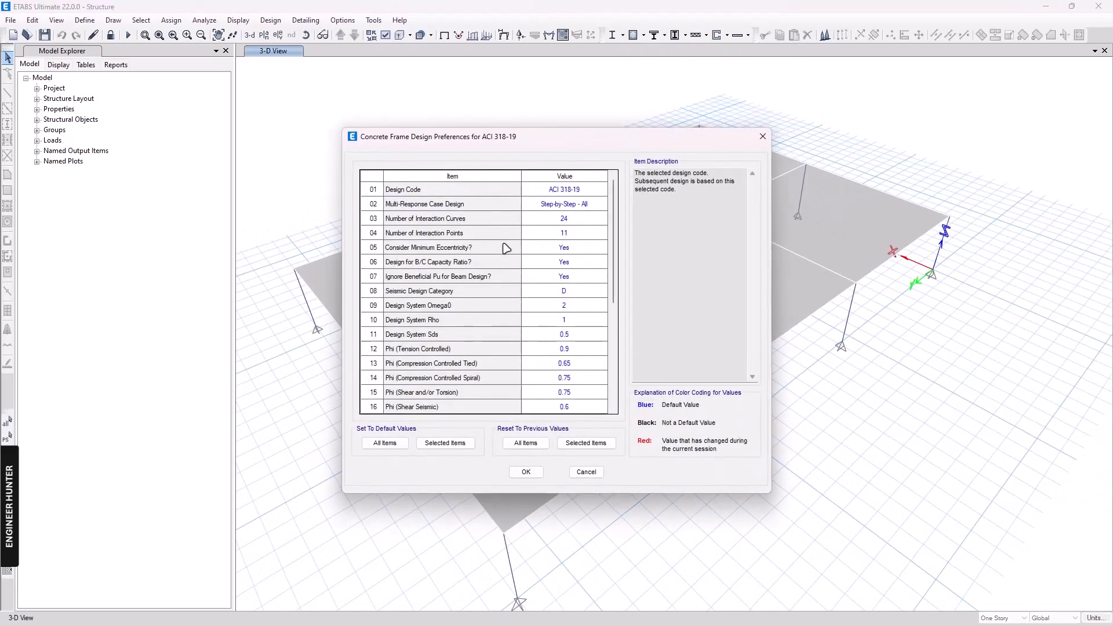
mouse_move(753, 144)
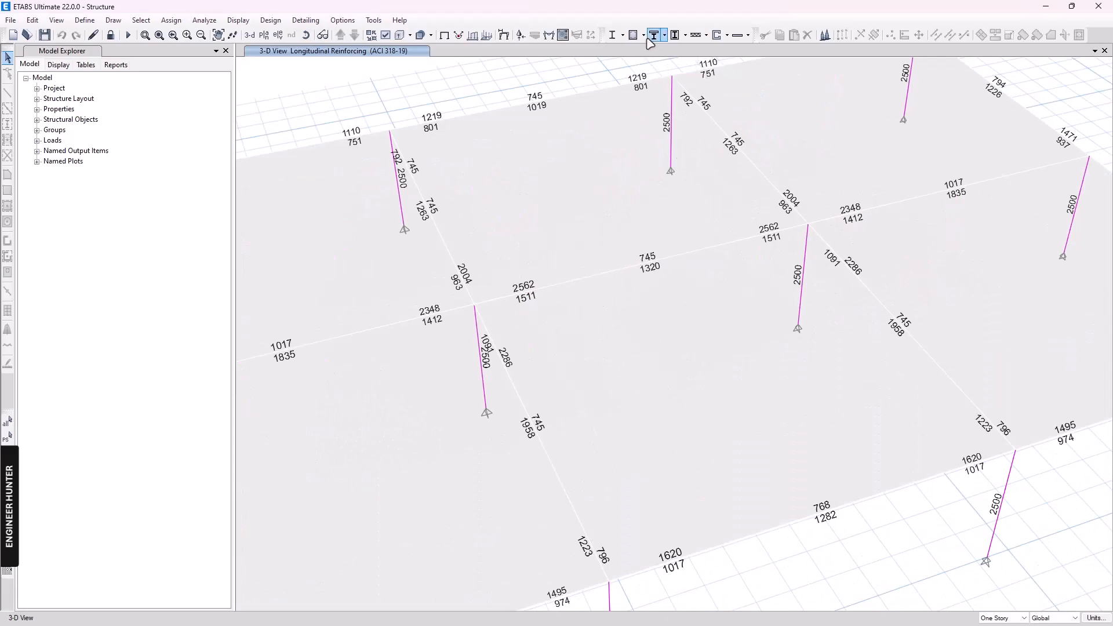
- Bring up the concrete frame design results display settings for longitudinal reinforcing
left_click(654, 33)
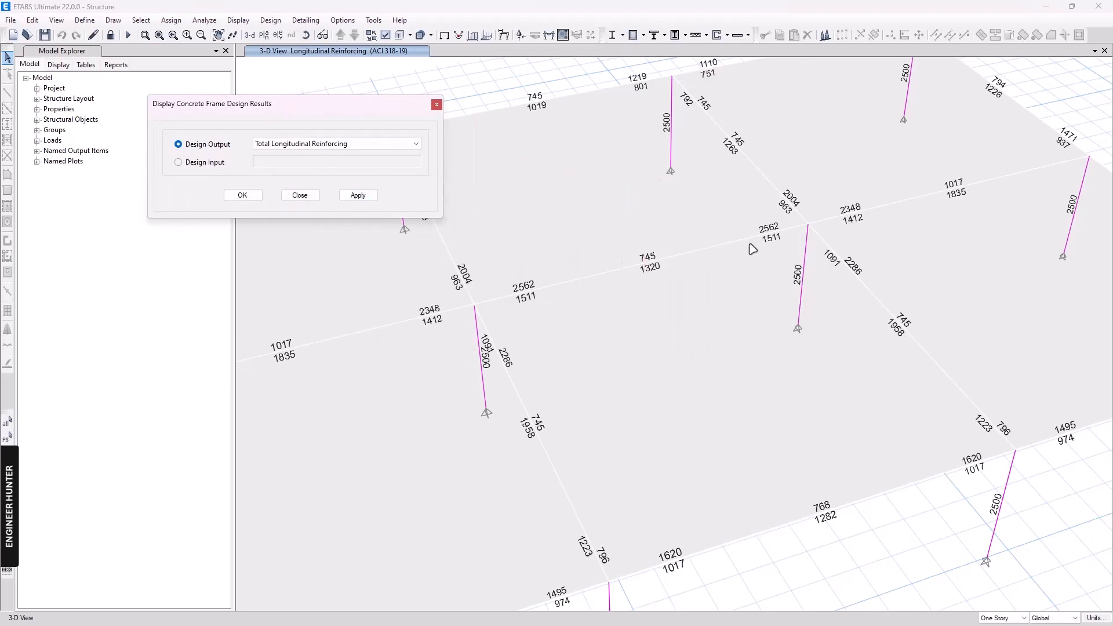
mouse_move(90, 434)
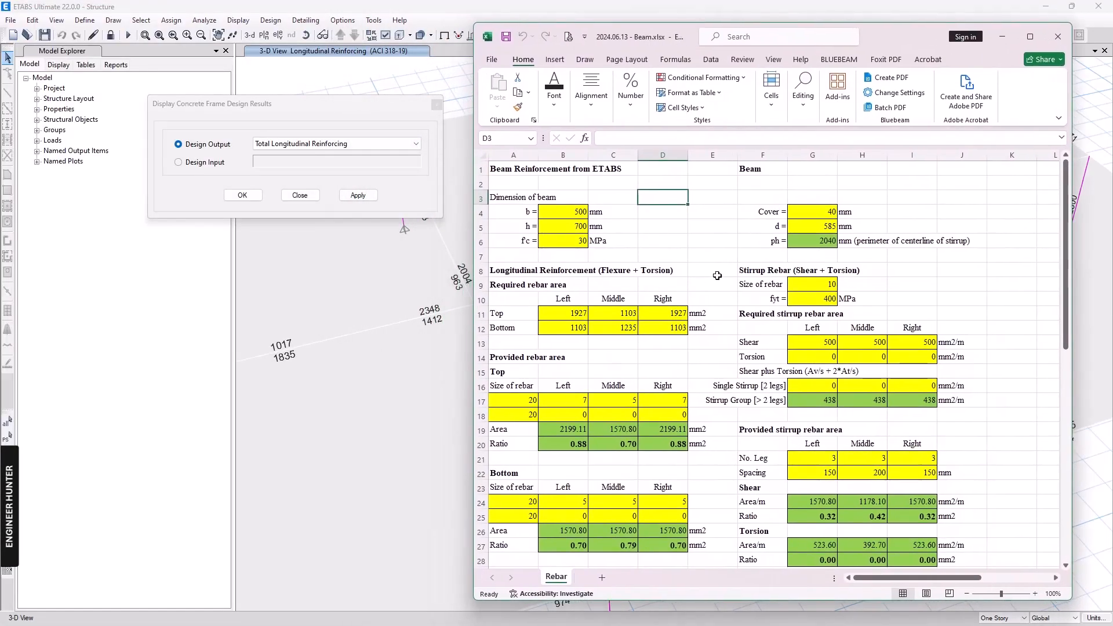
mouse_move(738, 268)
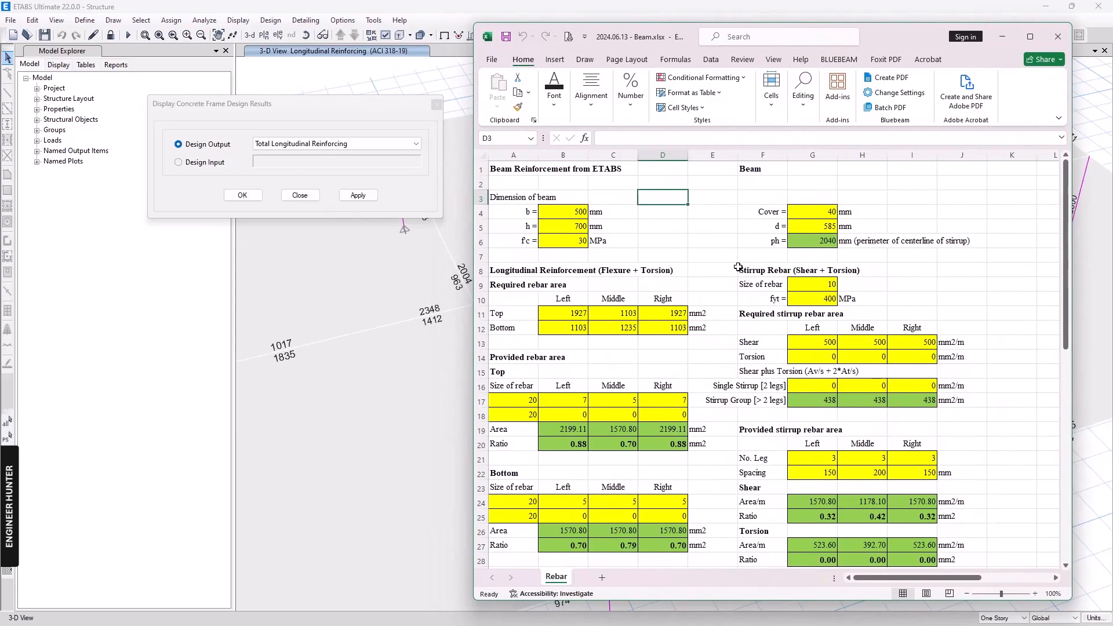
mouse_move(564, 181)
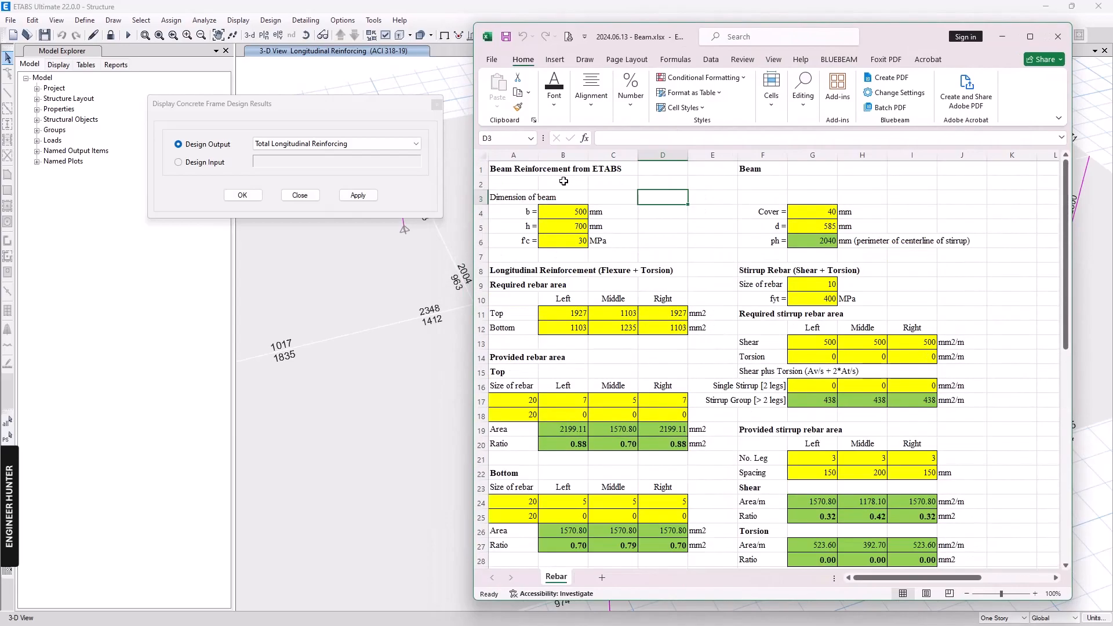
scroll("down", 3)
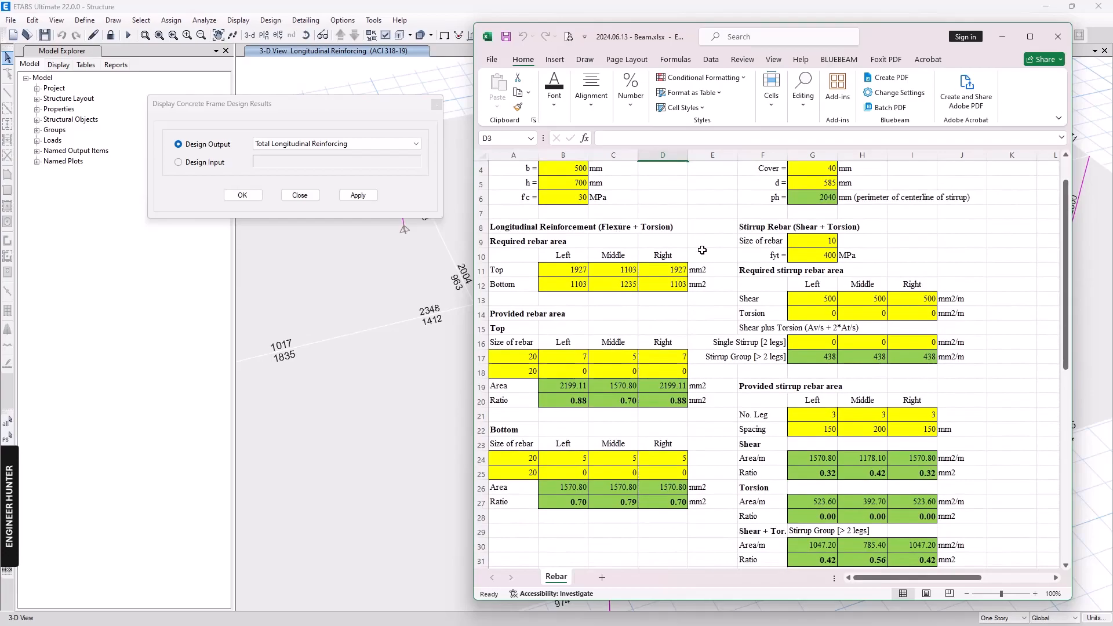
scroll("down", 3)
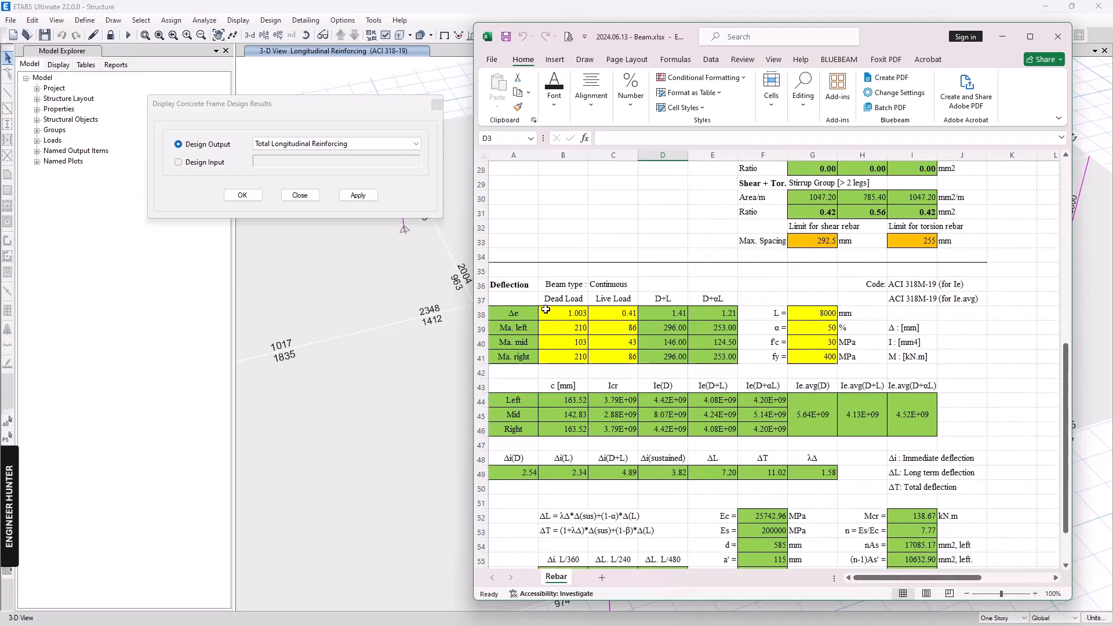
scroll("down", 3)
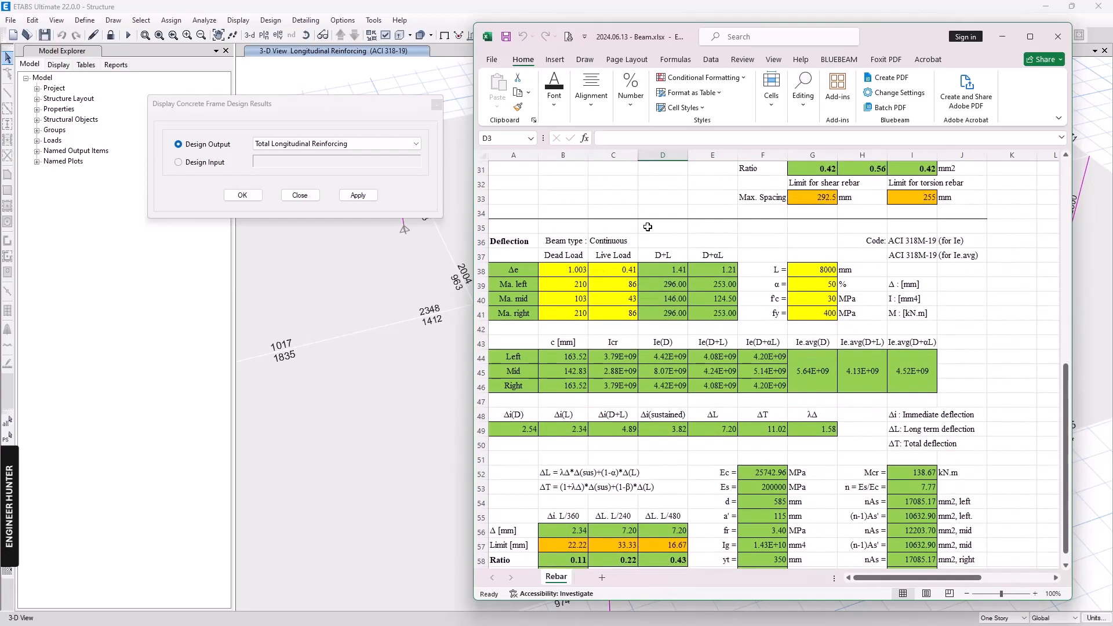
scroll("down", 3)
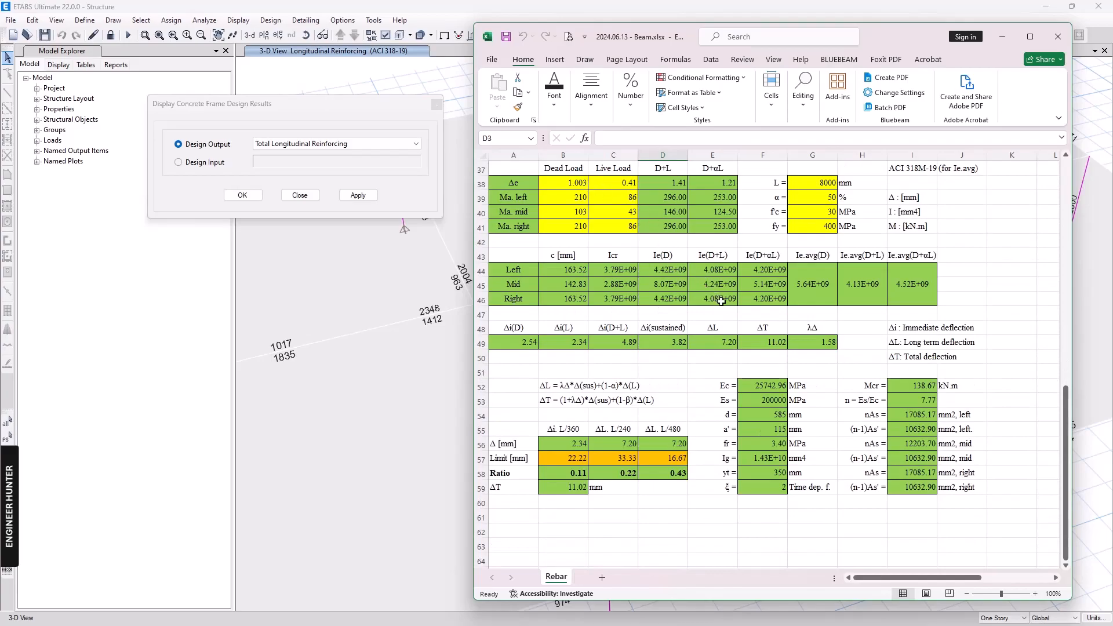
scroll("up", 3)
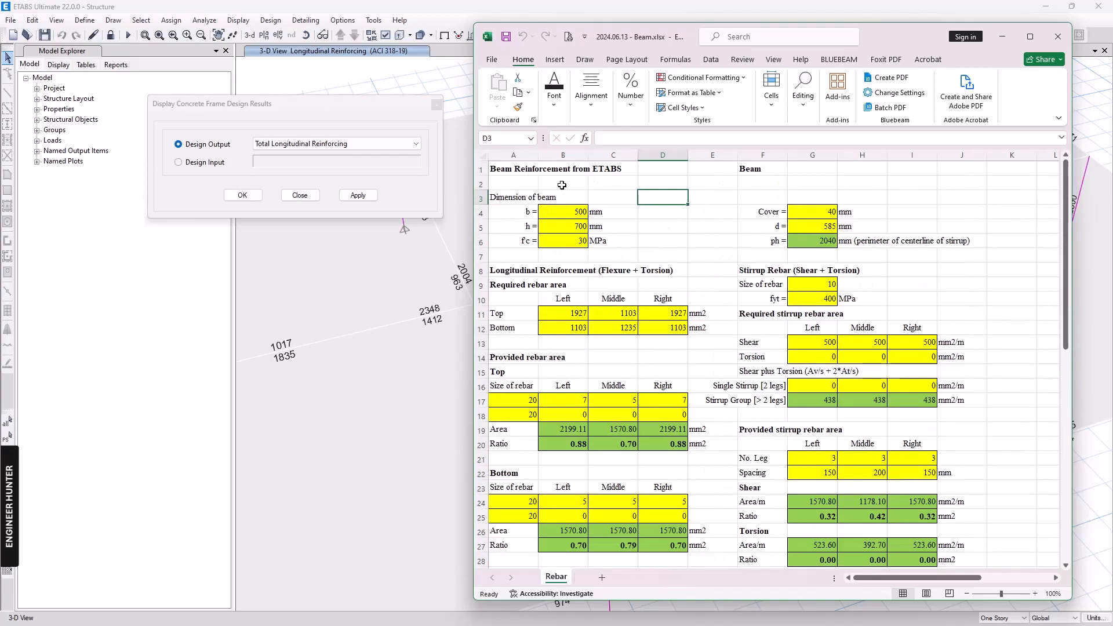
mouse_move(724, 302)
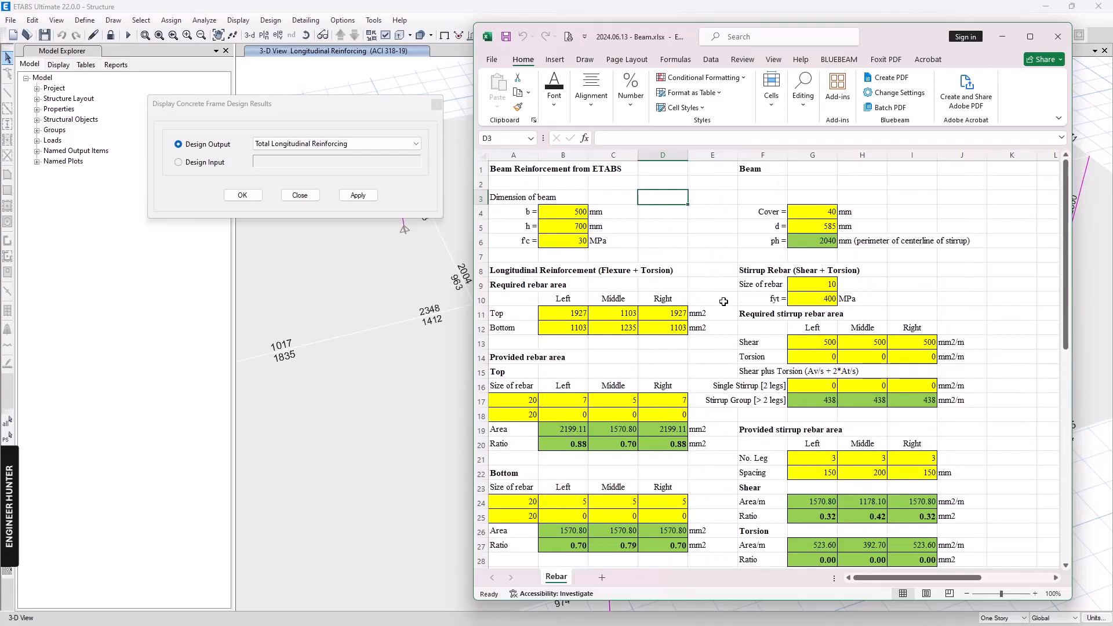
scroll("down", 3)
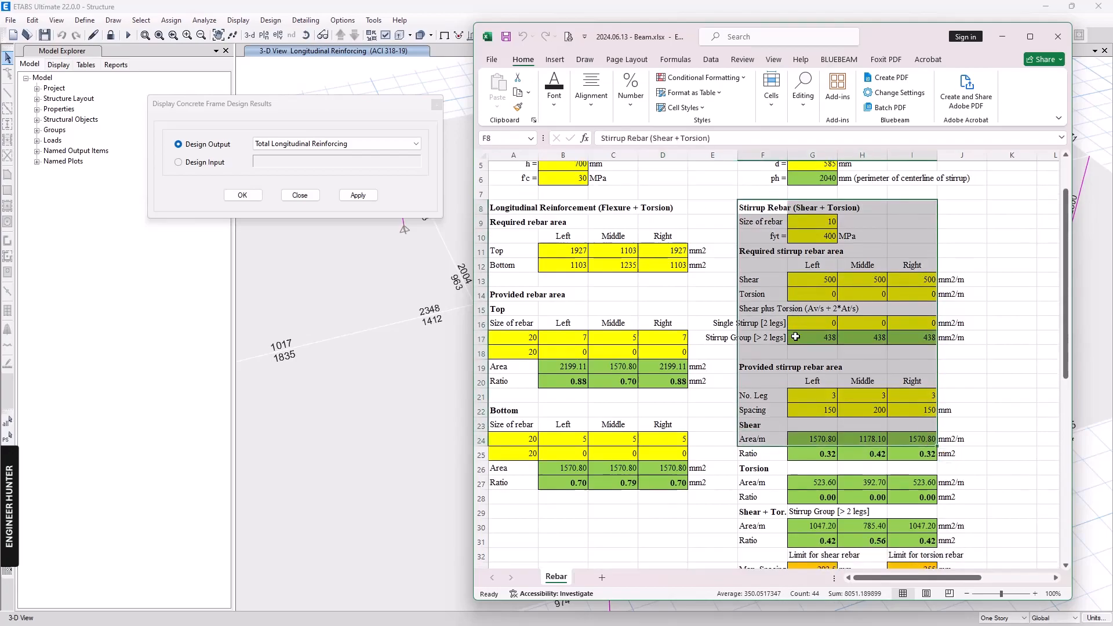
scroll("down", 3)
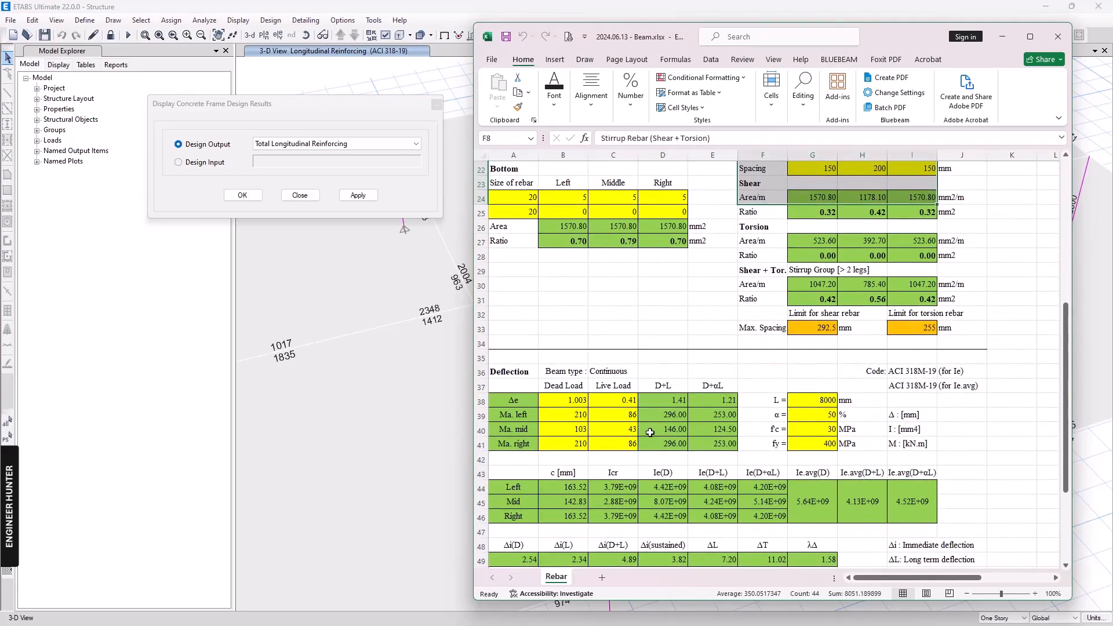
scroll("up", 3)
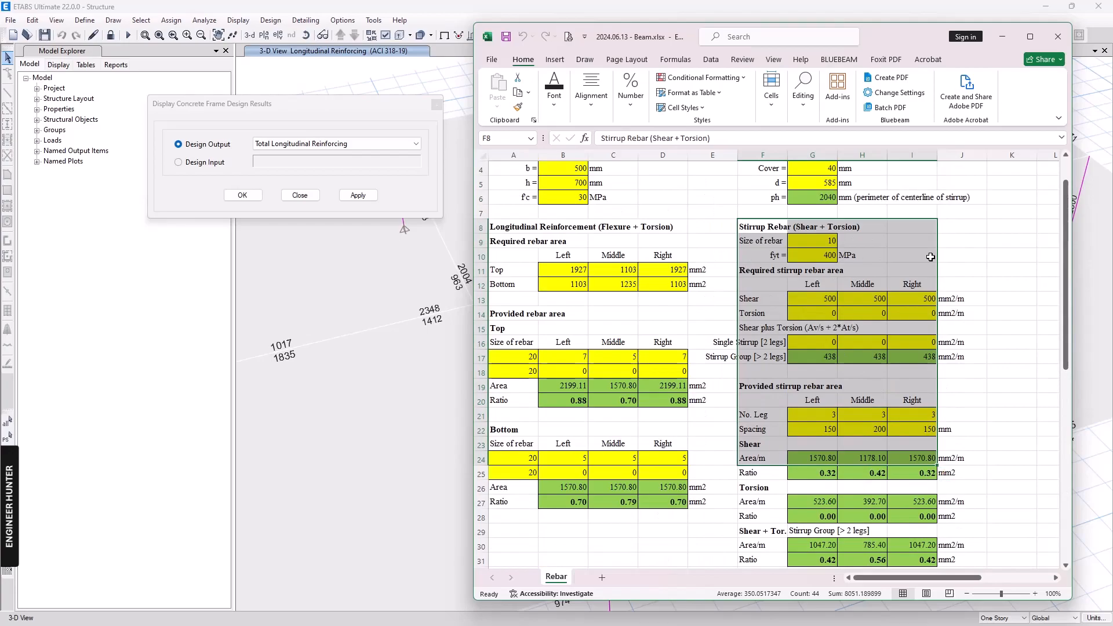
scroll("up", 3)
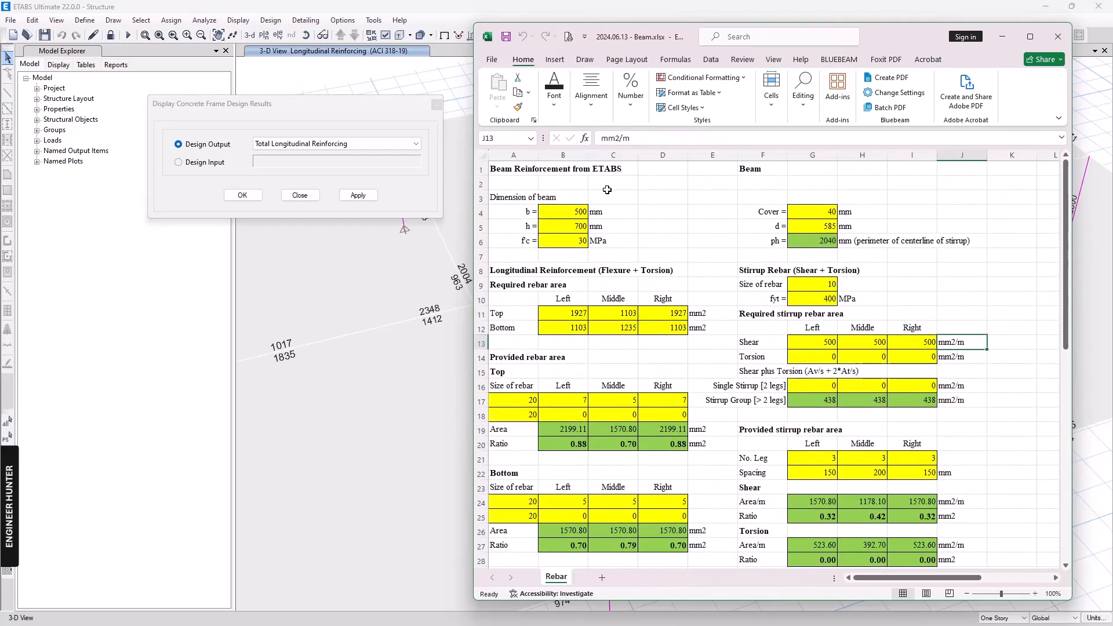
mouse_move(577, 227)
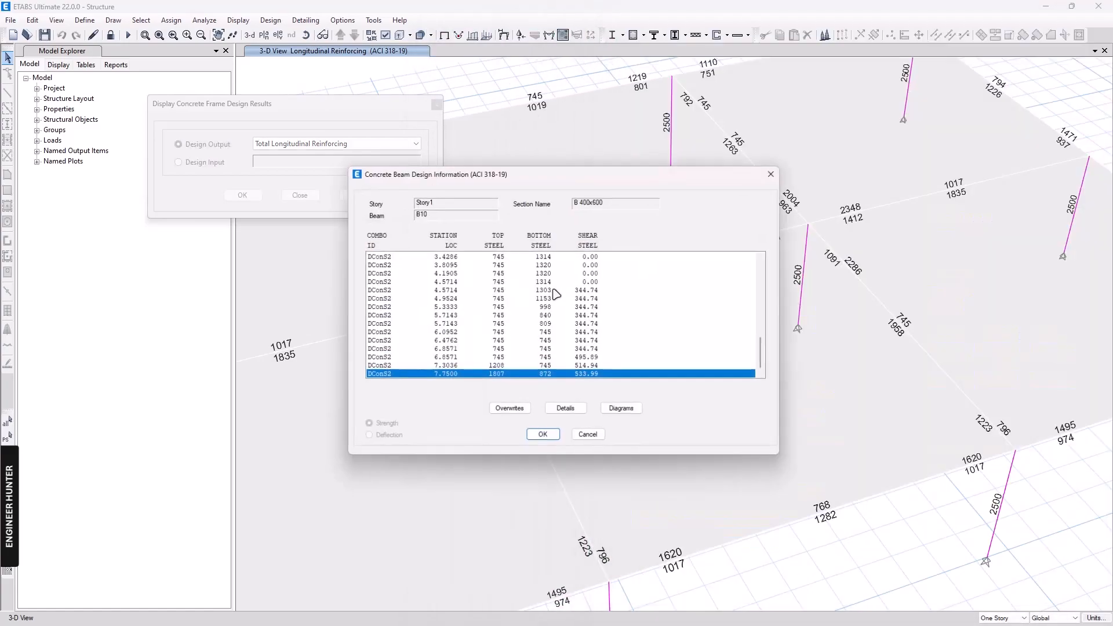
left_click(565, 407)
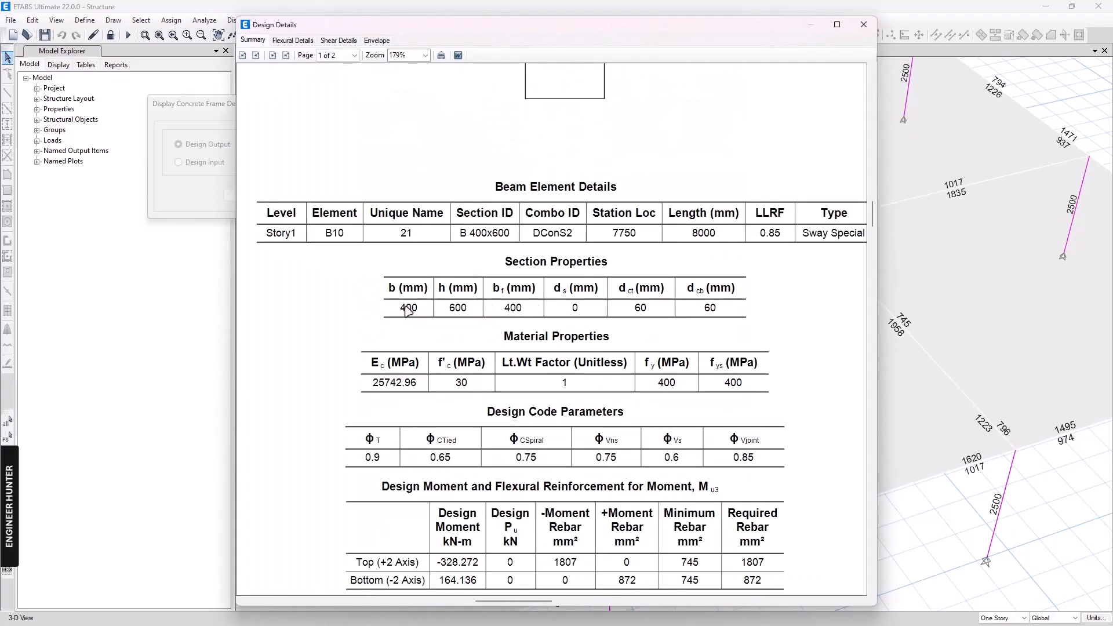
mouse_move(745, 450)
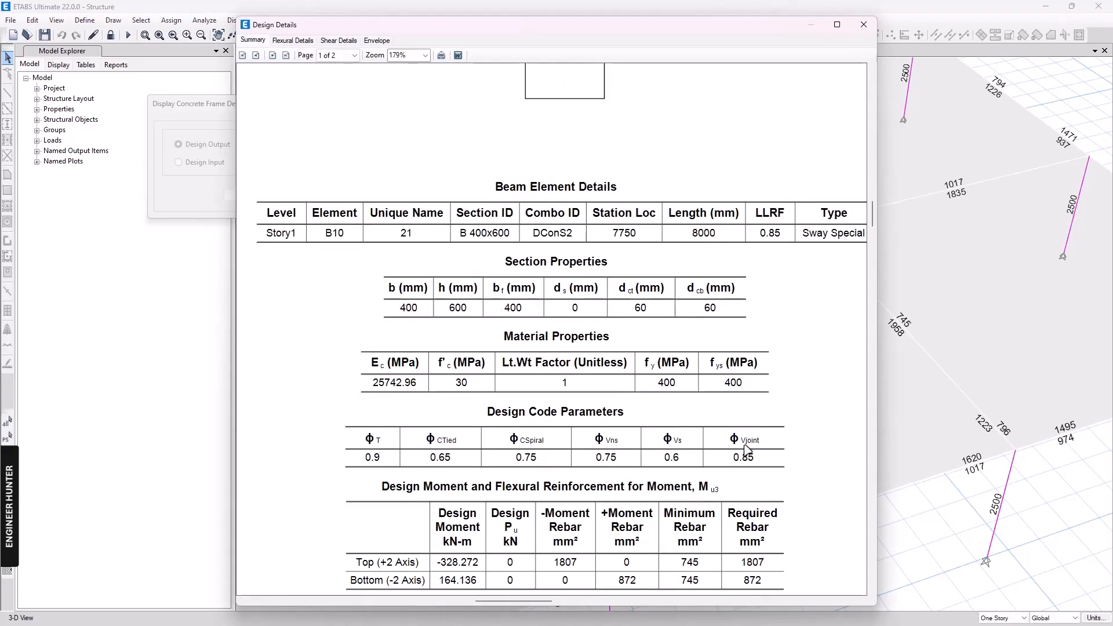
mouse_move(646, 394)
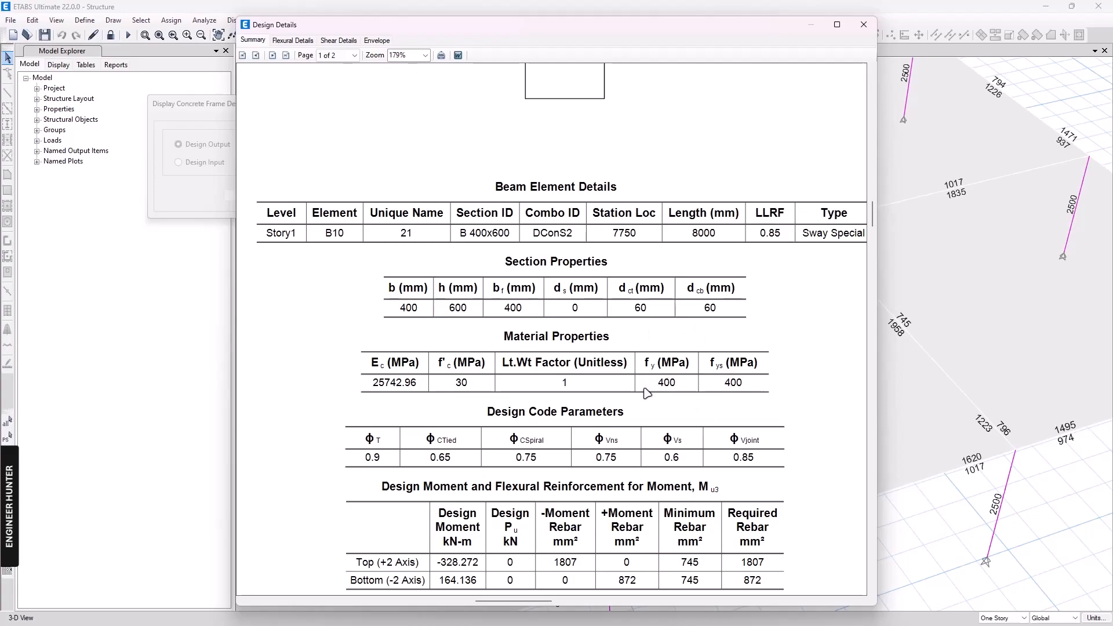
mouse_move(666, 387)
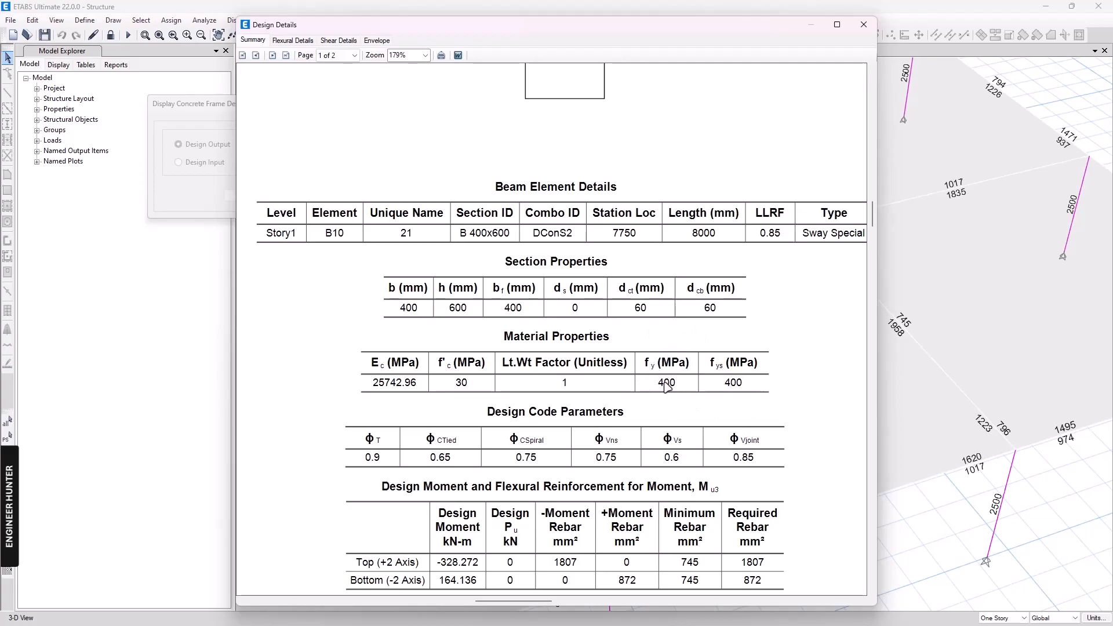
mouse_move(859, 60)
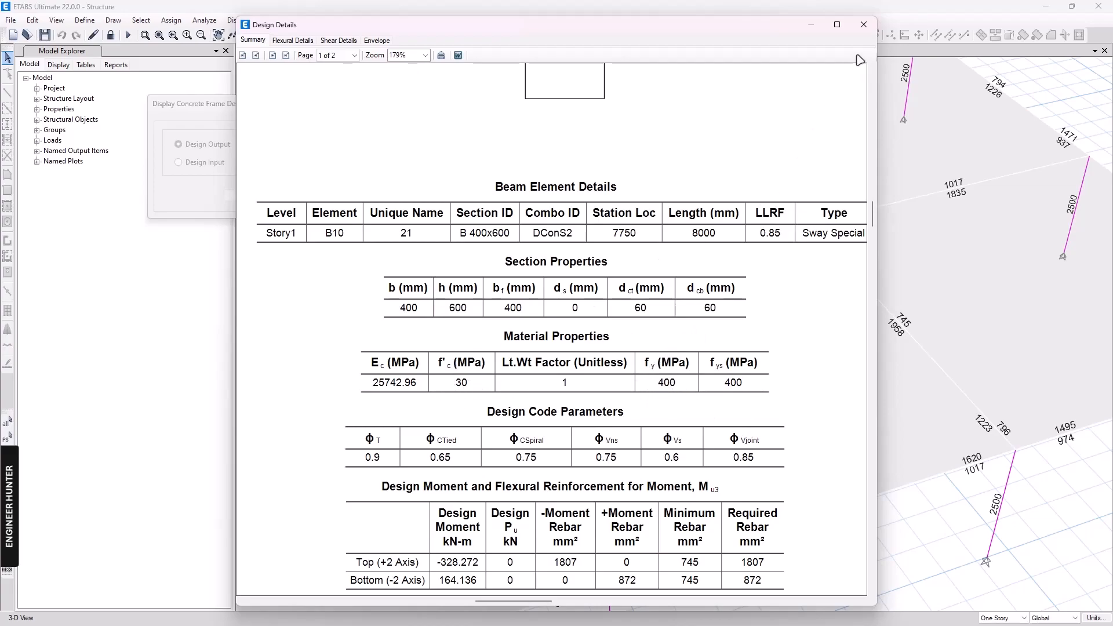
left_click(864, 24)
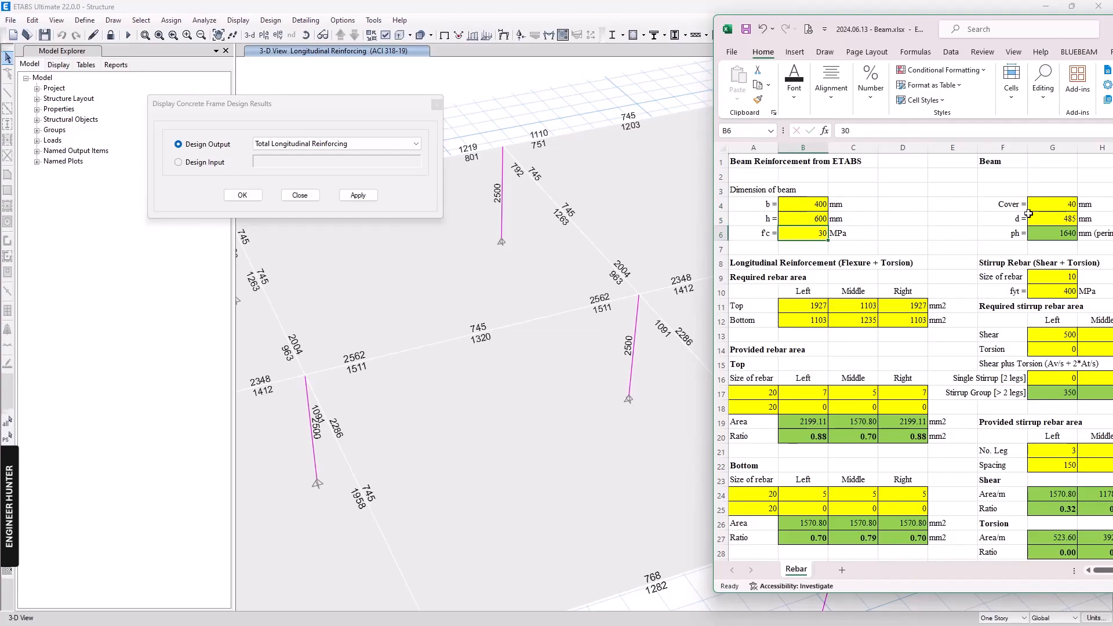
- Enter the required top rebar area 2562 mm2 in cell B11
left_click(802, 305)
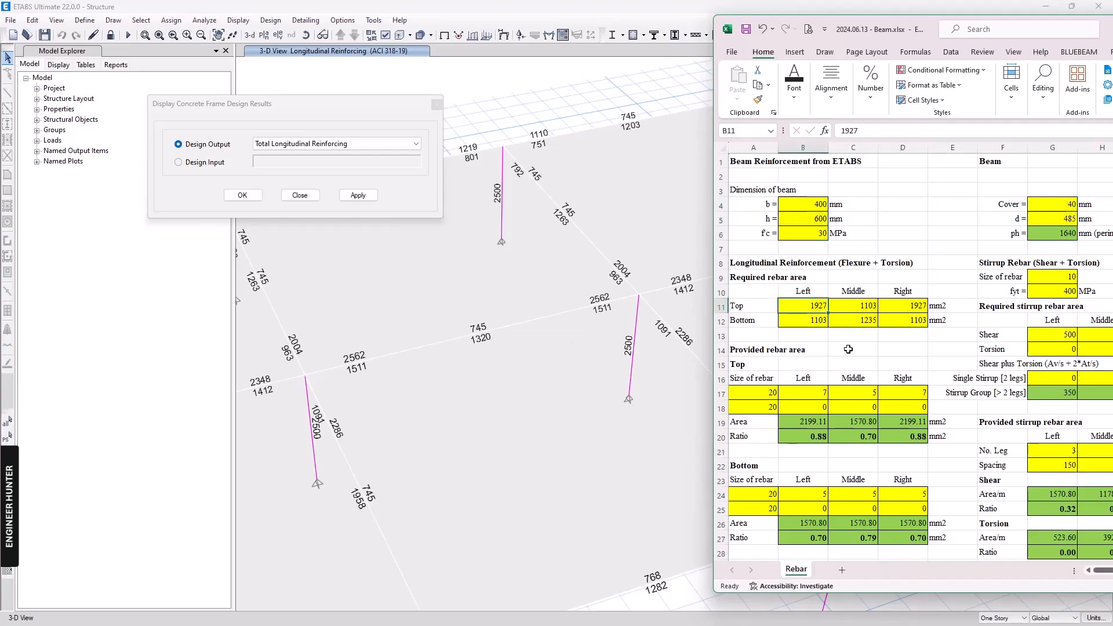
type("26")
left_click(903, 320)
type("1511")
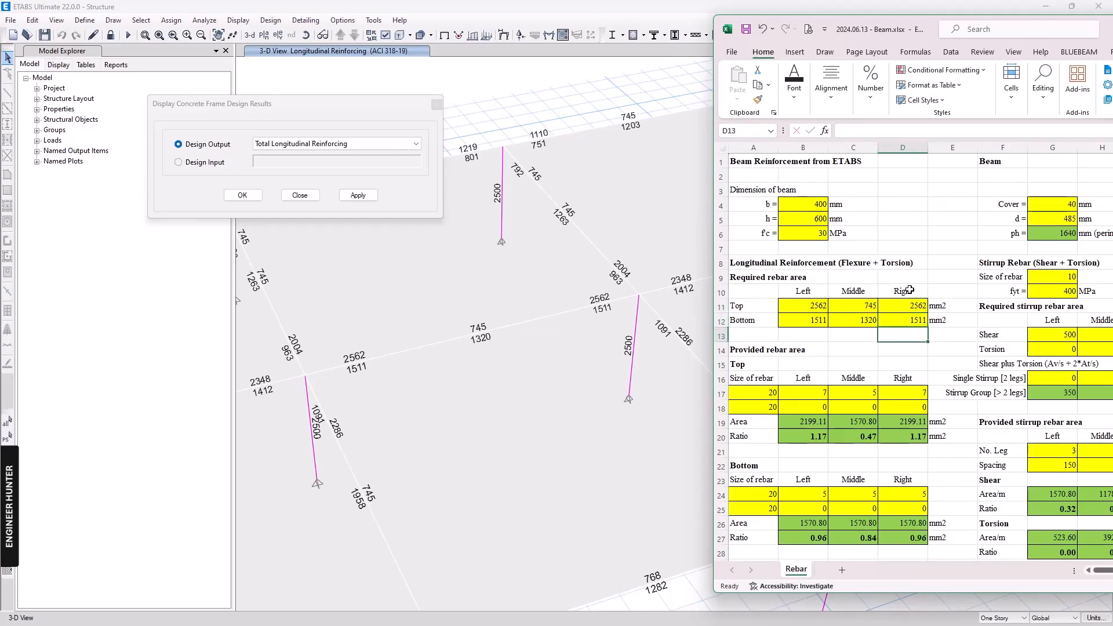
- Review the top and bottom bar counts and set the bottom bar size to 25 mm
scroll("down", 3)
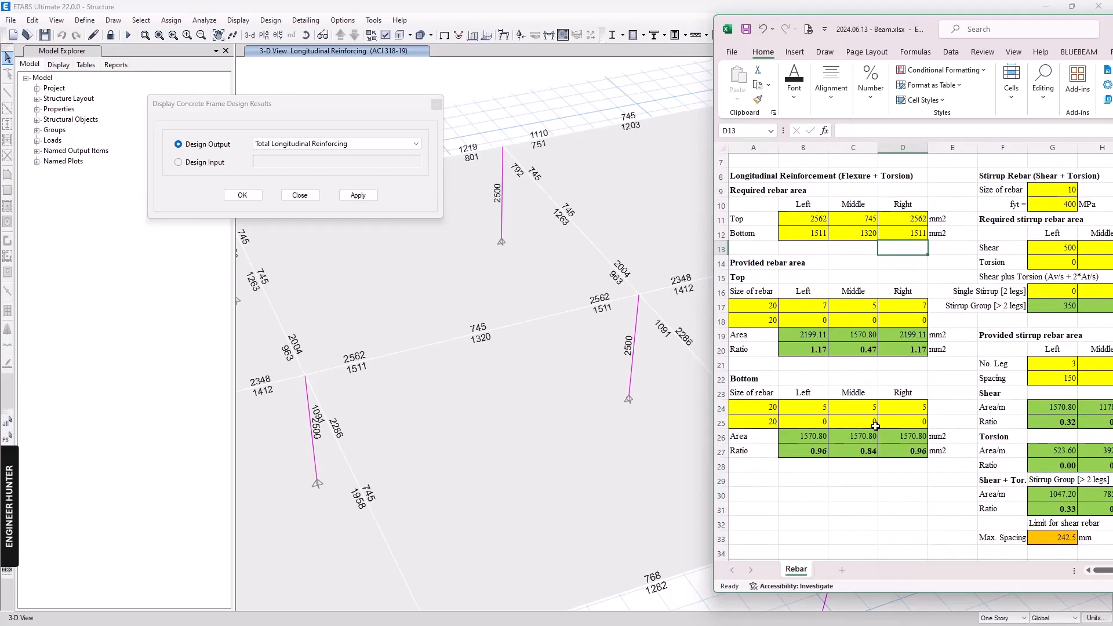
left_click(852, 306)
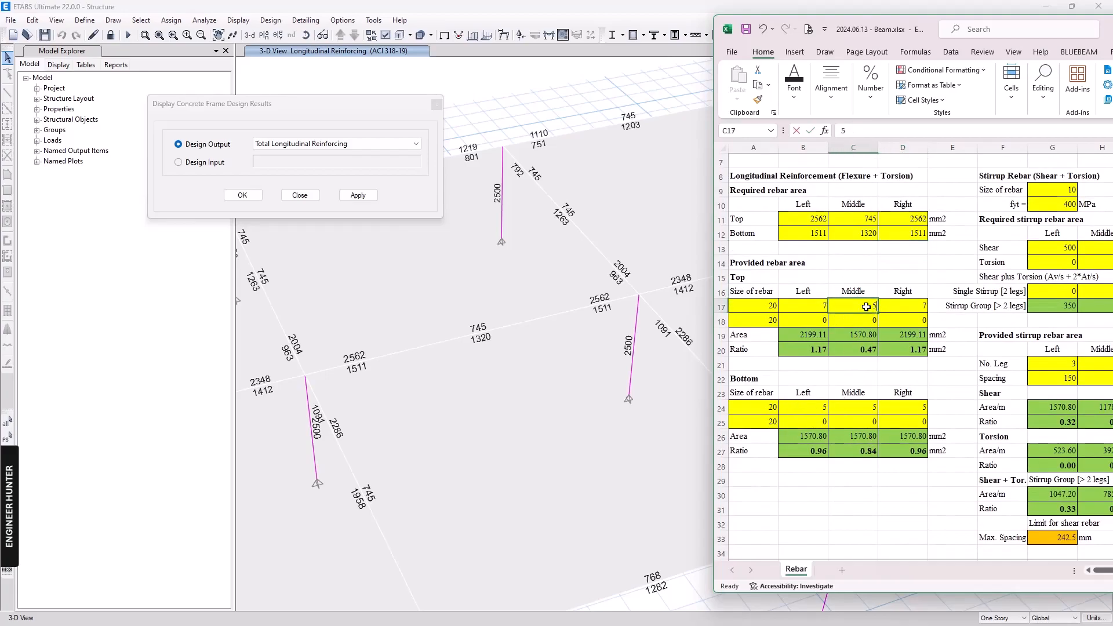
left_click(802, 407)
type("4")
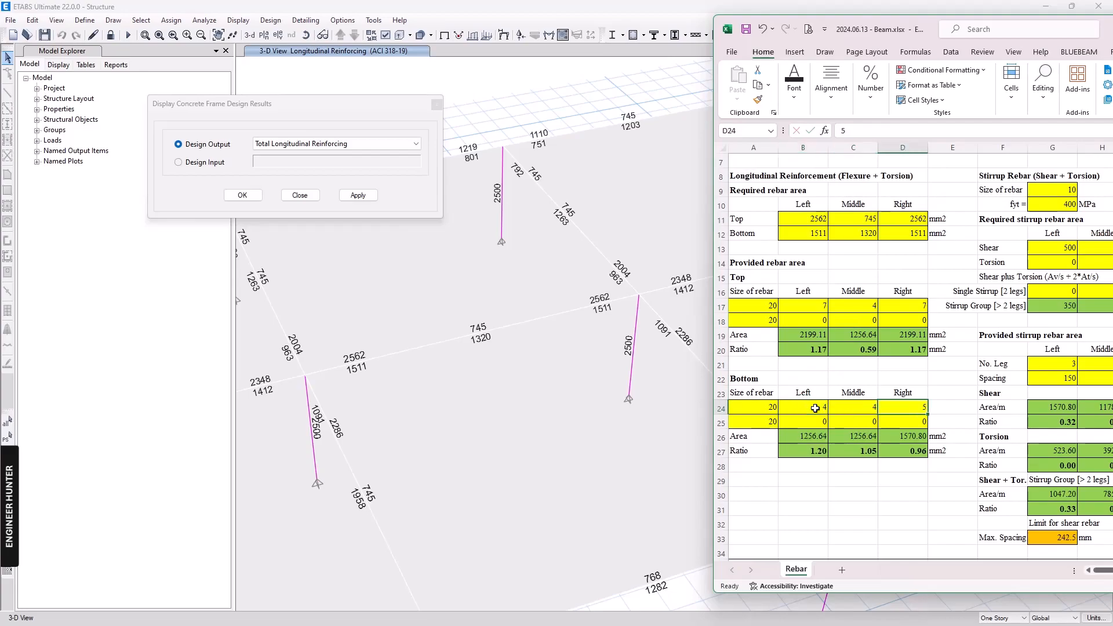
left_click(852, 407)
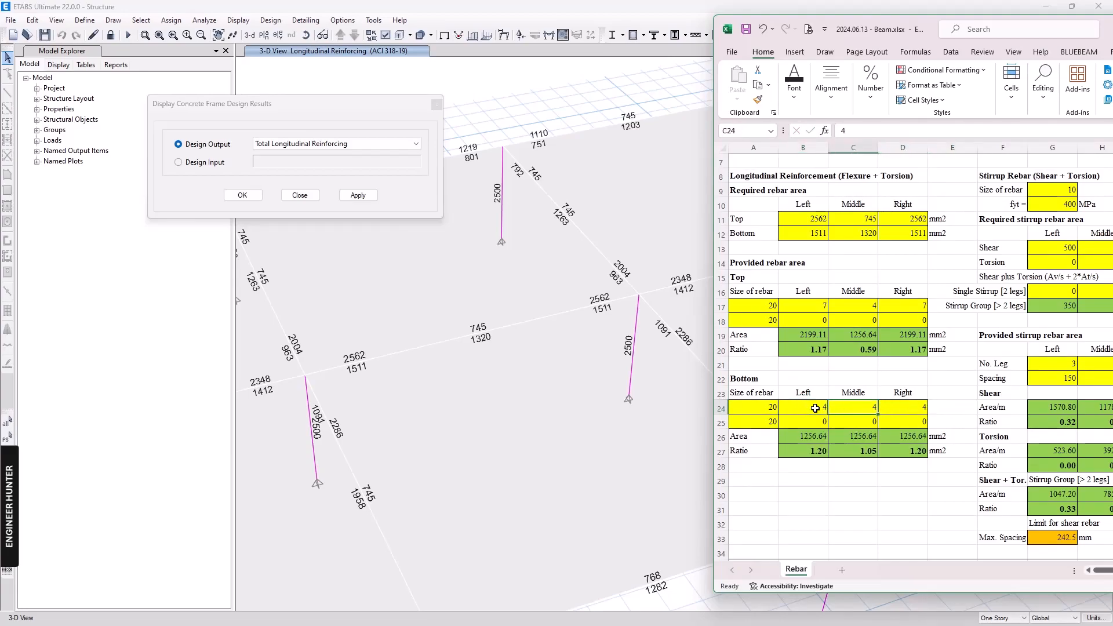
left_click(802, 407)
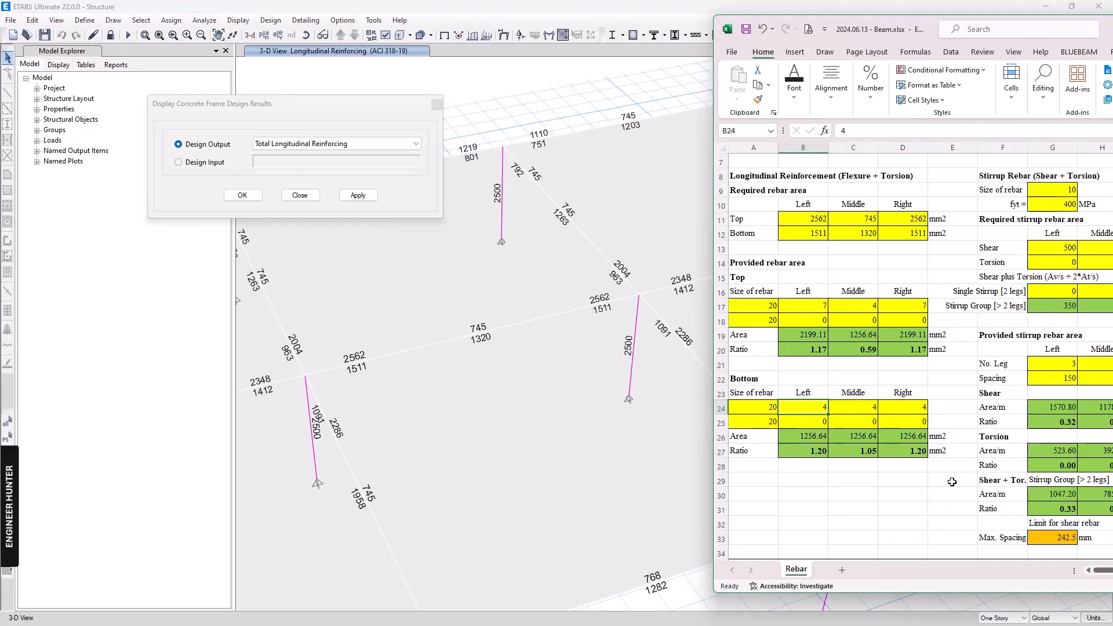
left_click(784, 407)
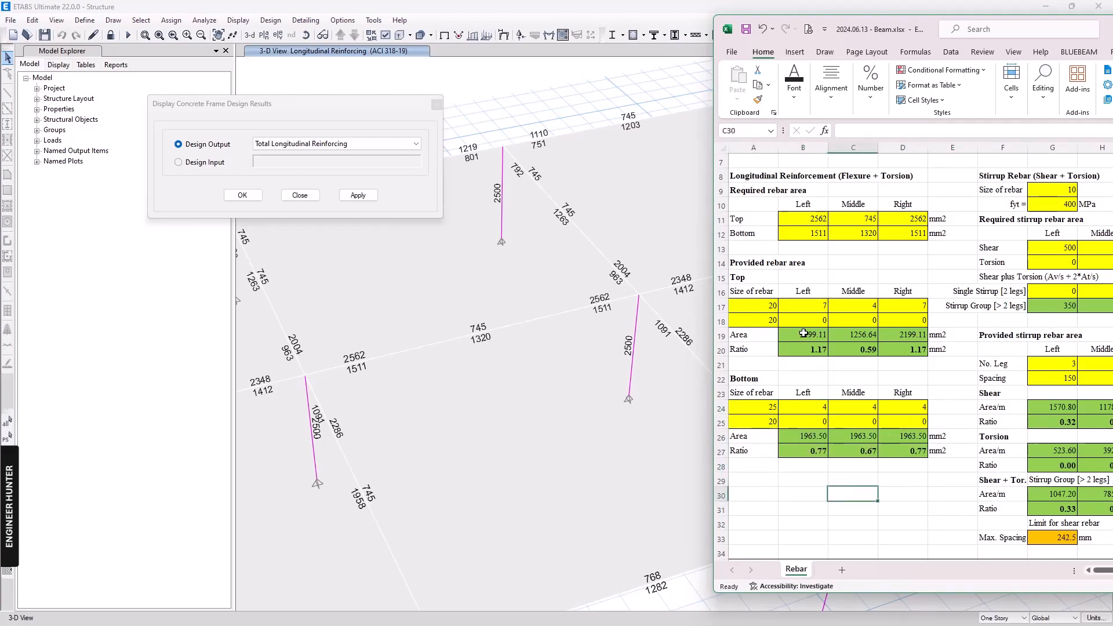
- Set the top bar size to 25 mm and the right top bar count to 6
left_click(754, 305)
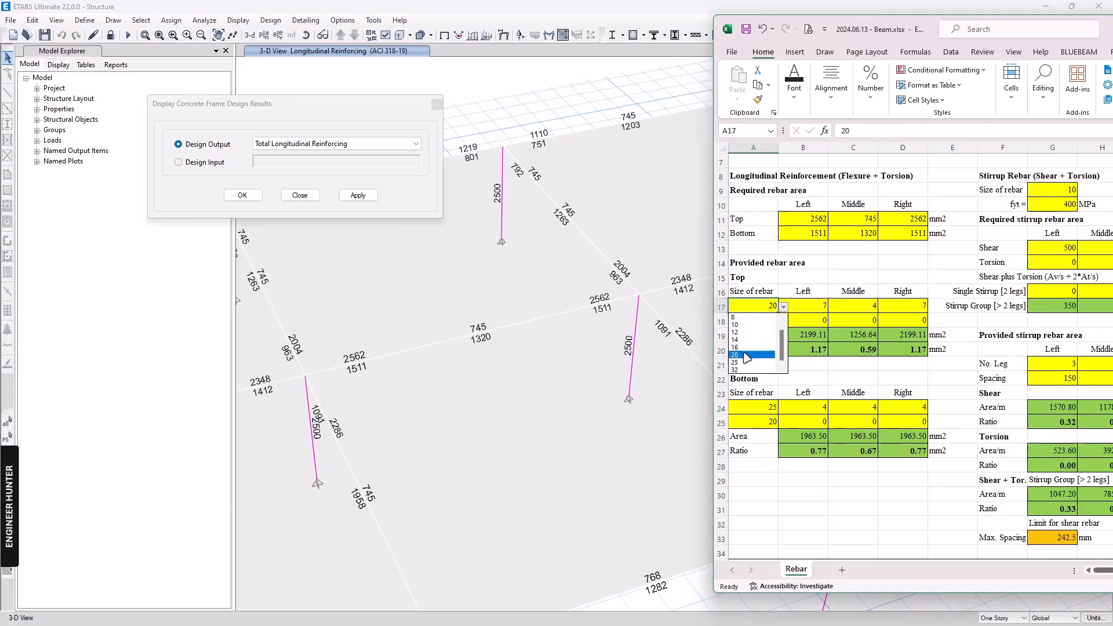
left_click(735, 355)
type("6")
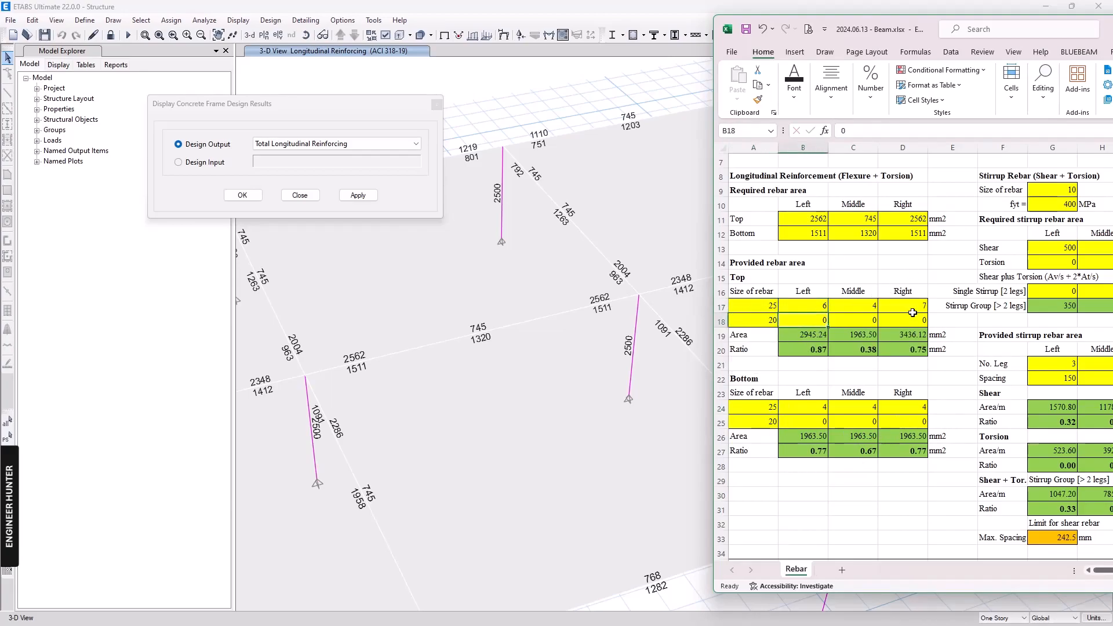
left_click(902, 320)
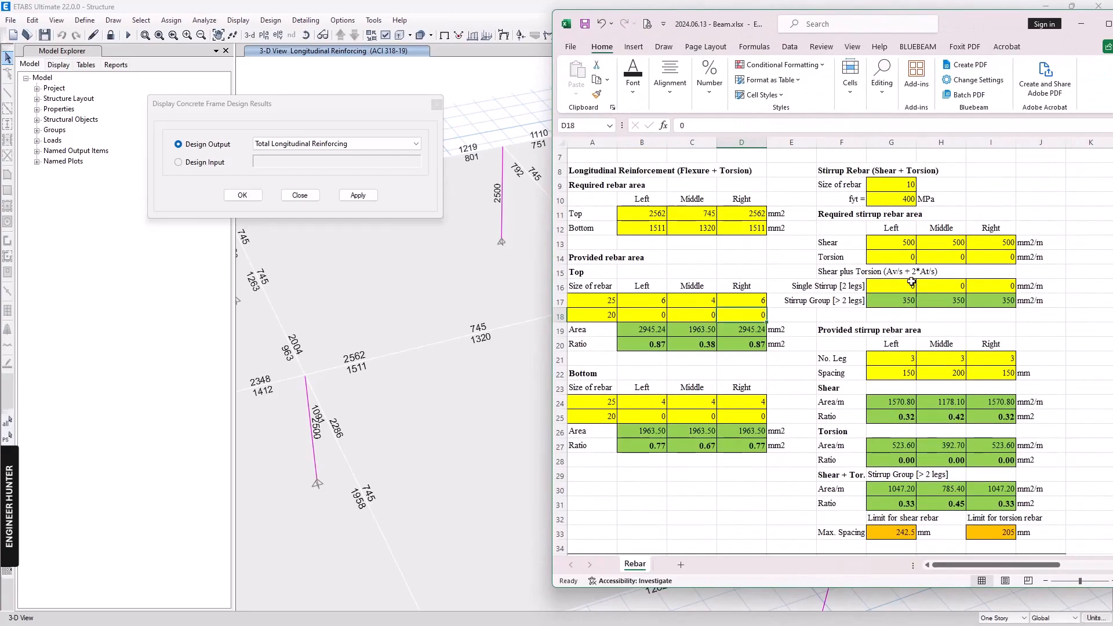
mouse_move(468, 186)
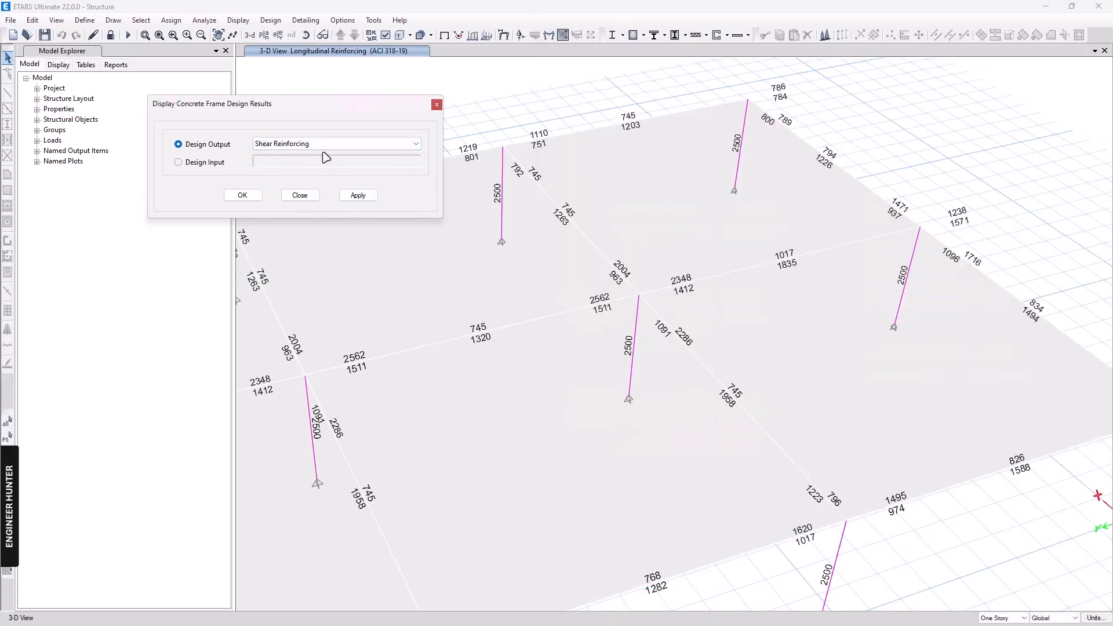
- Show torsion reinforcing results in ETABS and enter the right-end torsion requirement 141 in Excel
left_click(415, 143)
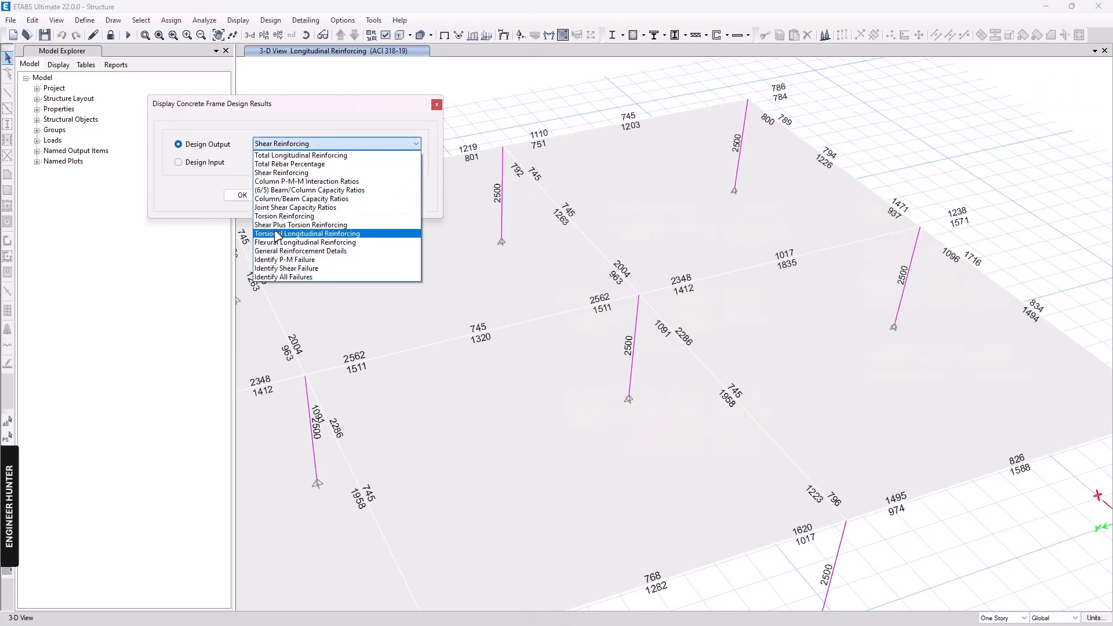
left_click(307, 233)
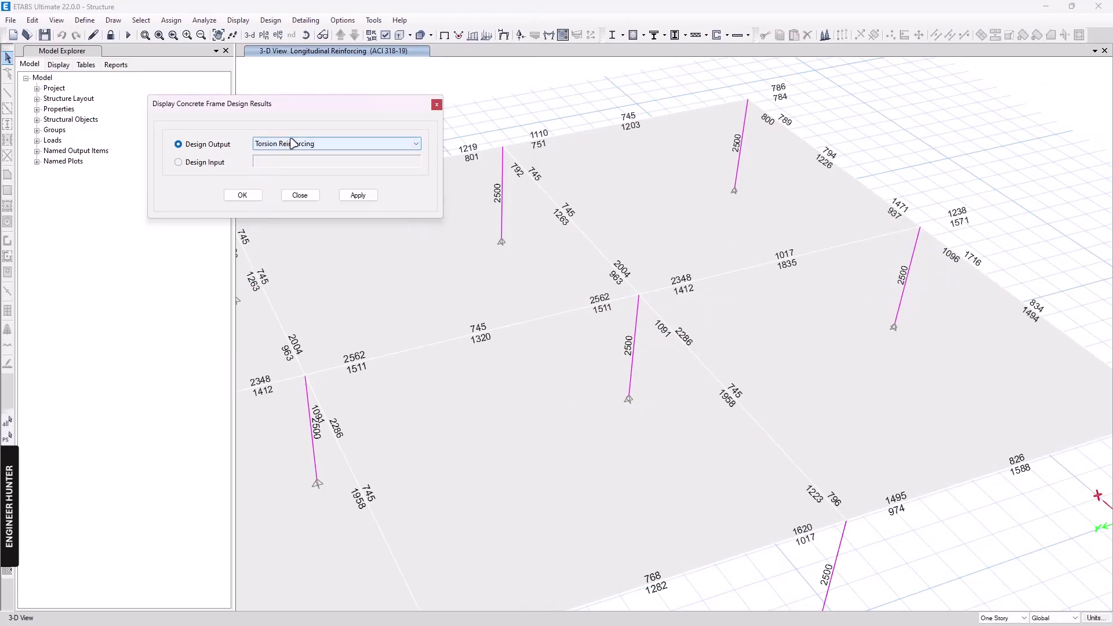
left_click(358, 195)
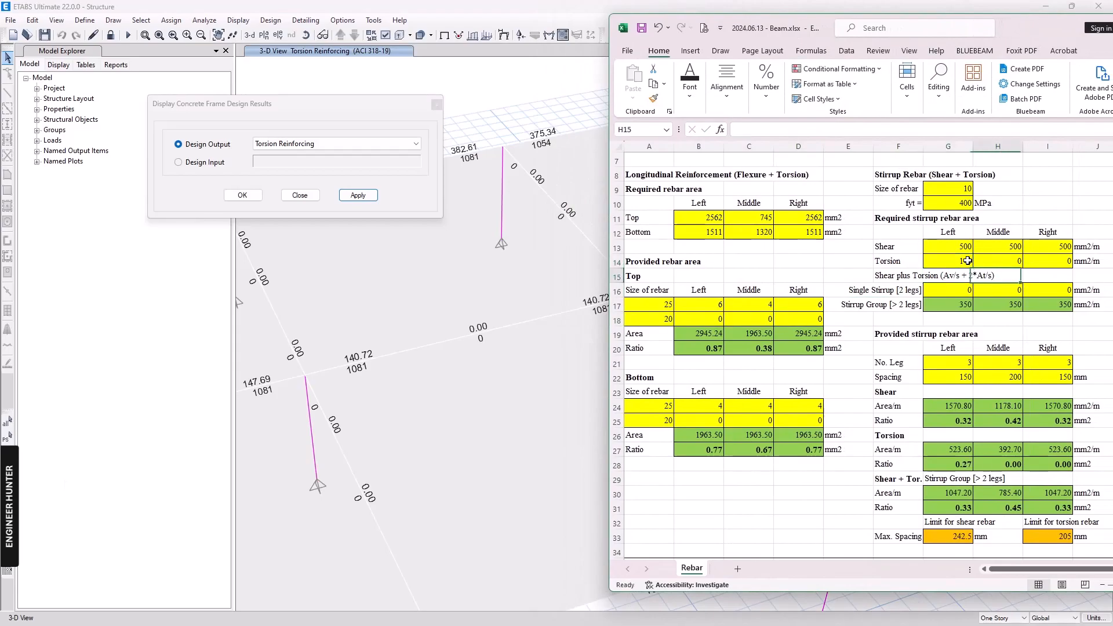
left_click(1045, 276)
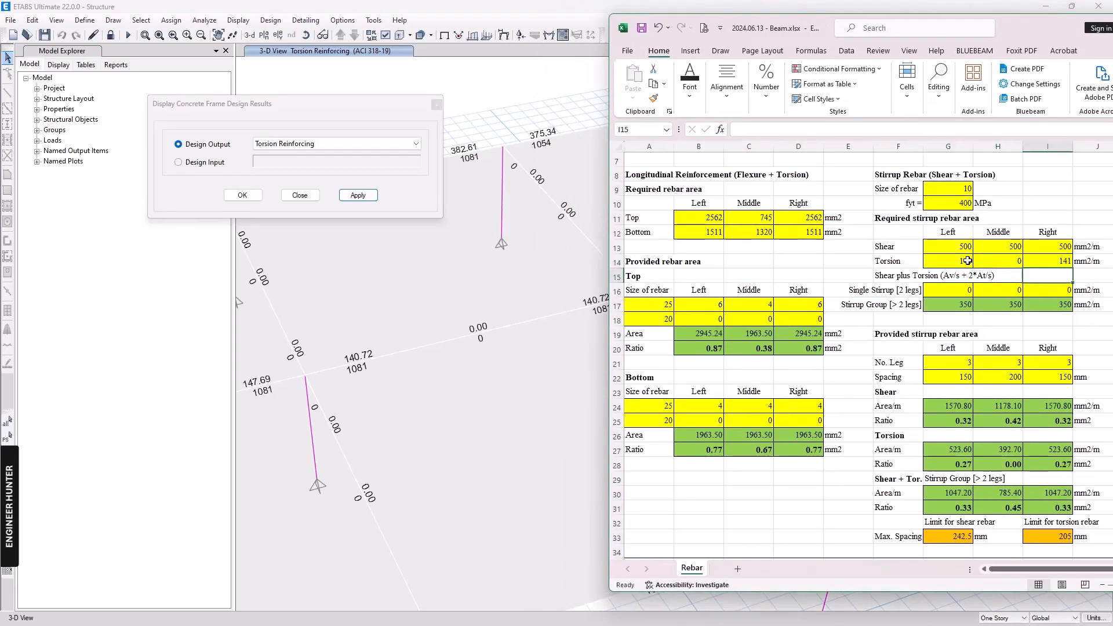
- Switch the design output to Shear Plus Torsion Reinforcing results
left_click(415, 143)
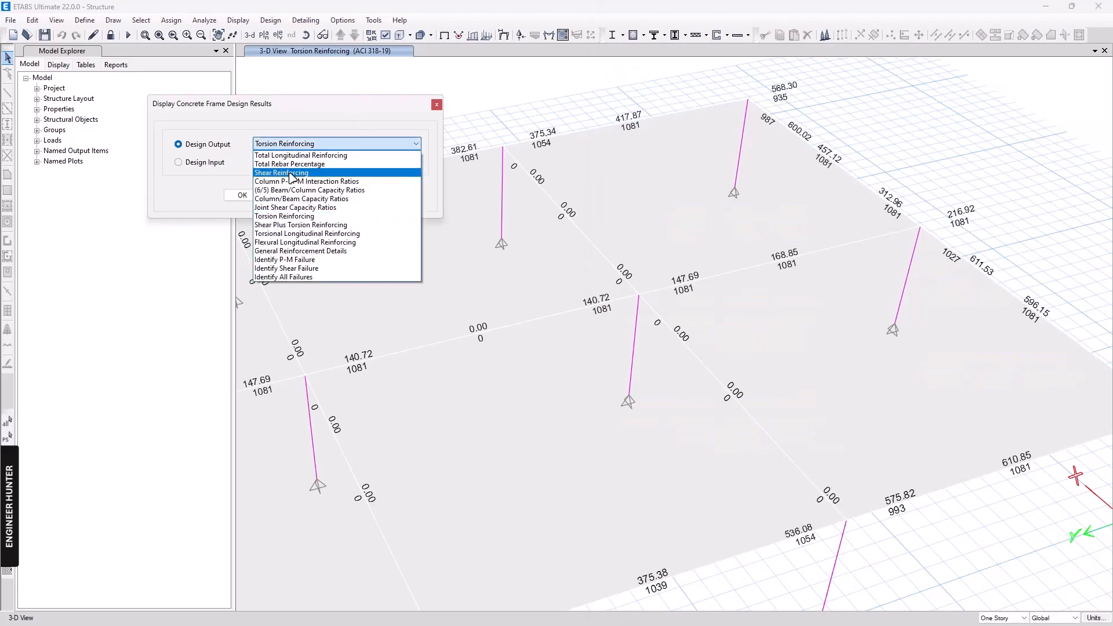
left_click(281, 173)
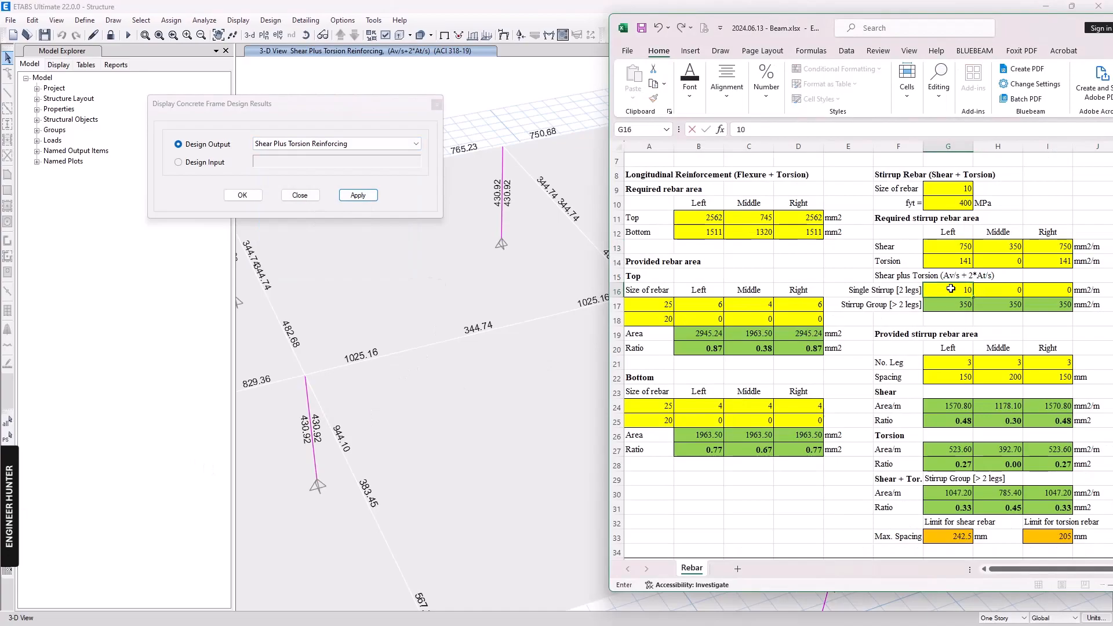
- Inspect the stirrup group requirement formula and beam width, scrolling through the Rebar sheet
left_click(997, 290)
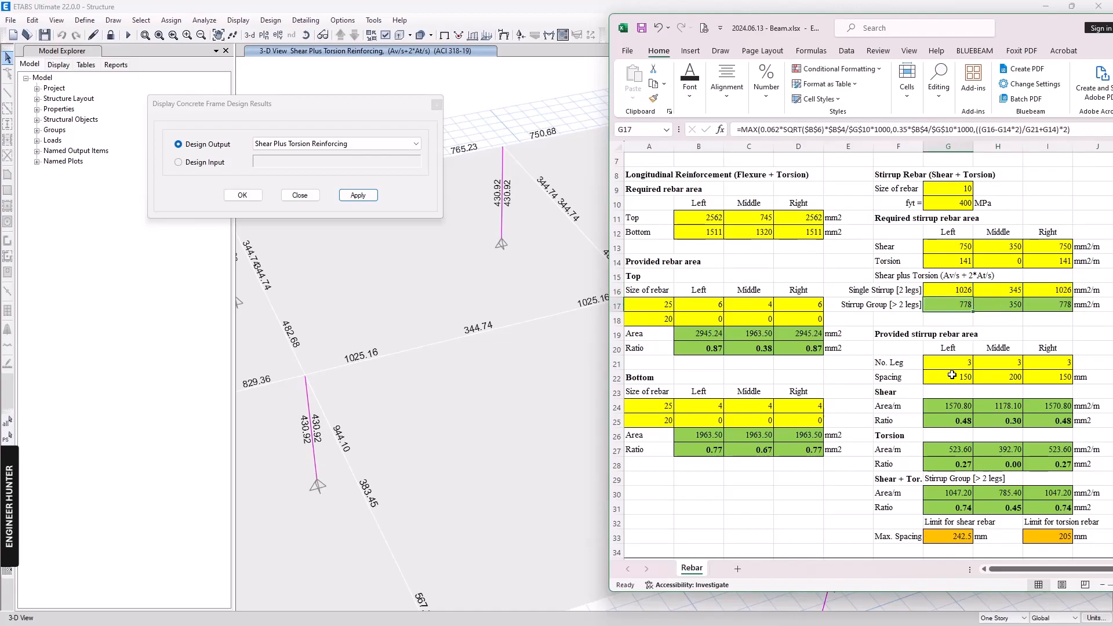
scroll("down", 3)
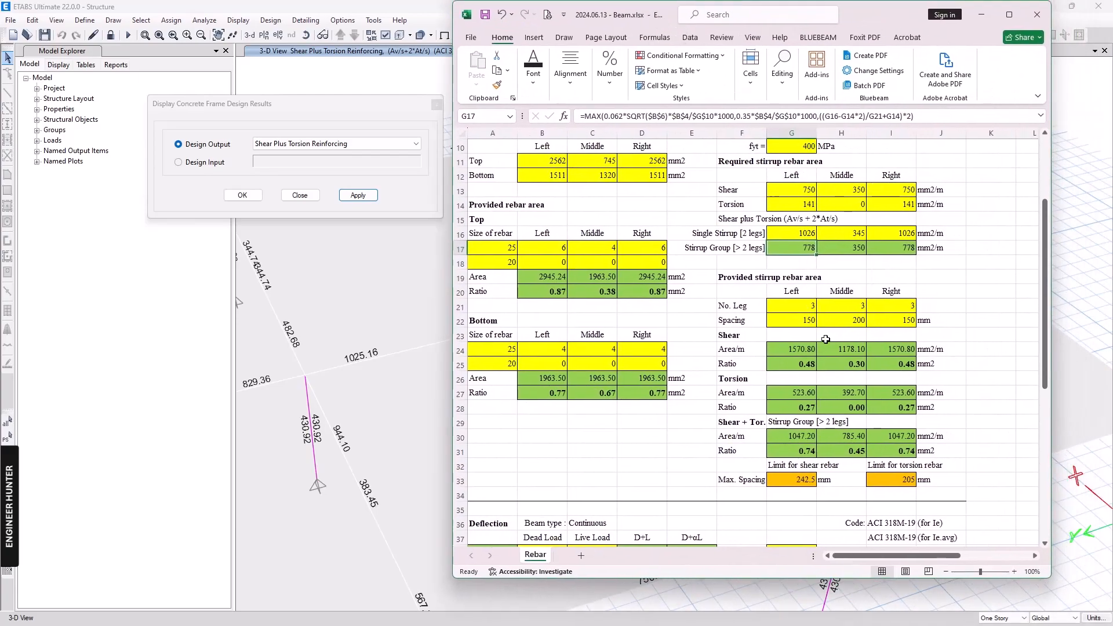
scroll("down", 3)
type("4")
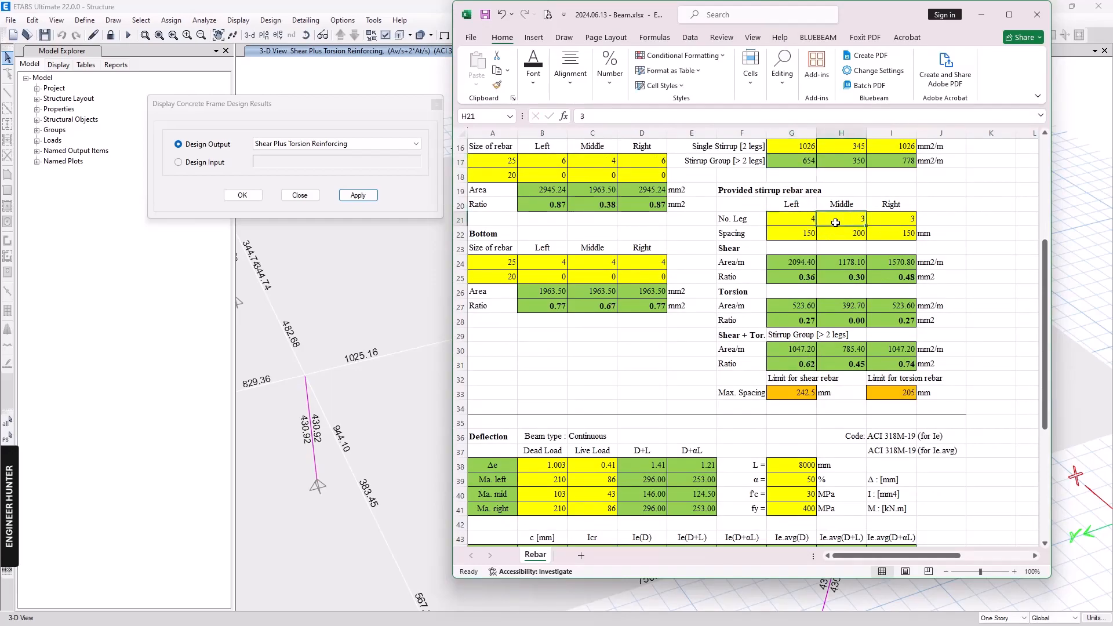
scroll("up", 3)
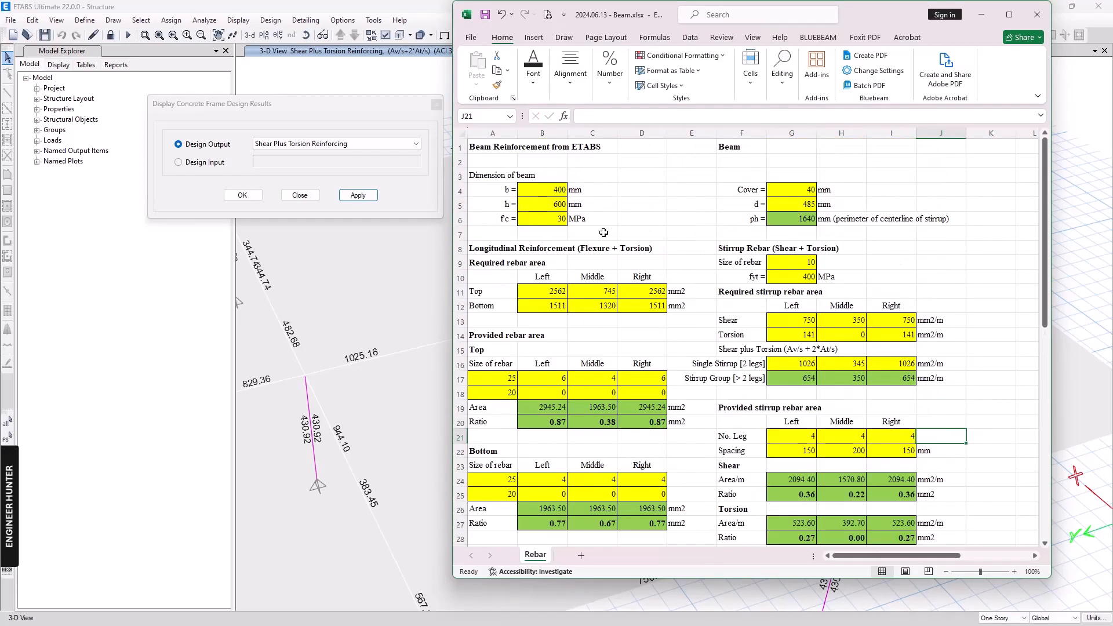
left_click(541, 189)
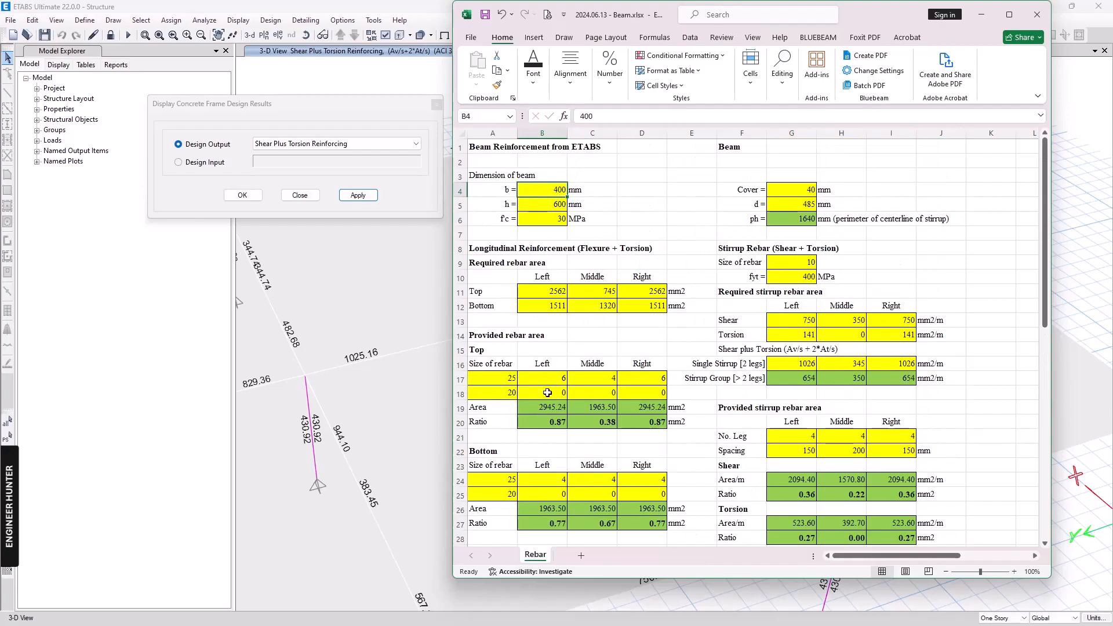
scroll("down", 3)
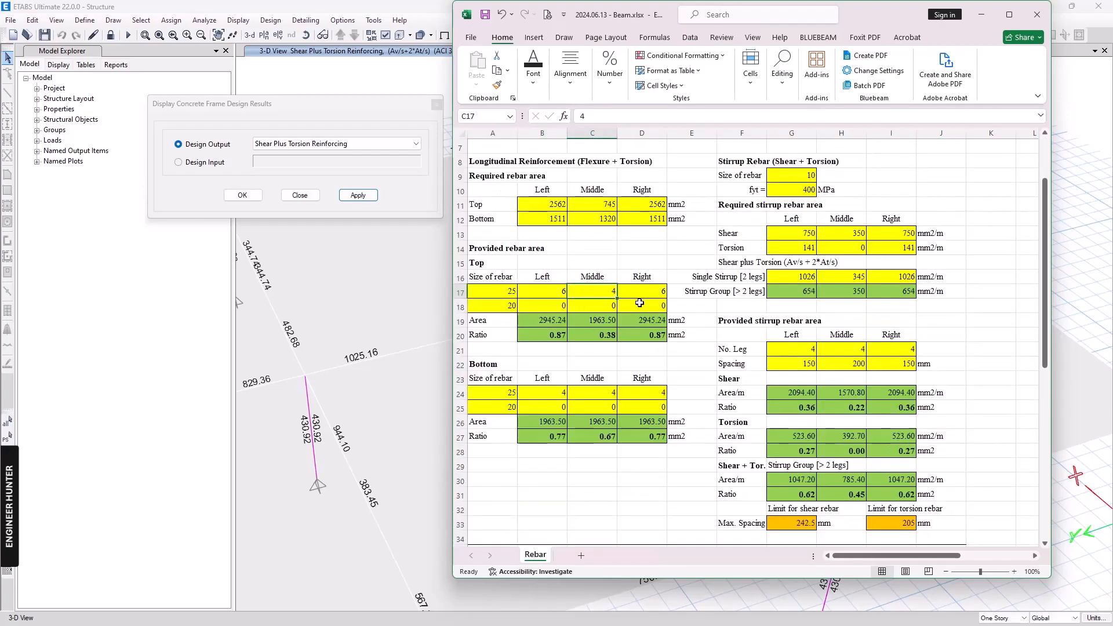
scroll("down", 3)
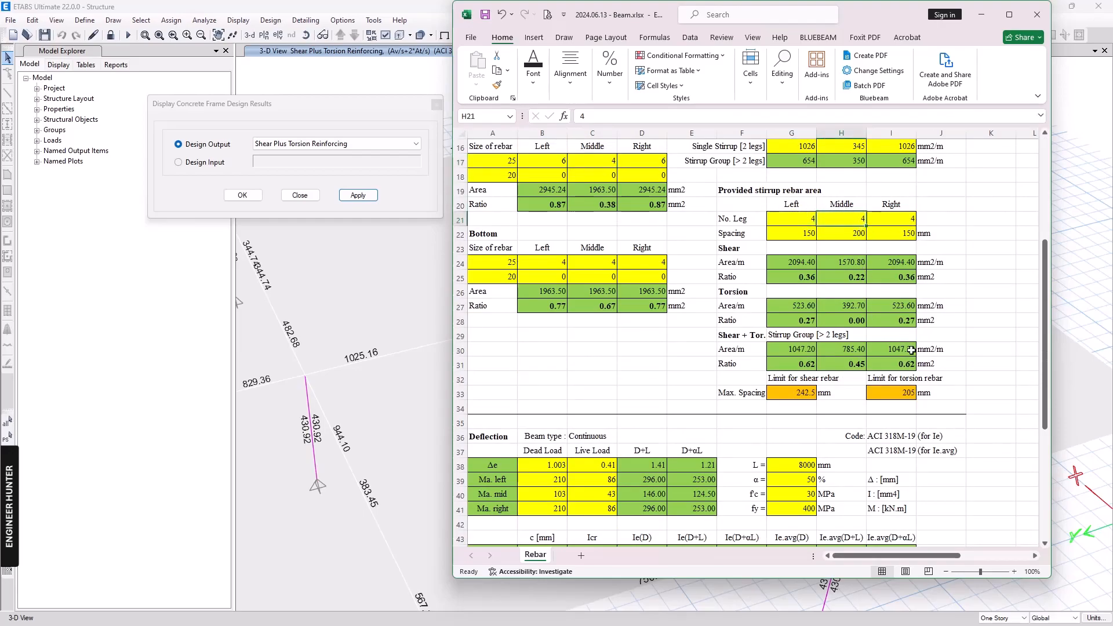
scroll("down", 3)
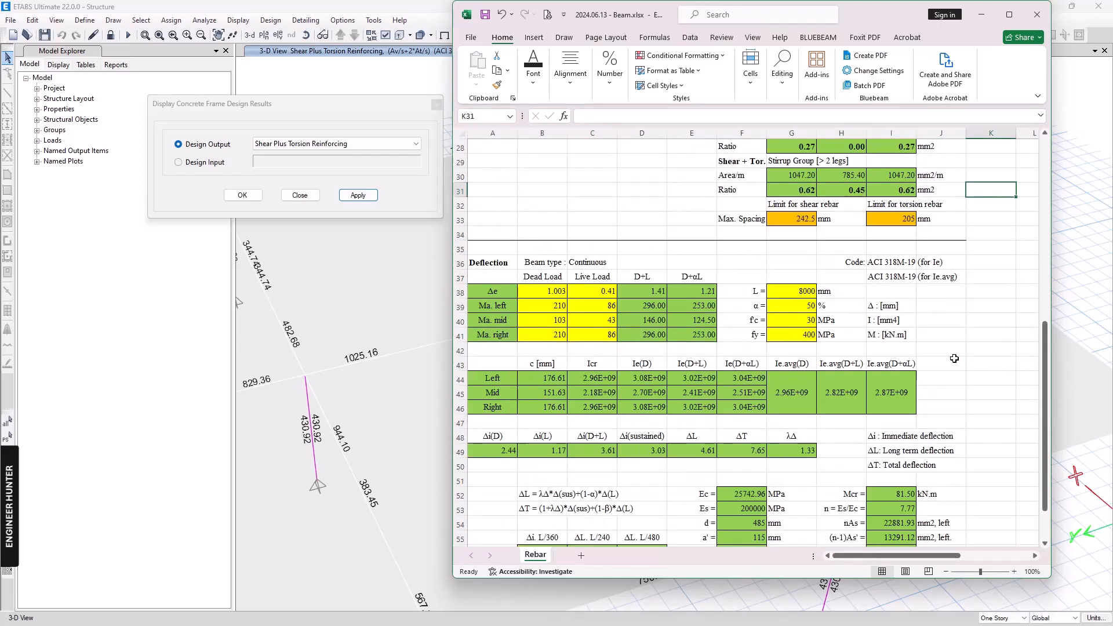
scroll("down", 3)
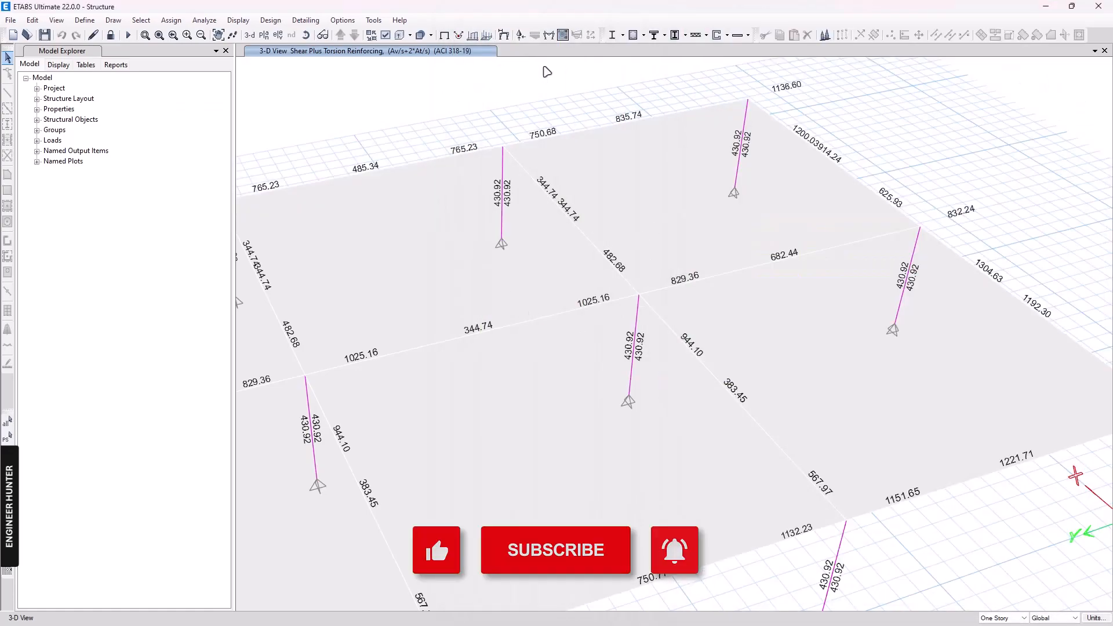
- Draw the Dead Load moment 3-3 diagram again from the frame force settings
left_click(237, 19)
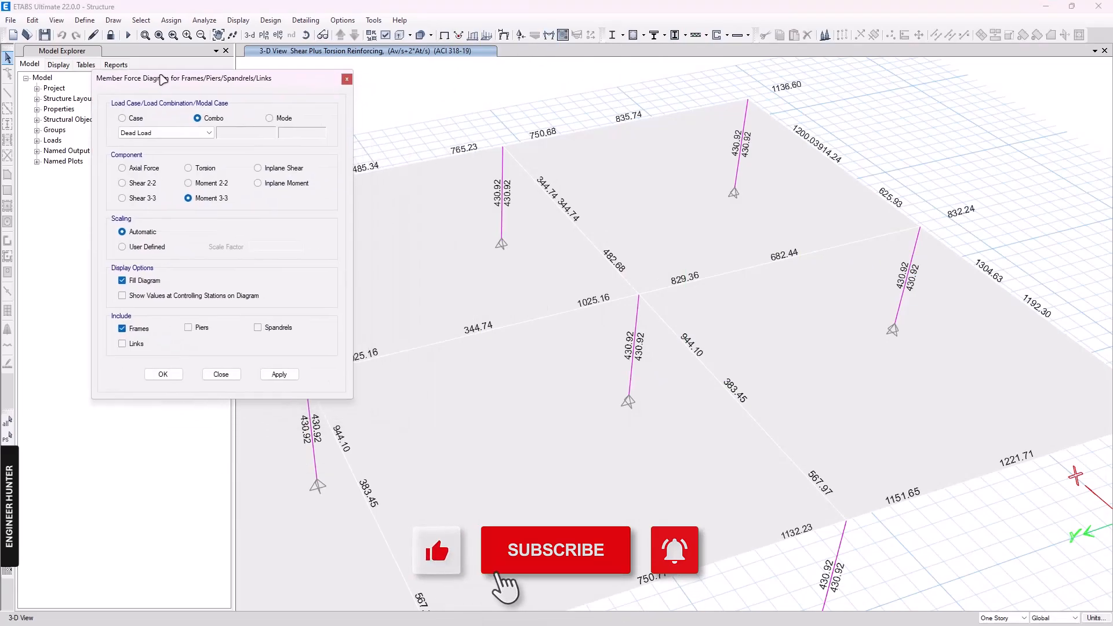
left_click(279, 375)
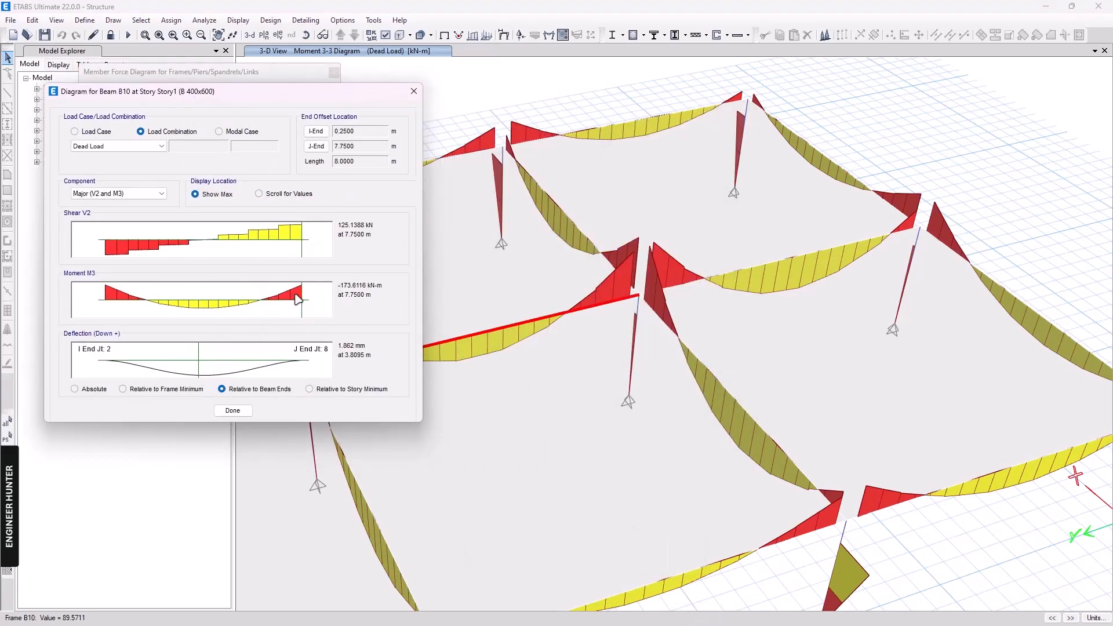
mouse_move(83, 371)
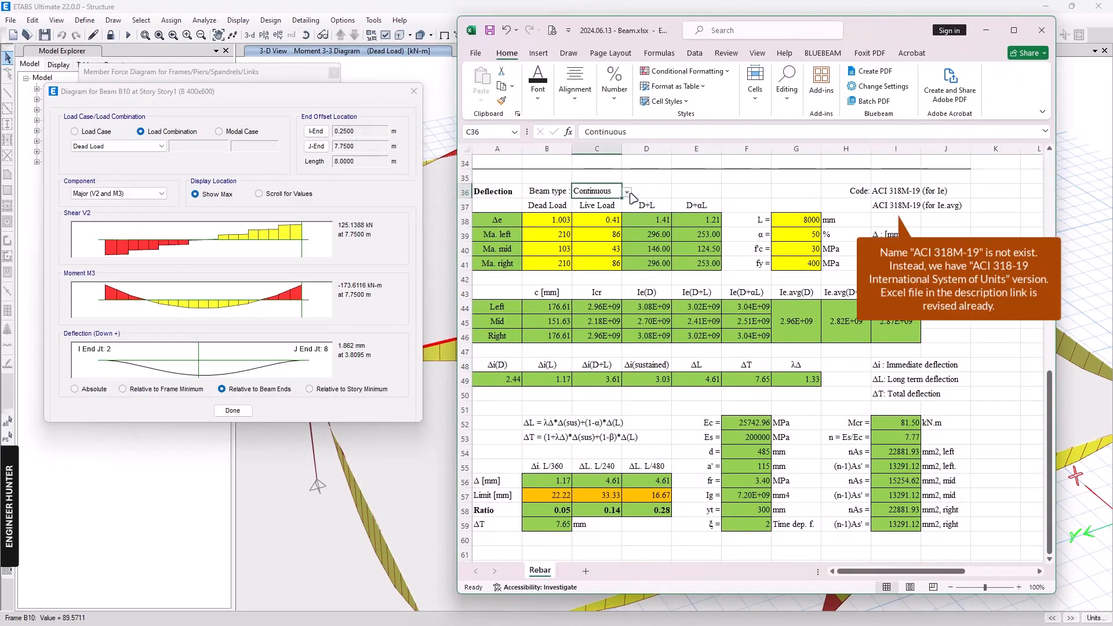
- Enter dead-load deflection 1.862 mm and end moment 175 from ETABS into column B
left_click(626, 192)
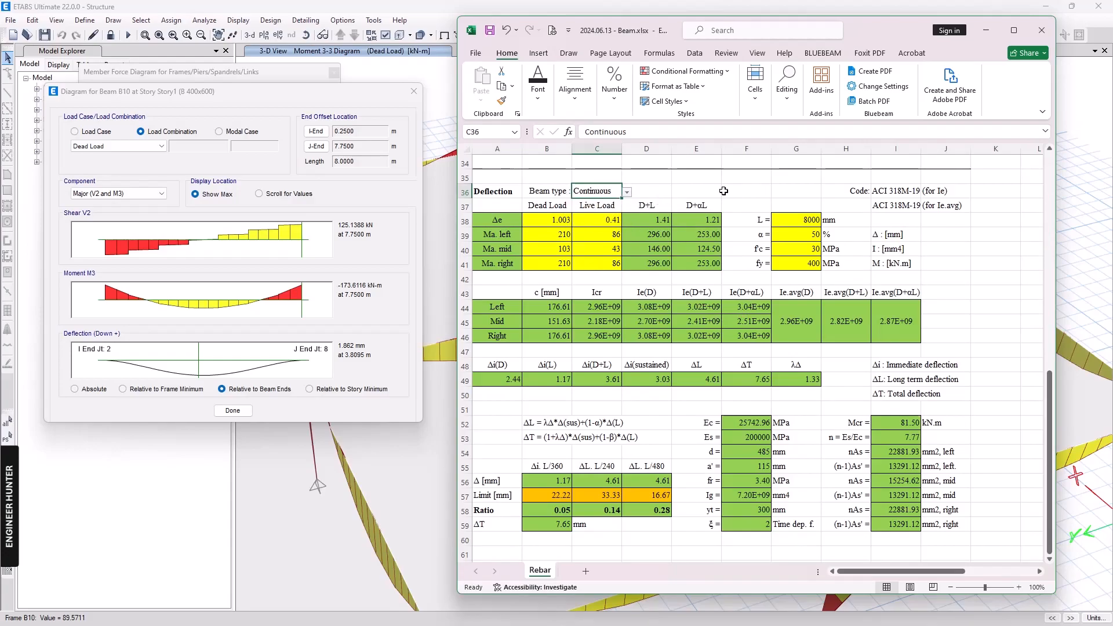
left_click(745, 190)
type("1.862")
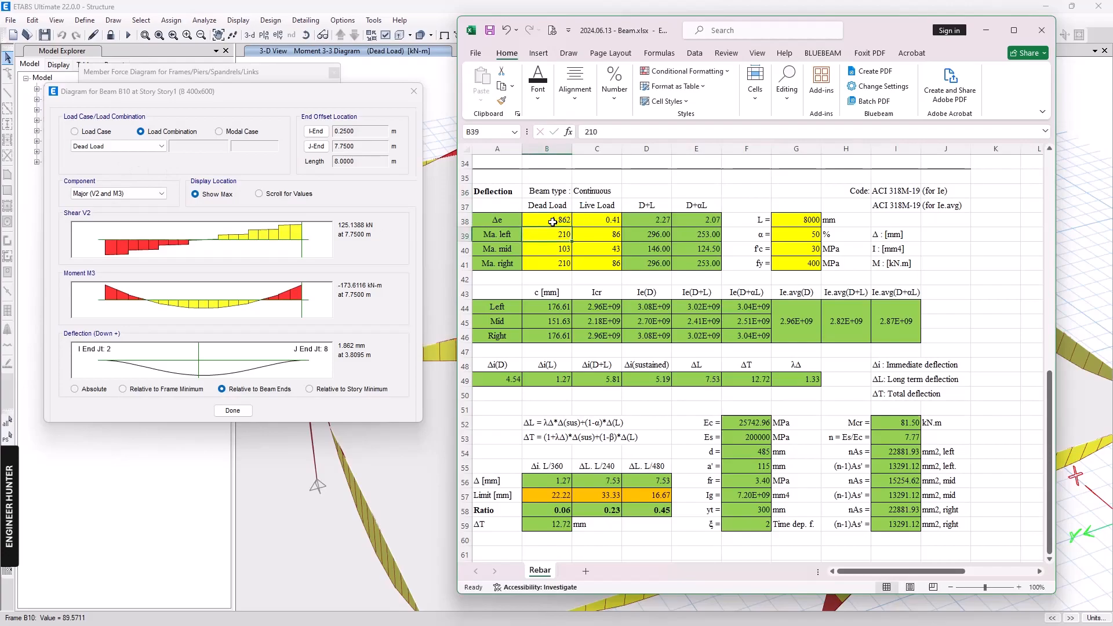
type("17")
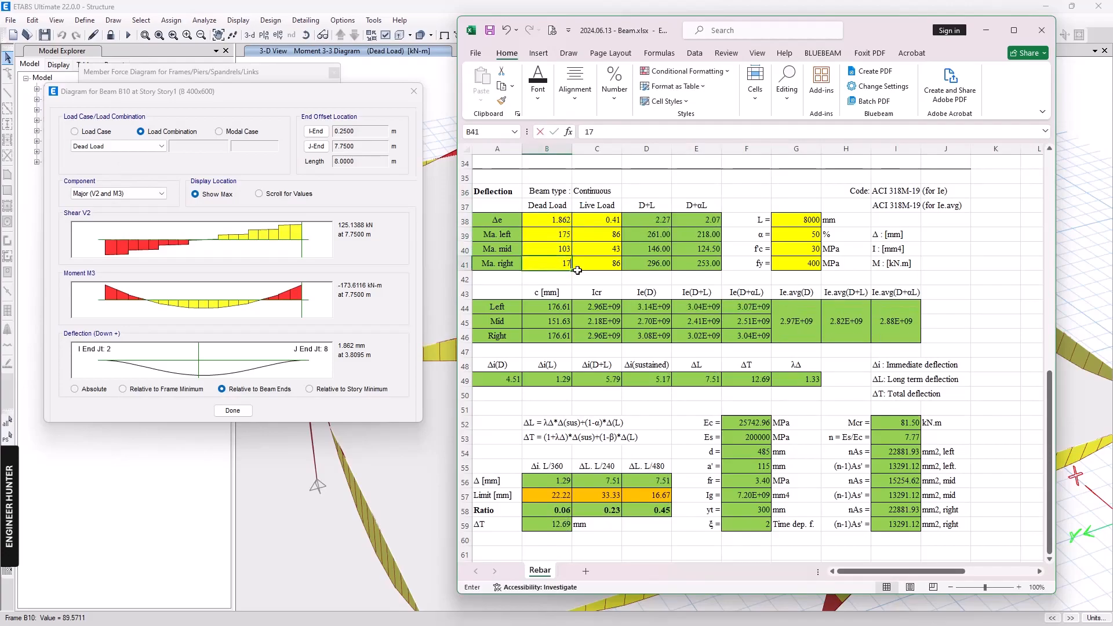
key("Return")
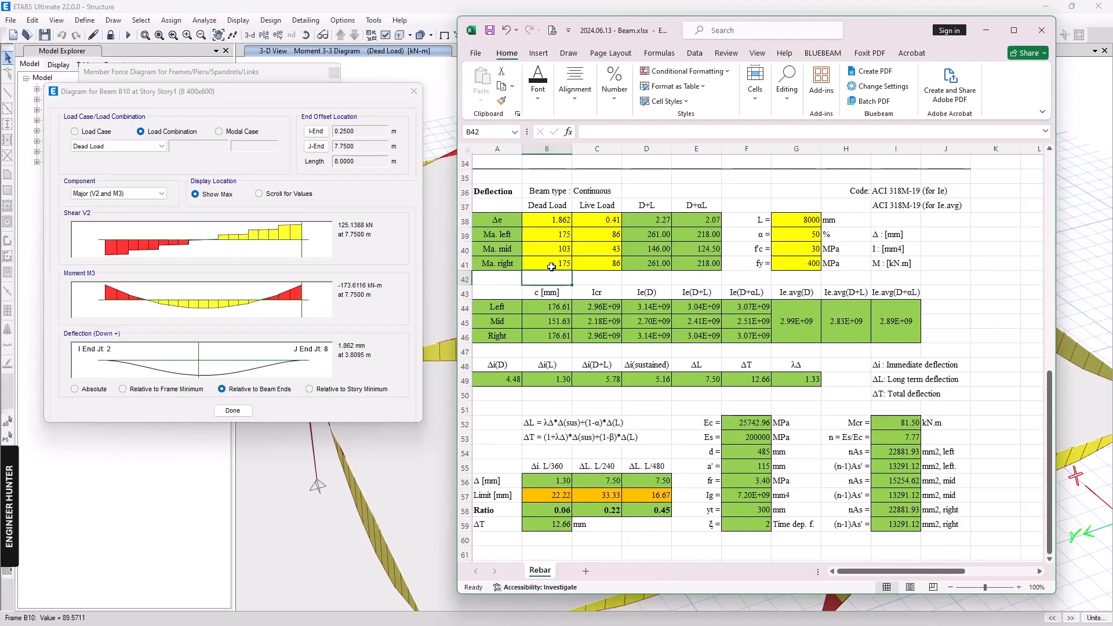
- Revise the mid-span dead-load moment by reading the diagram value at 4 m
left_click(546, 248)
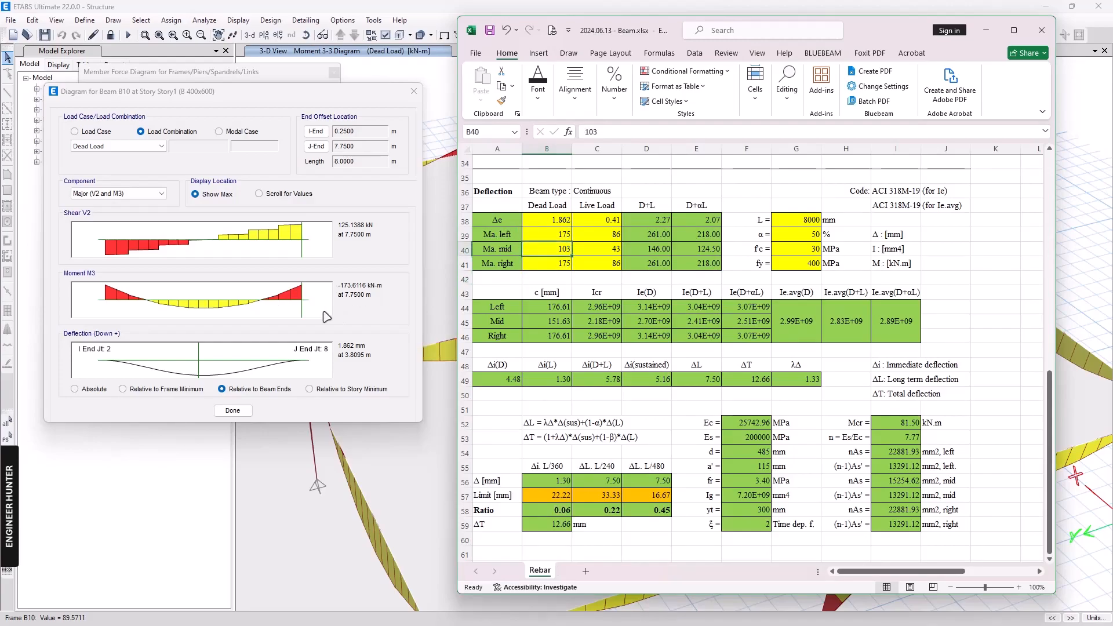
left_click(259, 194)
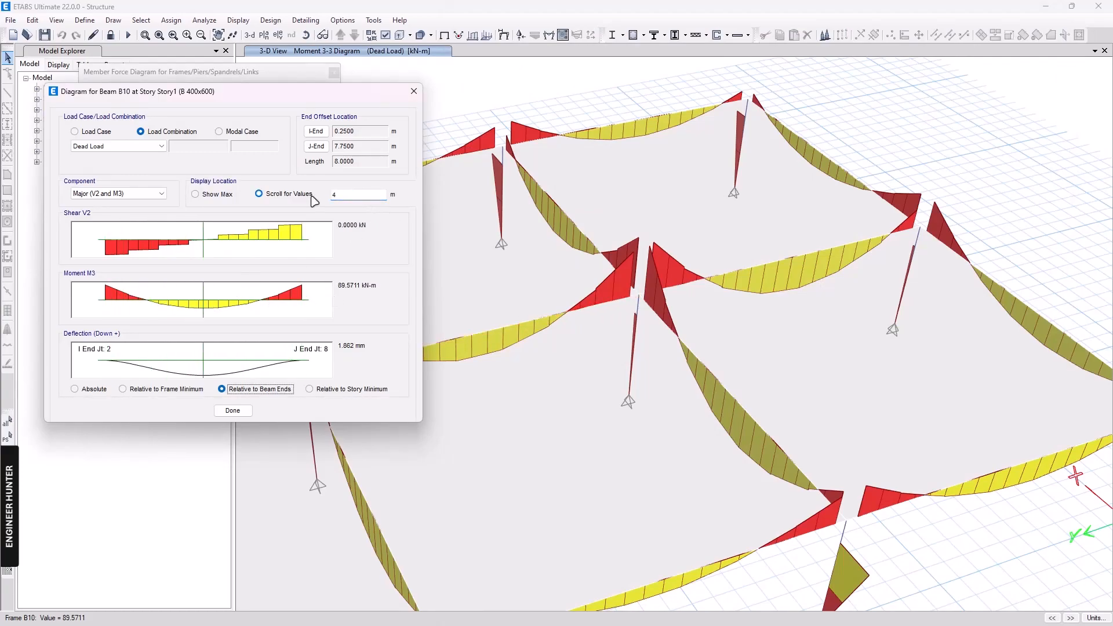
mouse_move(315, 201)
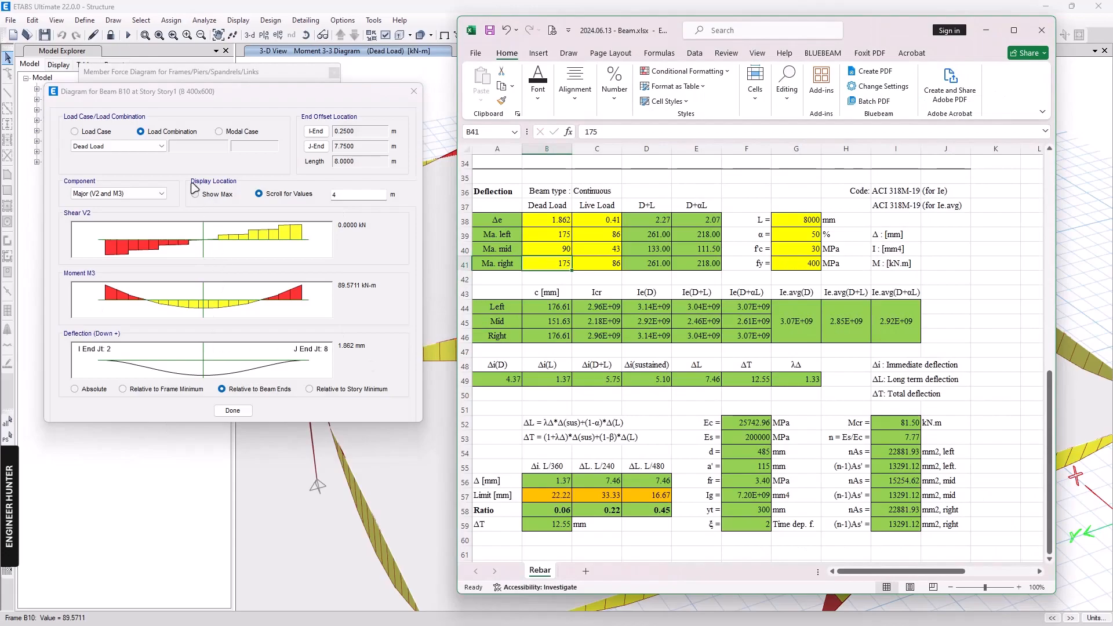
- Switch beam B10 details to the Live case and check the span length and alpha percentage
left_click(74, 131)
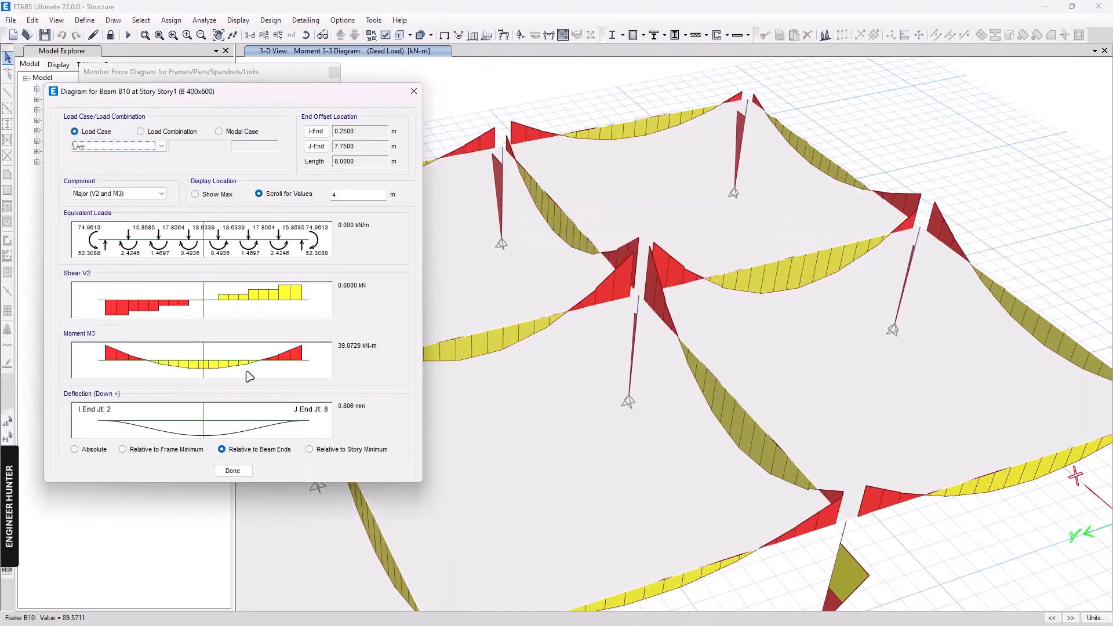
mouse_move(261, 364)
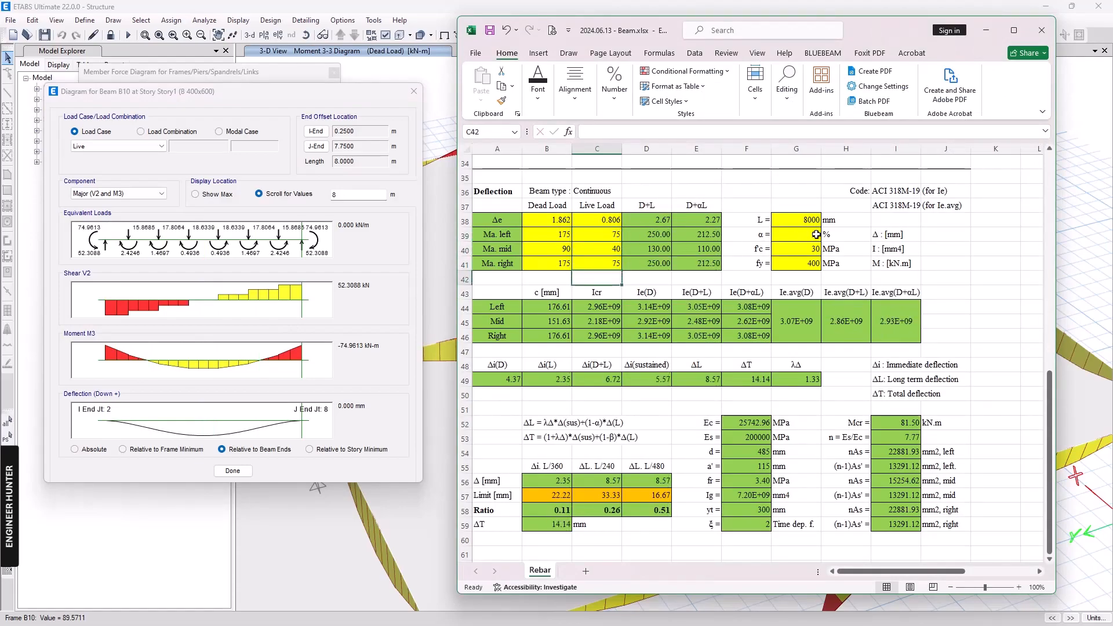
left_click(795, 219)
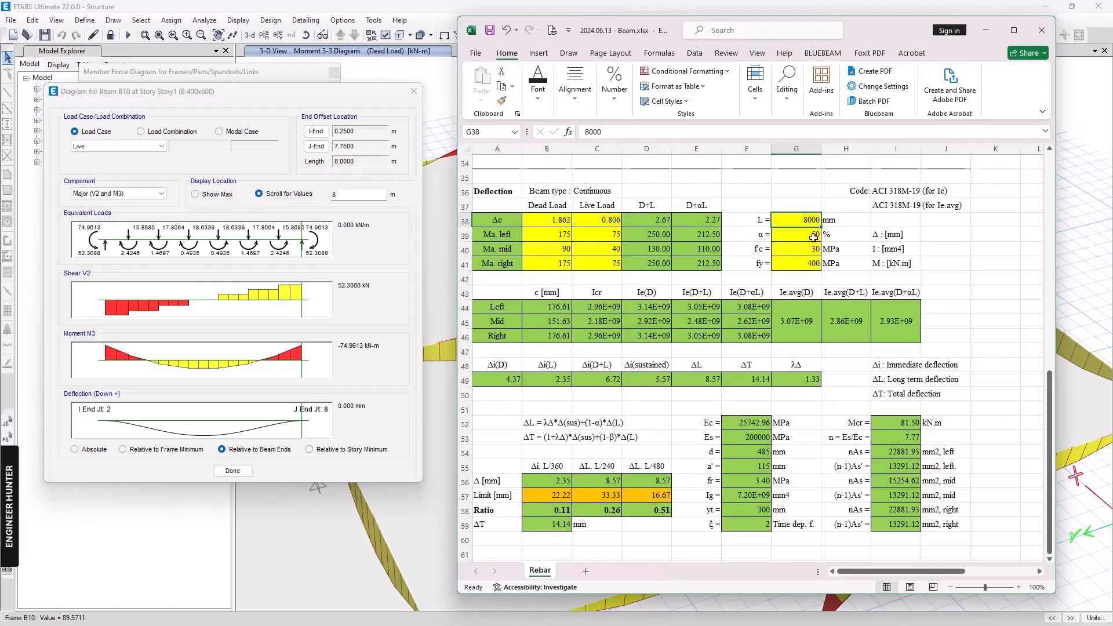
left_click(796, 234)
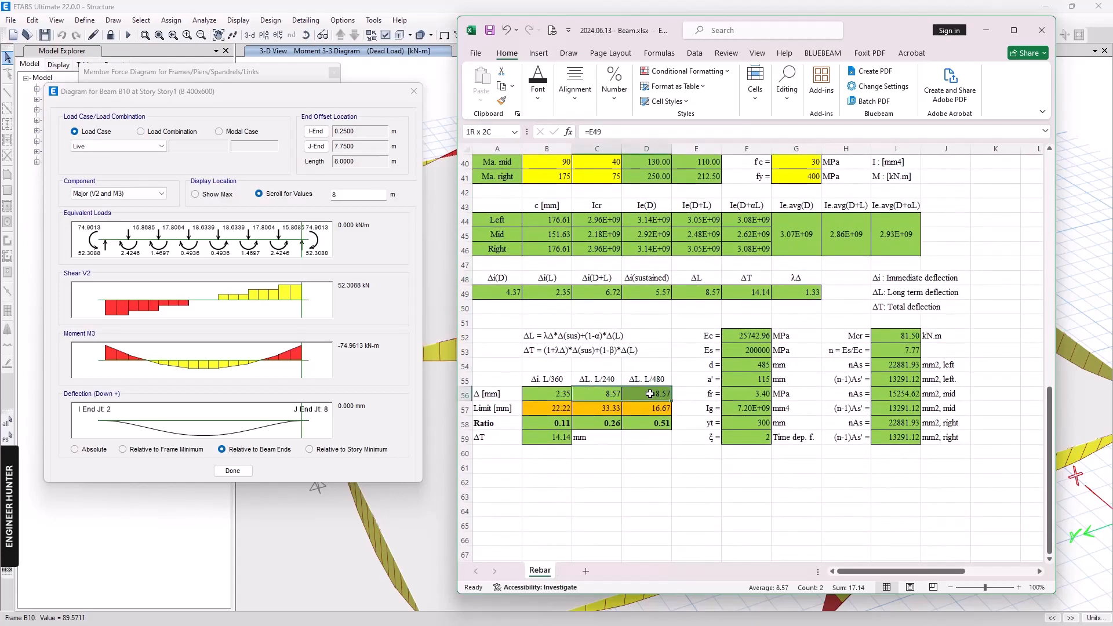
left_click(546, 394)
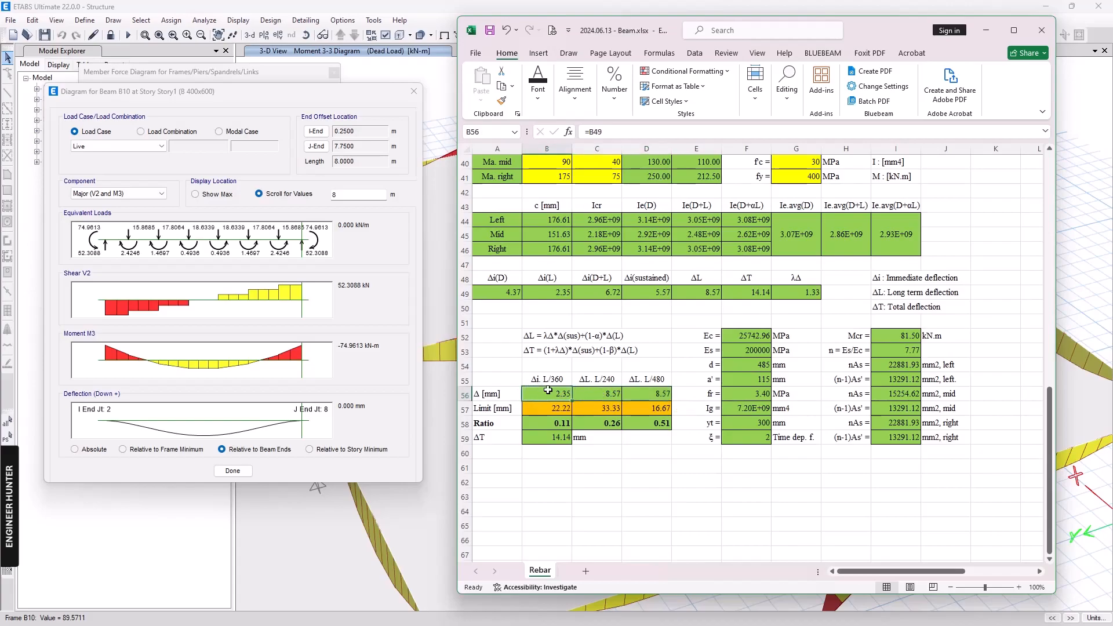
left_click(596, 394)
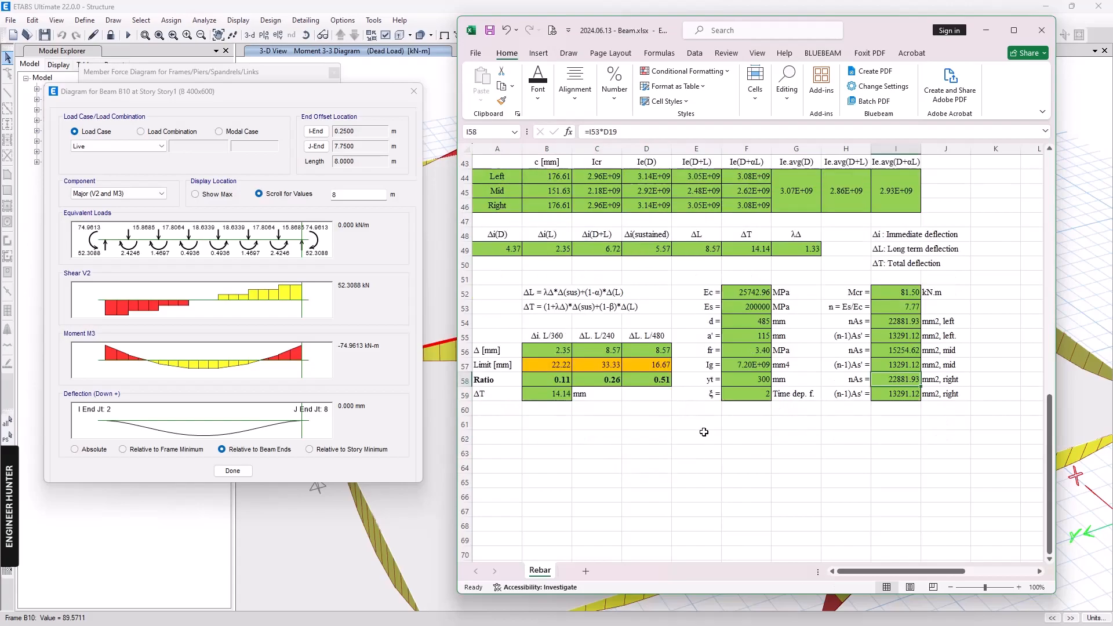
scroll("up", 3)
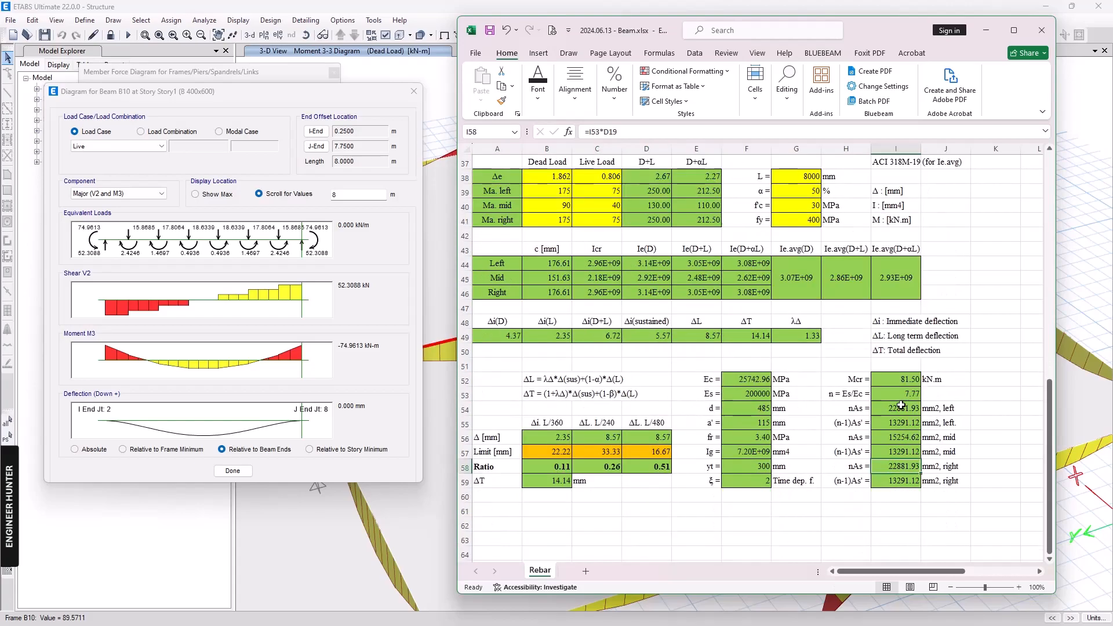
left_click(896, 437)
type("IF(C36=\"Cantilever, left support\",C19,IF(C36=\"Cantilever, right support\",C19,C26))")
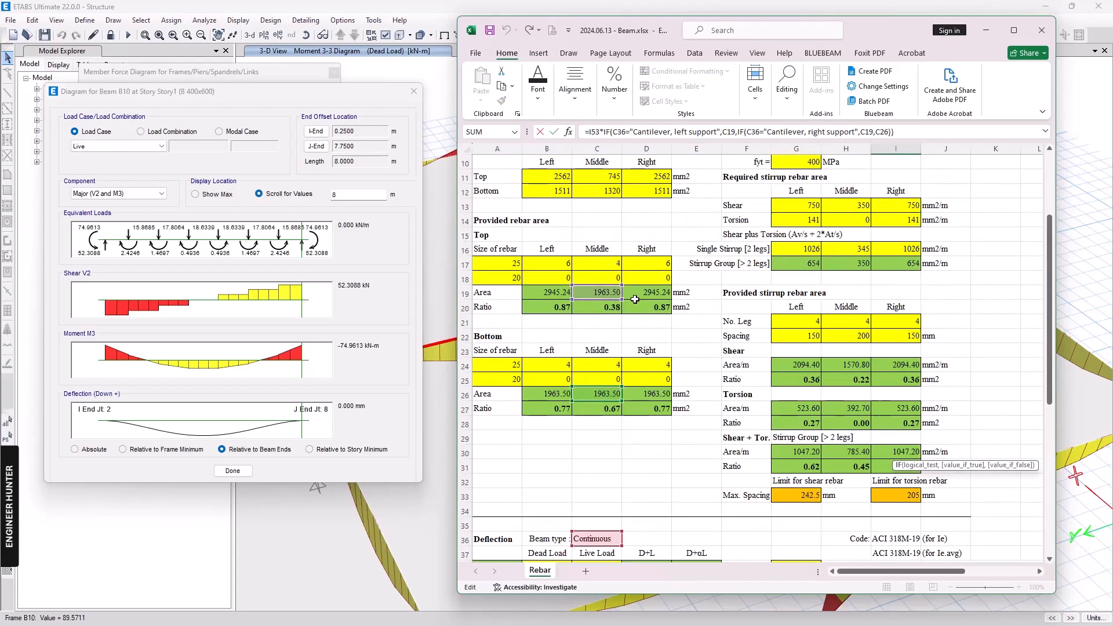
mouse_move(599, 318)
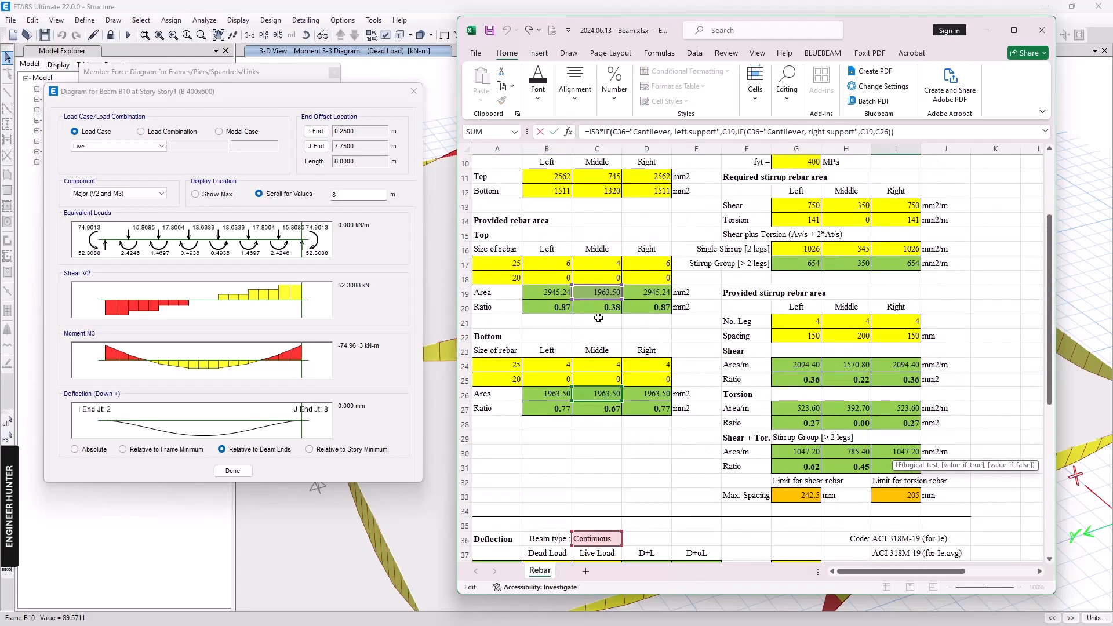
scroll("down", 3)
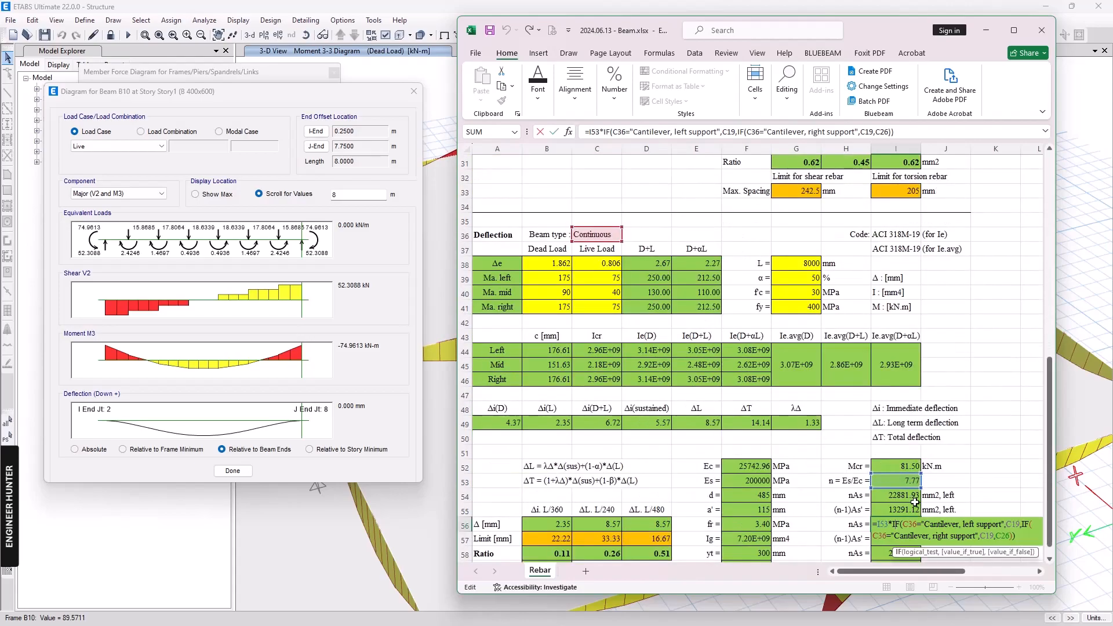
scroll("down", 3)
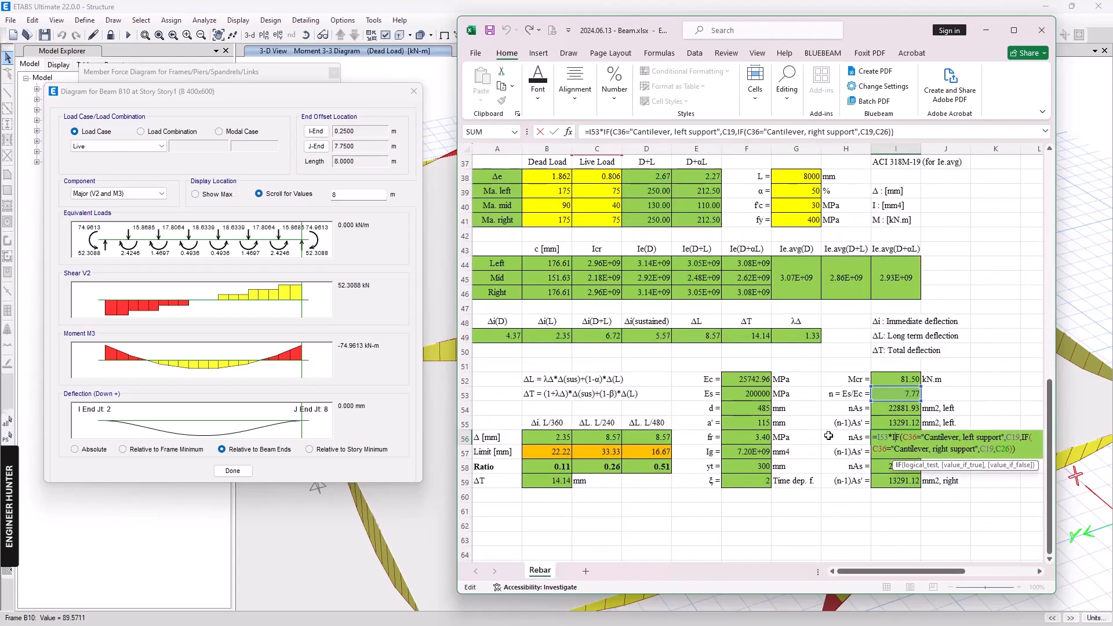
scroll("up", 3)
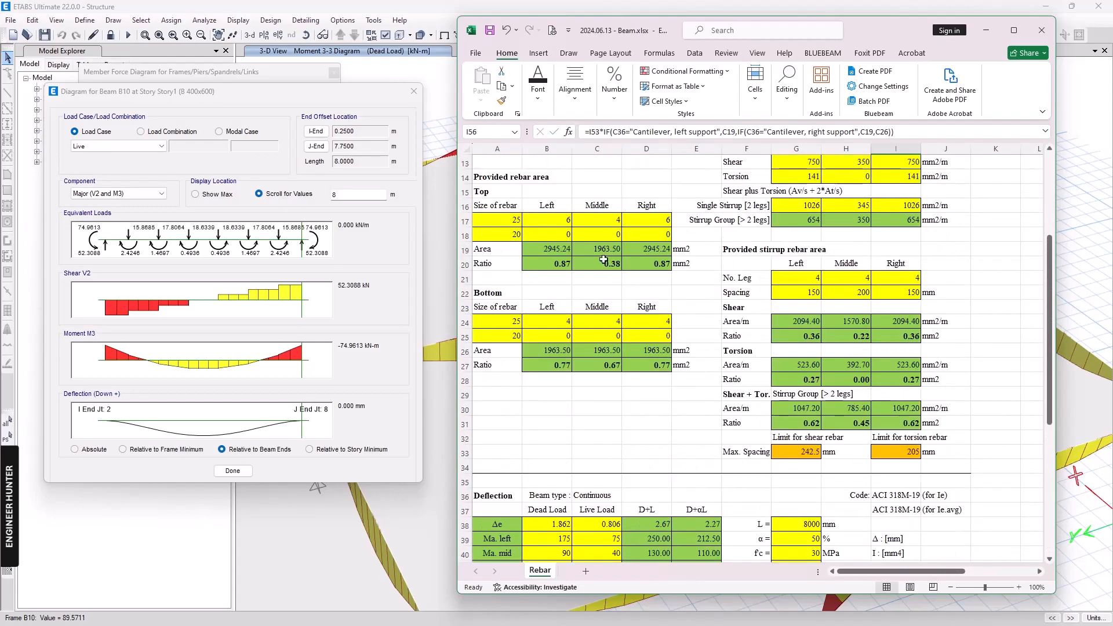
scroll("down", 3)
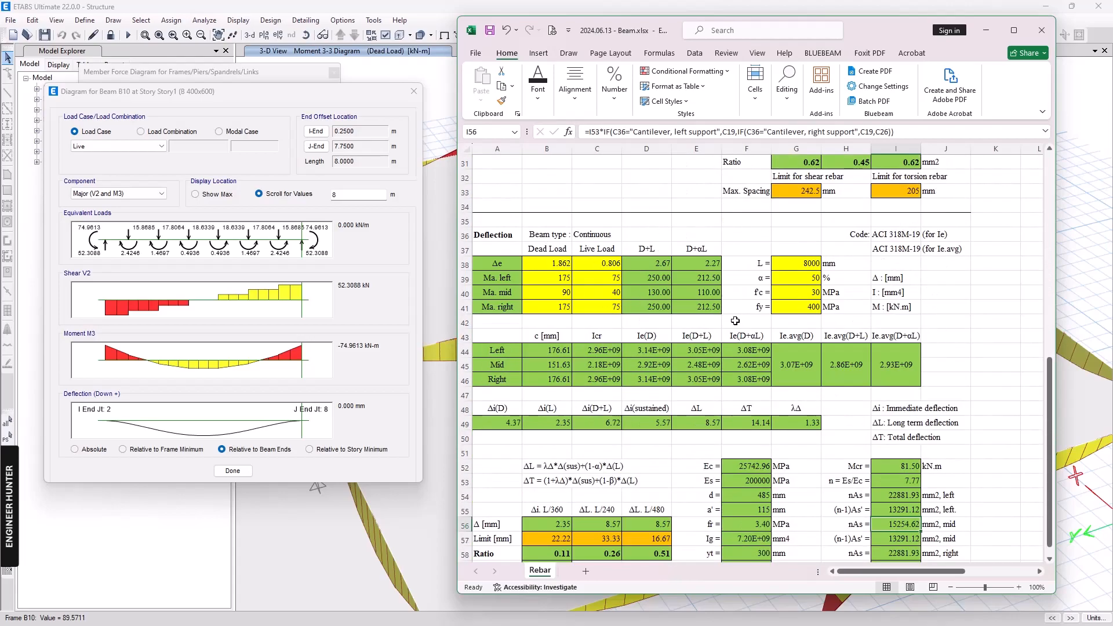
mouse_move(986, 30)
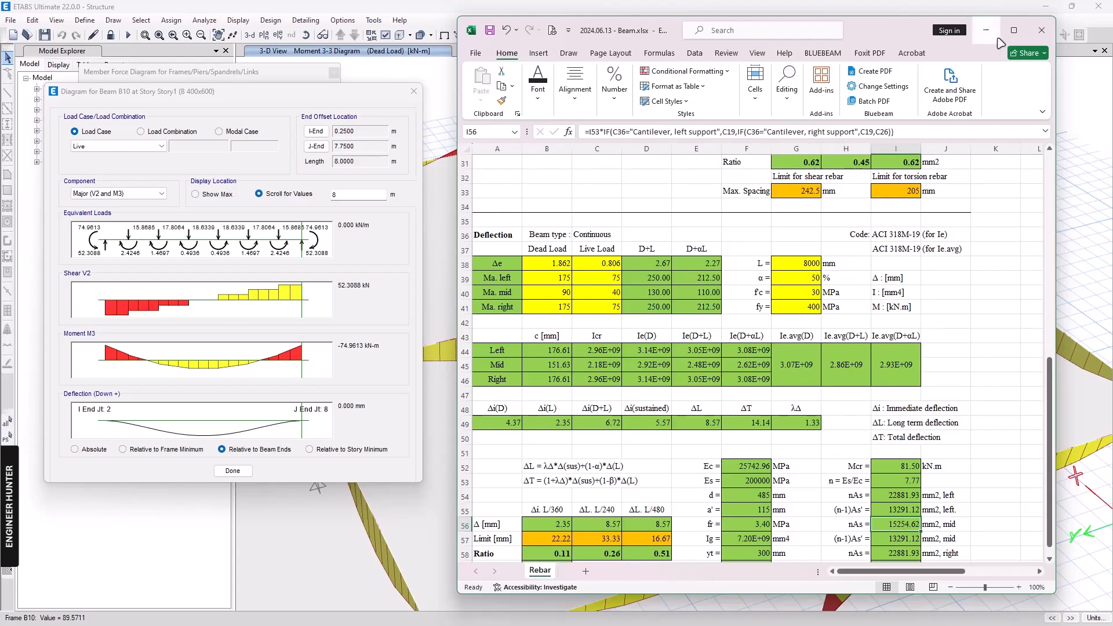
left_click(1013, 30)
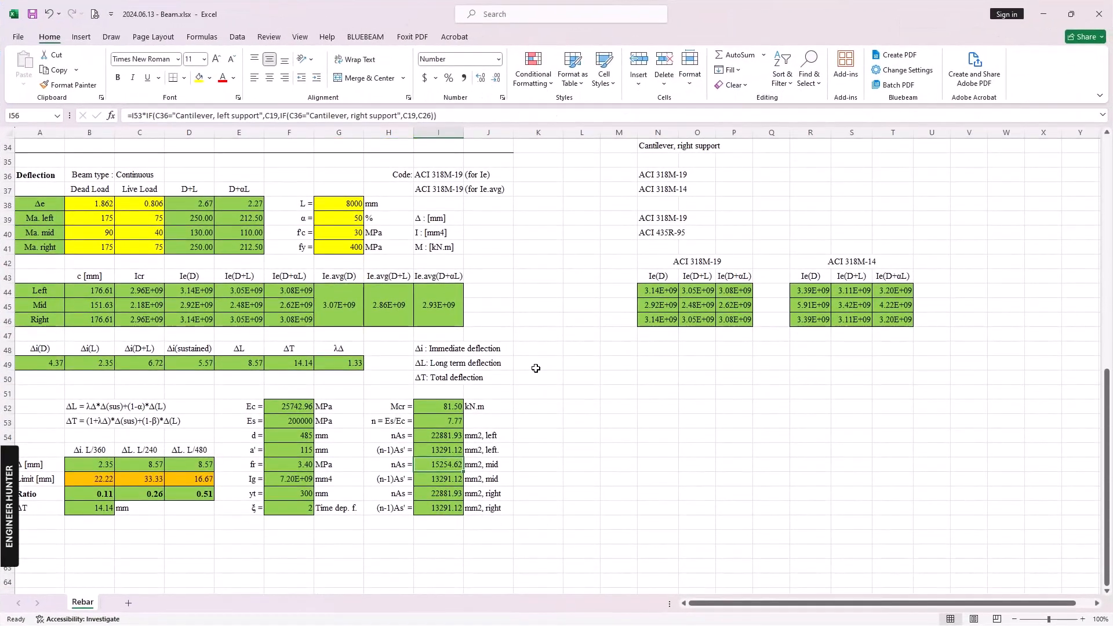
scroll("up", 3)
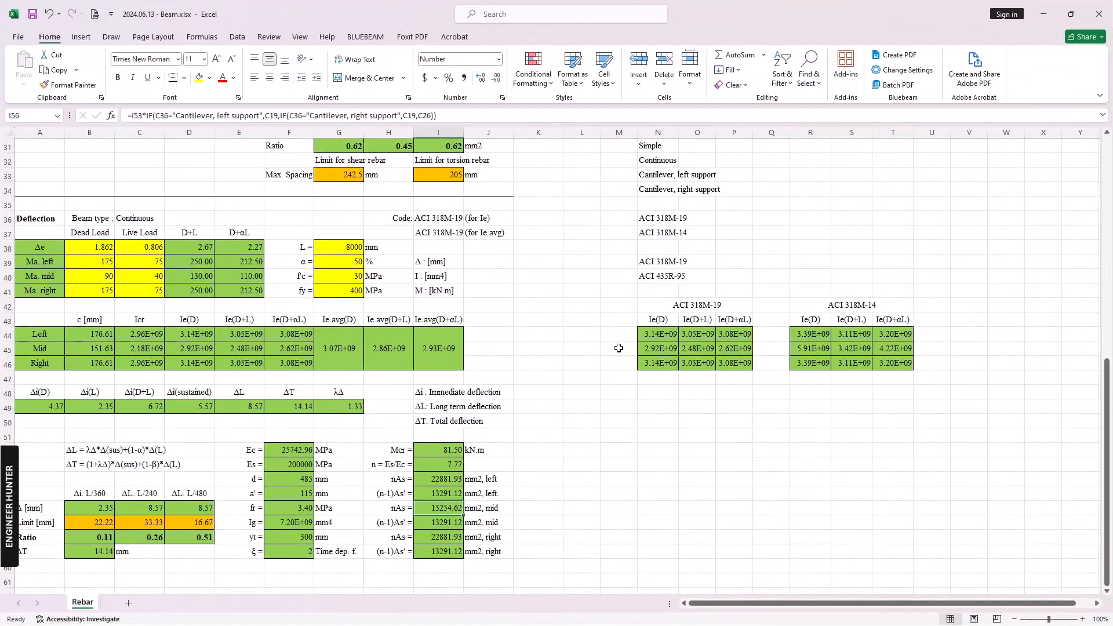
mouse_move(335, 334)
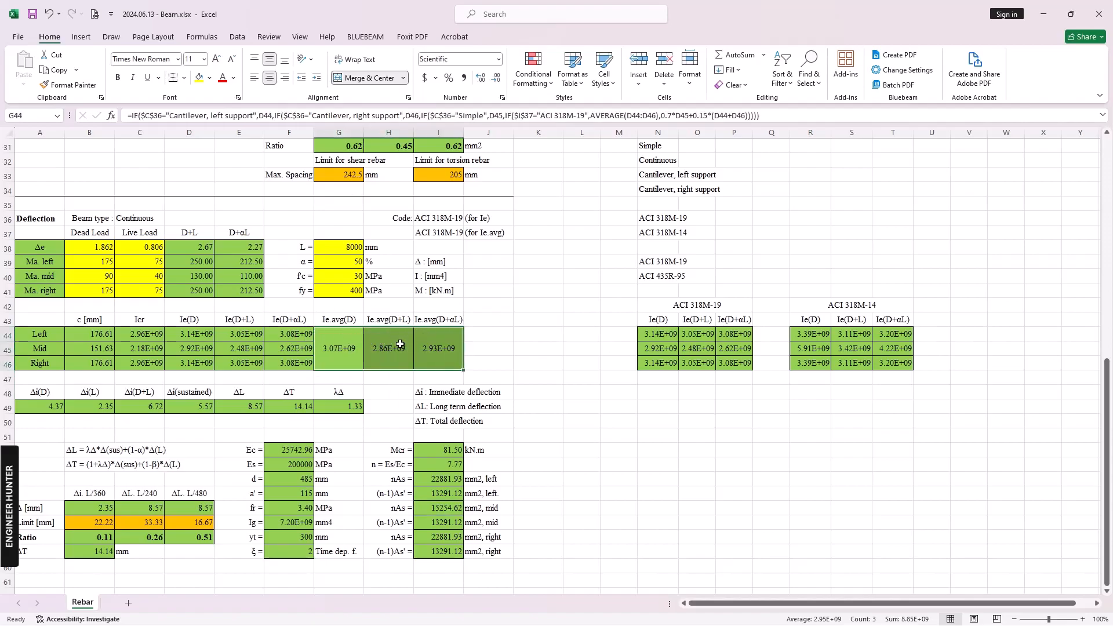
left_click(488, 334)
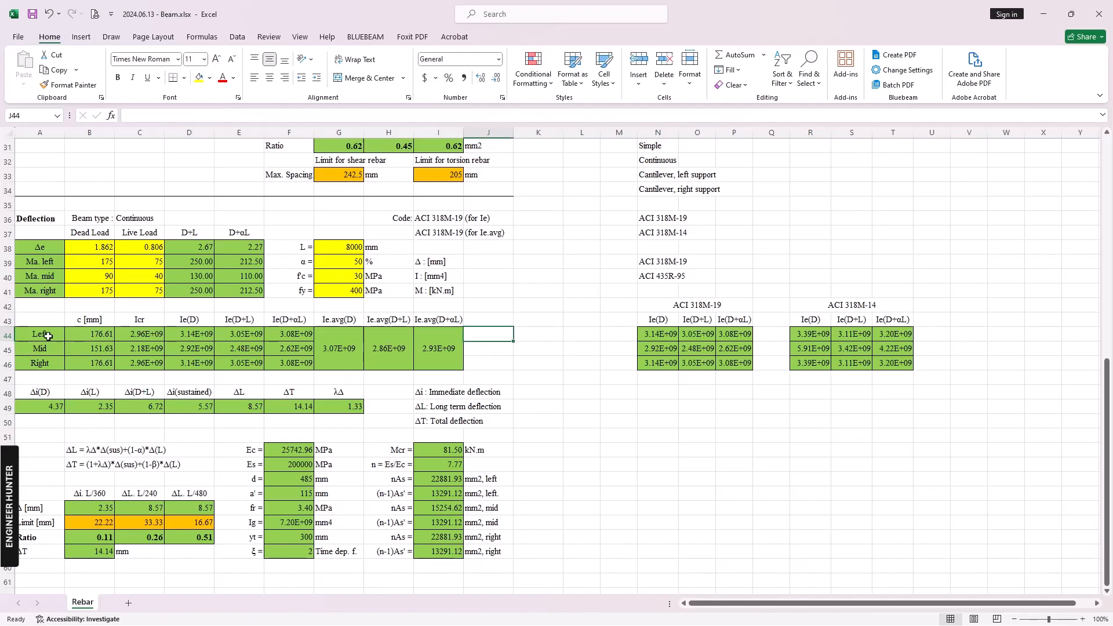
left_click(39, 362)
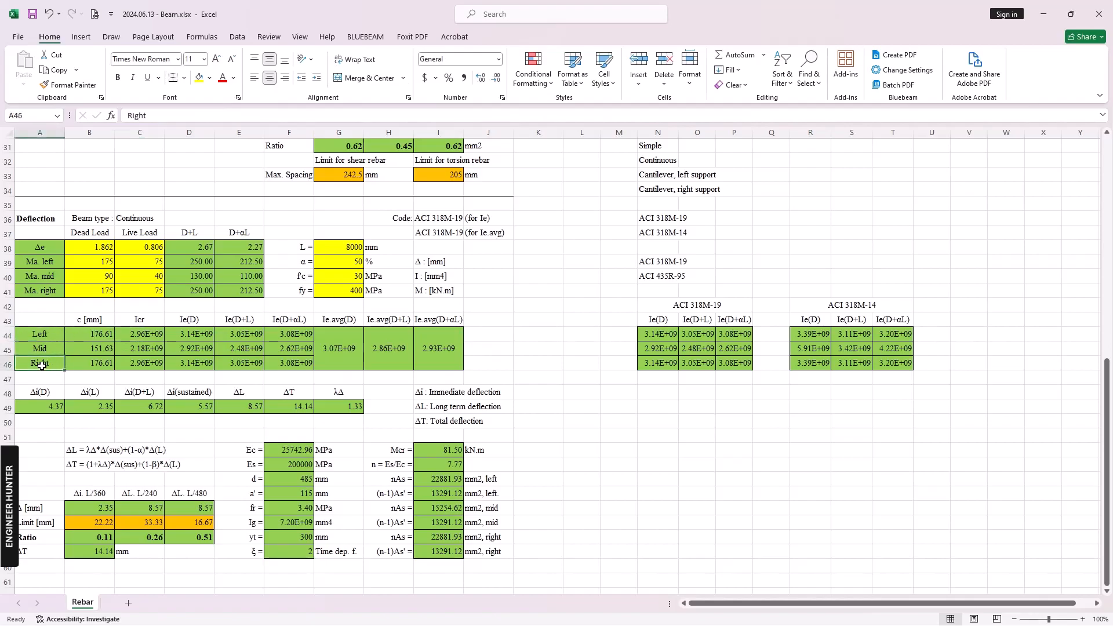
mouse_move(348, 346)
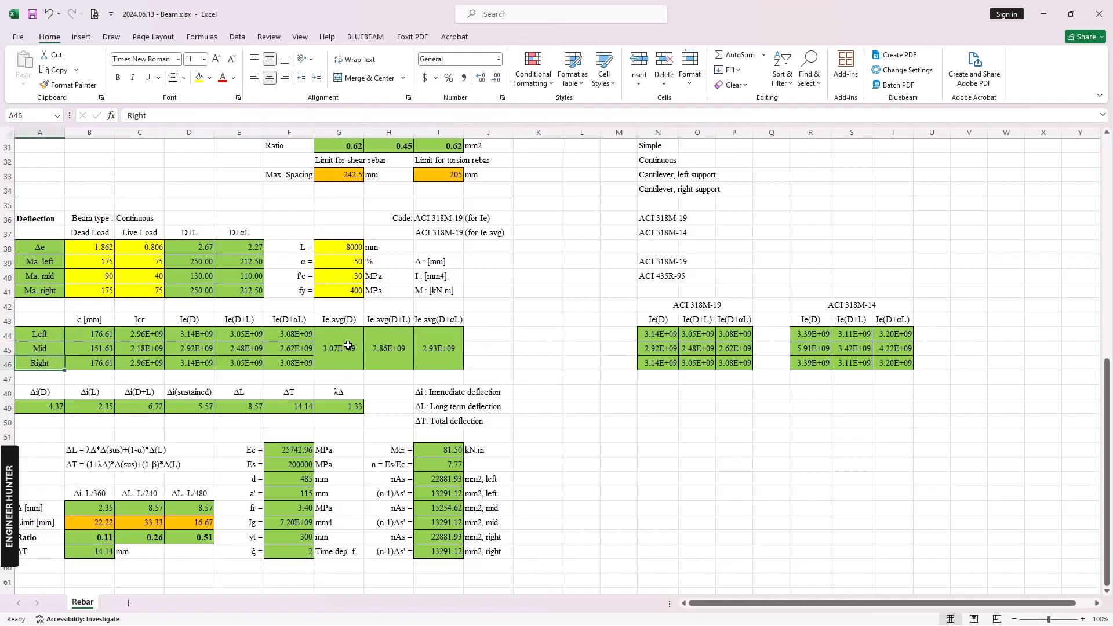
left_click(339, 348)
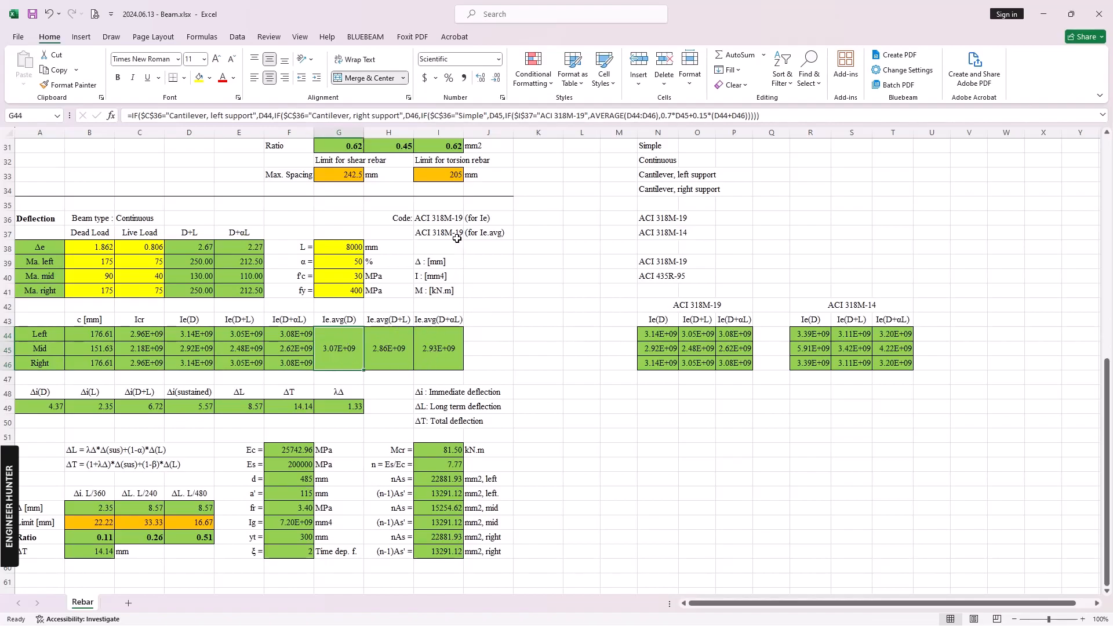
left_click(467, 233)
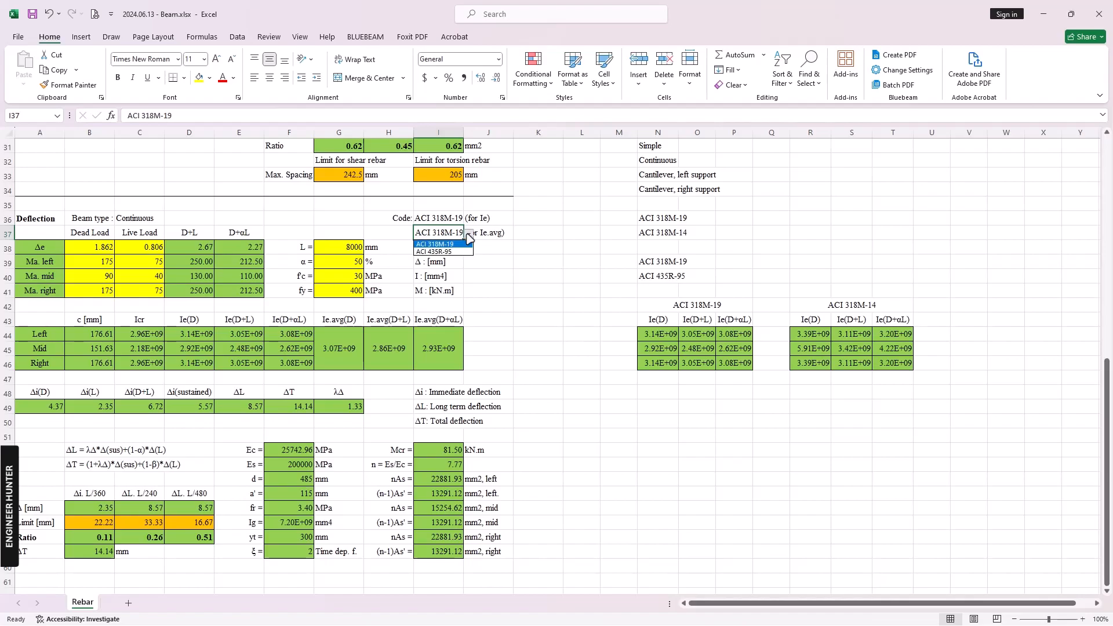
mouse_move(440, 252)
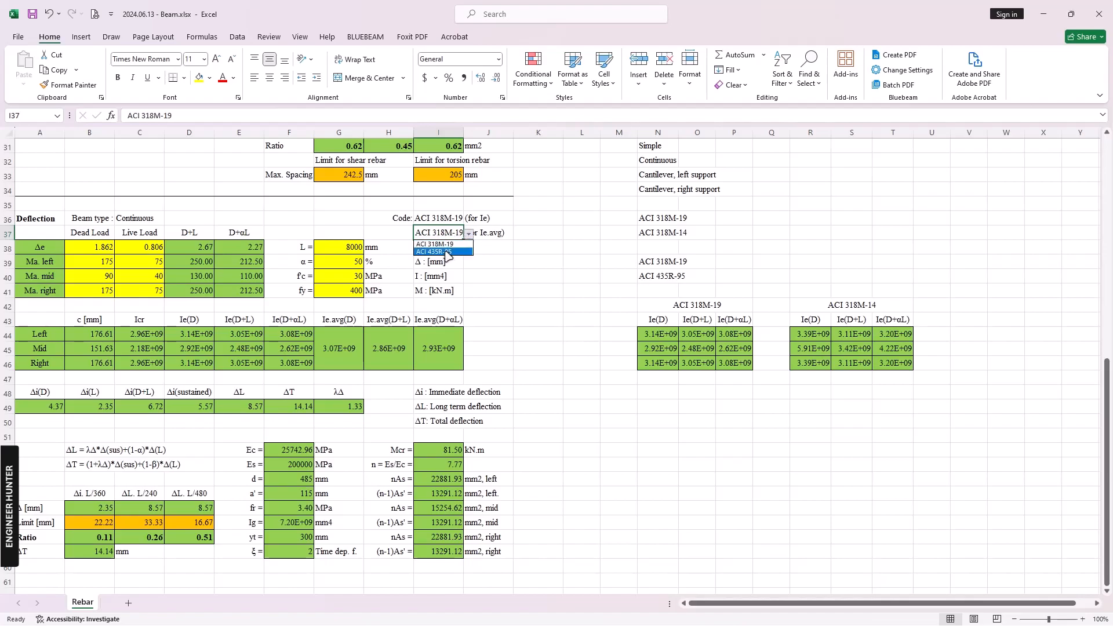
mouse_move(441, 245)
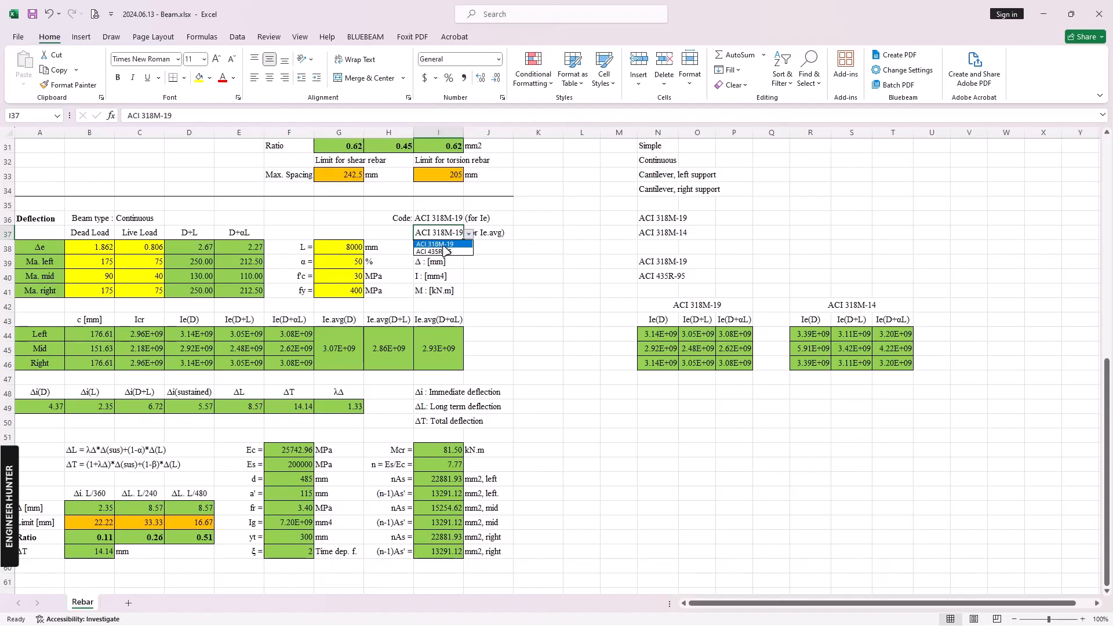
mouse_move(441, 251)
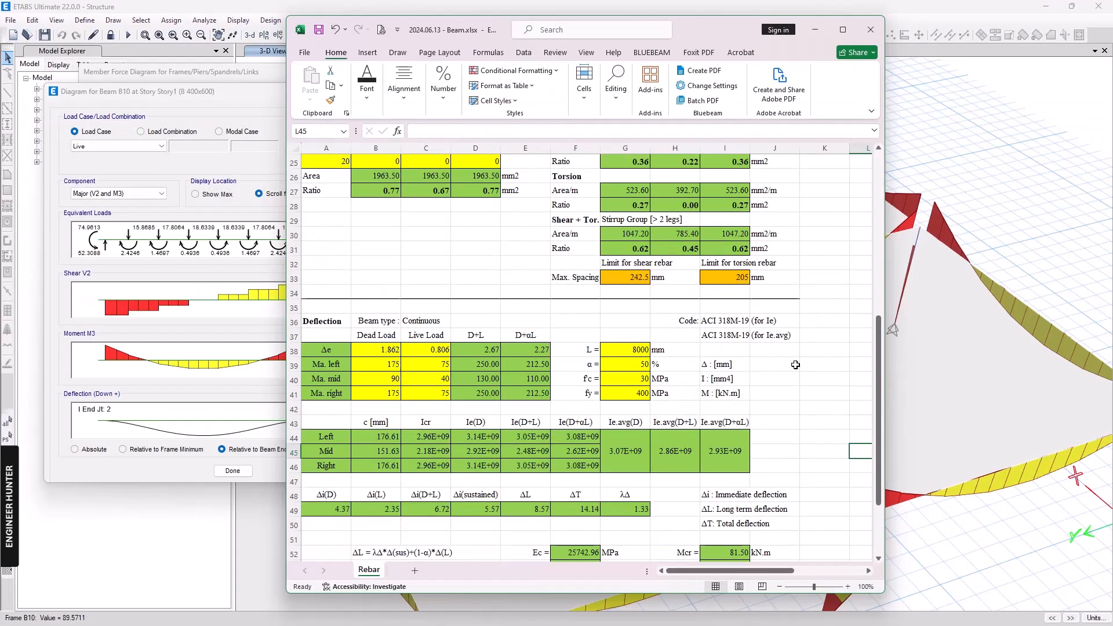
scroll("down", 3)
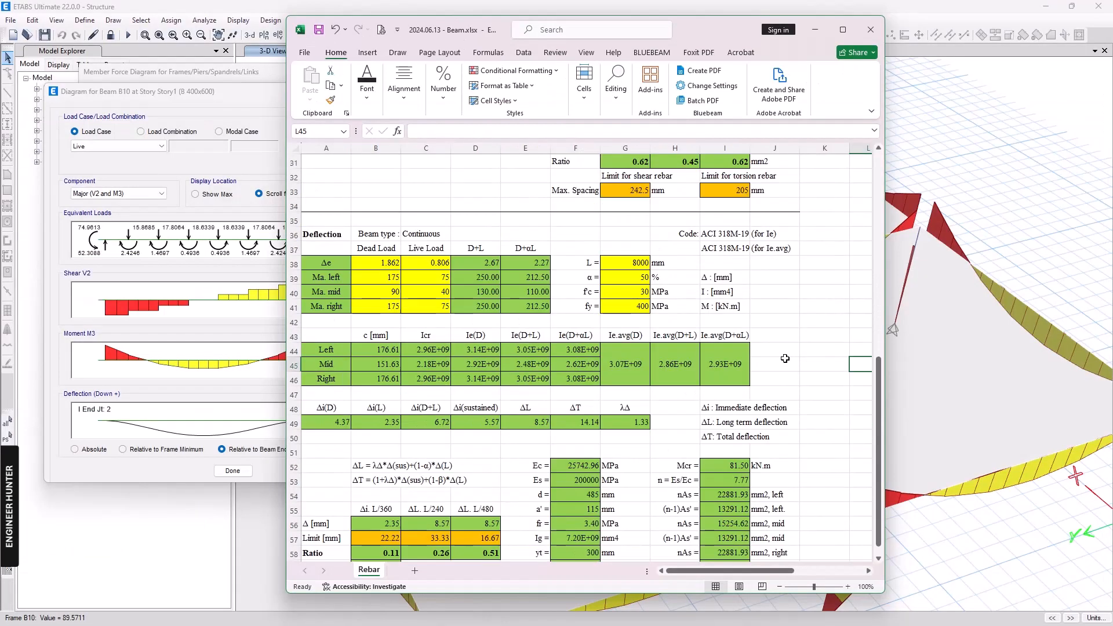
scroll("down", 3)
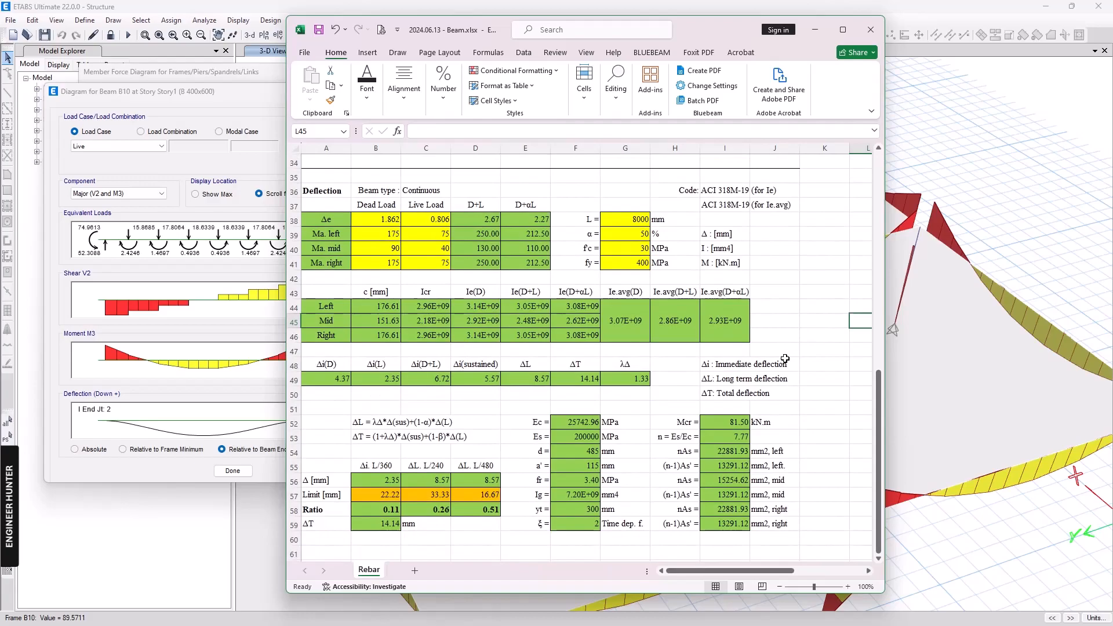
scroll("up", 3)
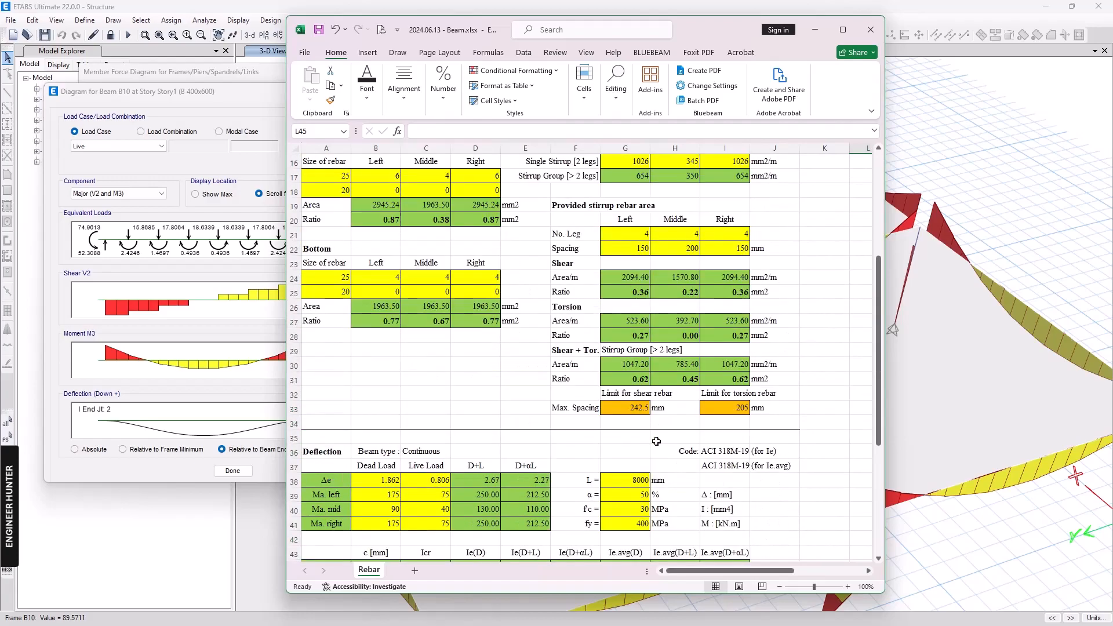
scroll("down", 3)
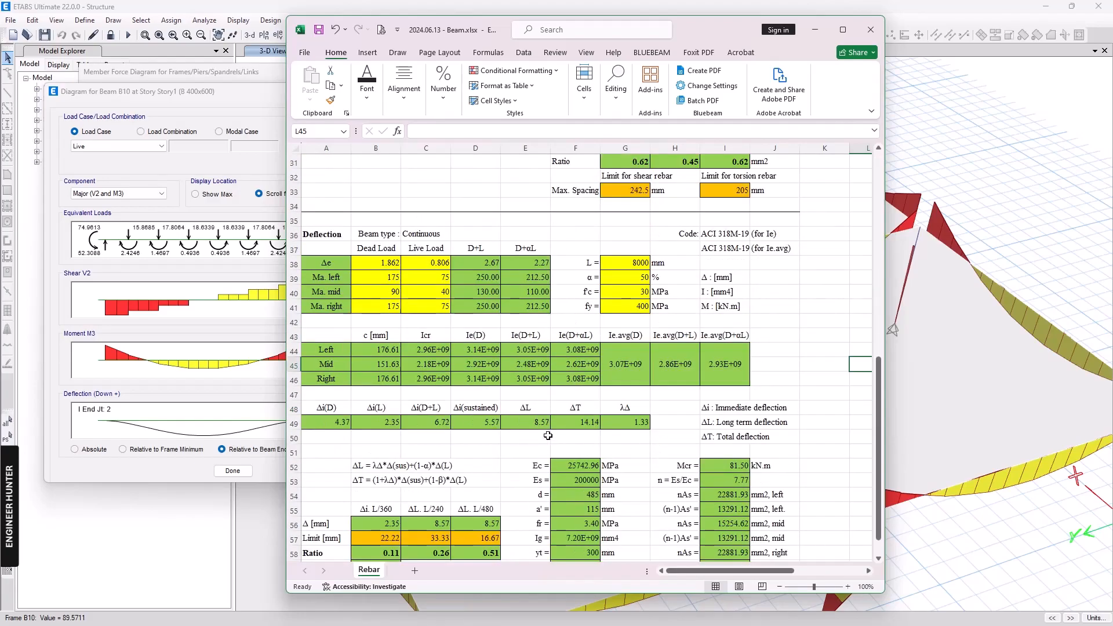
scroll("down", 3)
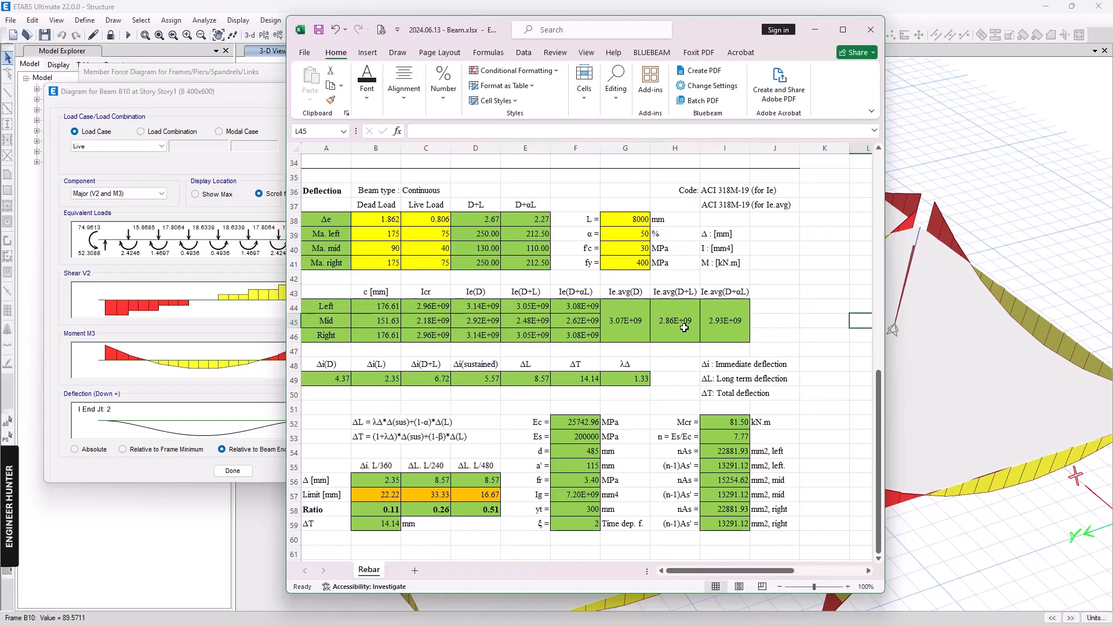
scroll("up", 3)
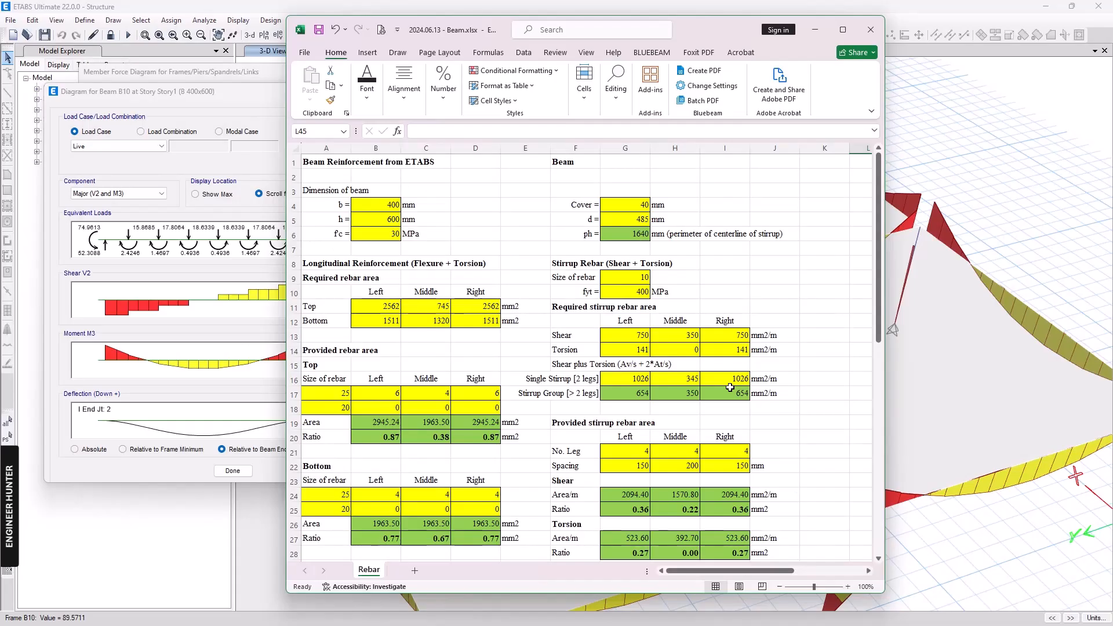